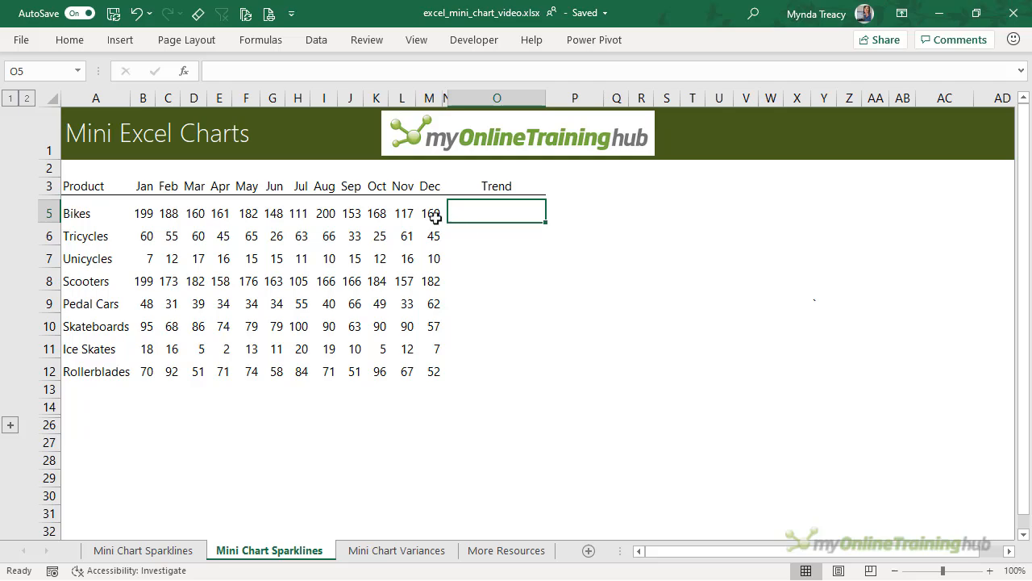
Insert a 2-D area chart of the Bikes monthly figures in B5:M5
drag(143, 213, 430, 213)
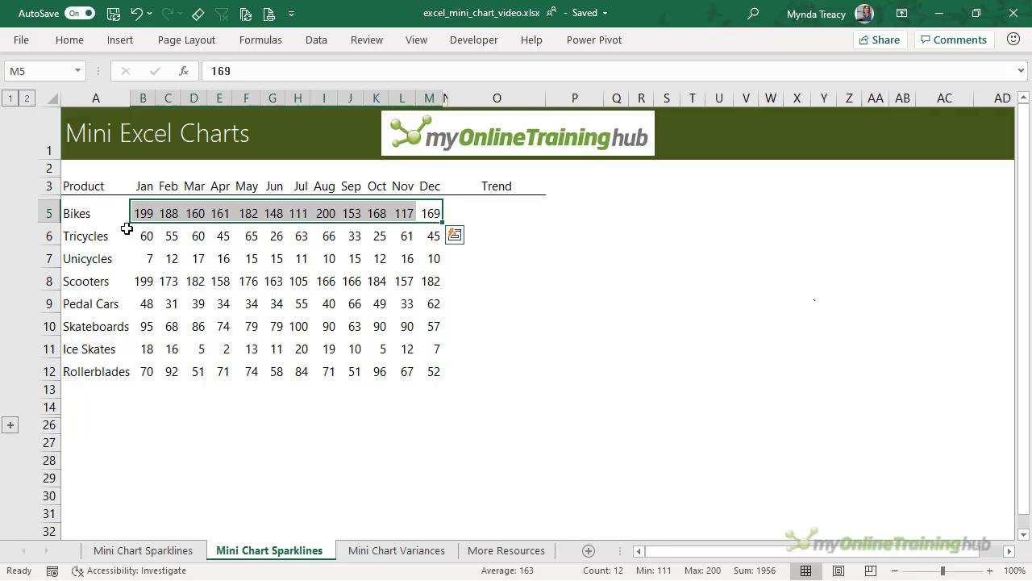
mouse_move(107, 220)
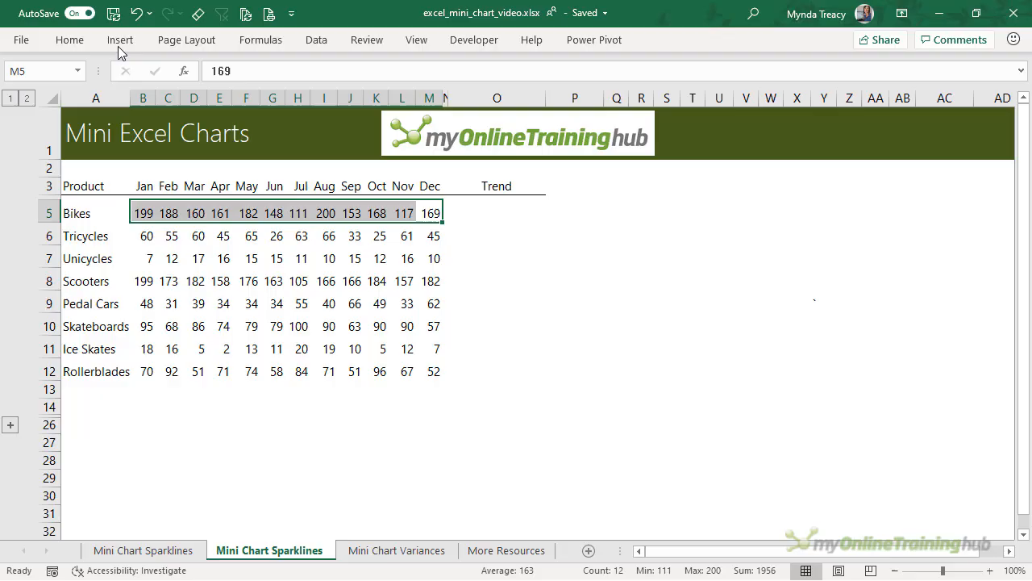
click(120, 39)
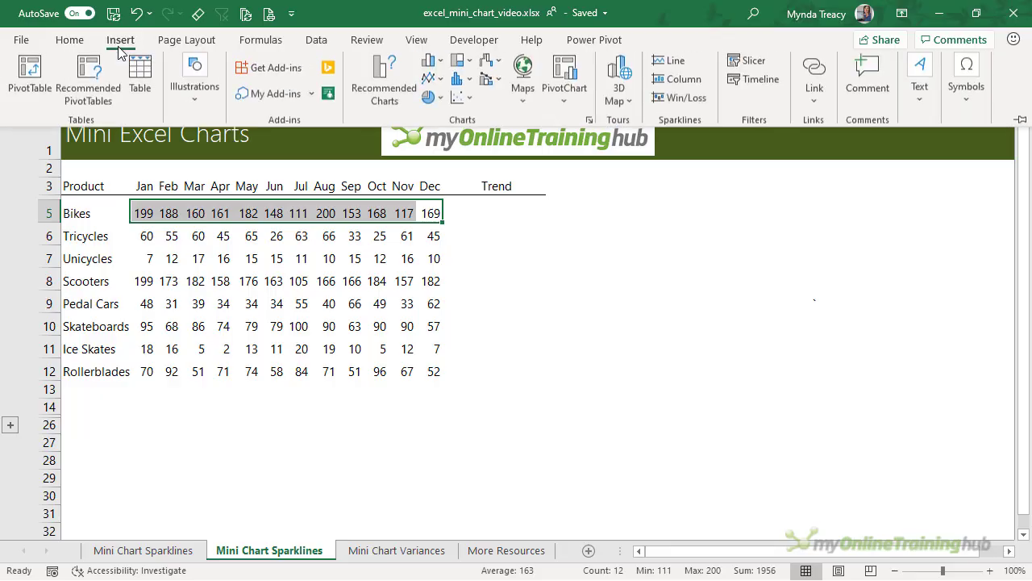
click(430, 79)
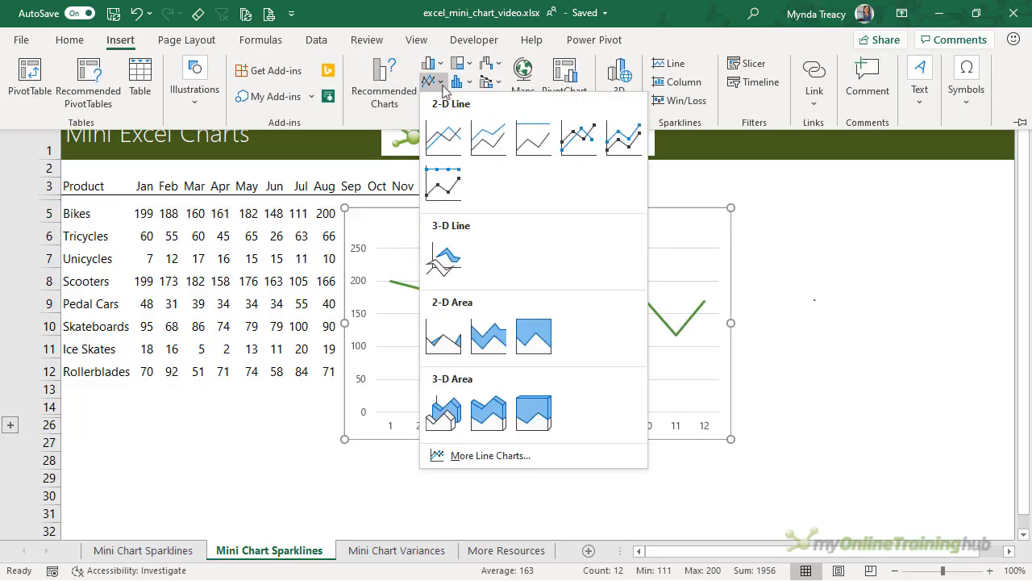
click(443, 336)
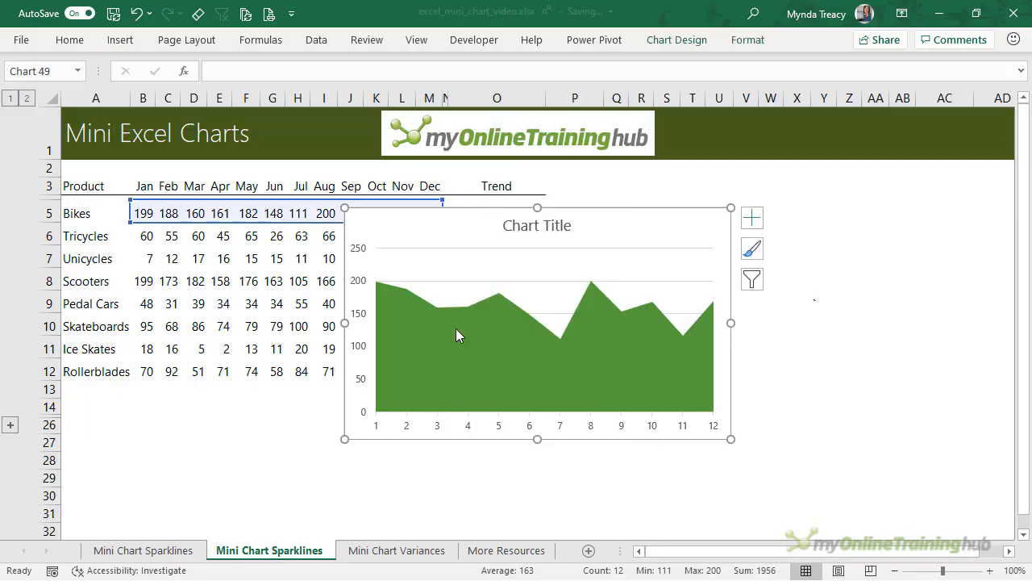
mouse_move(498, 314)
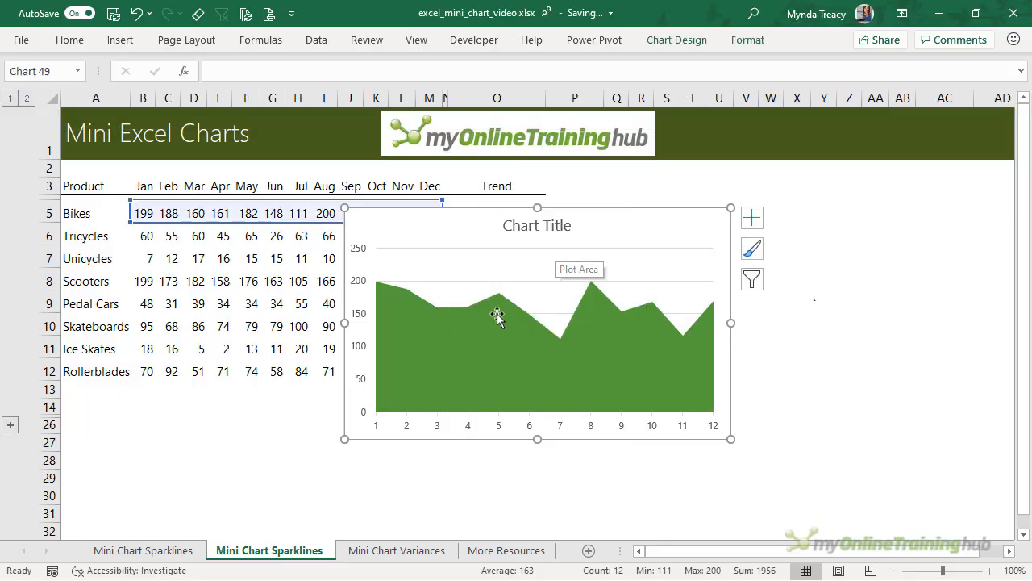
Hide the chart title, axes and gridlines on the Bikes area chart
click(752, 218)
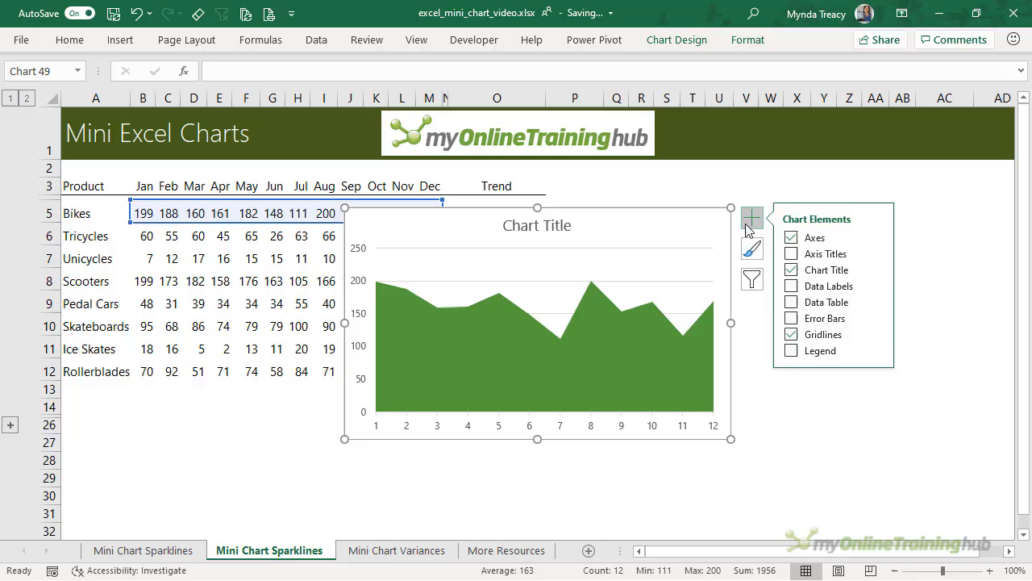
mouse_move(815, 237)
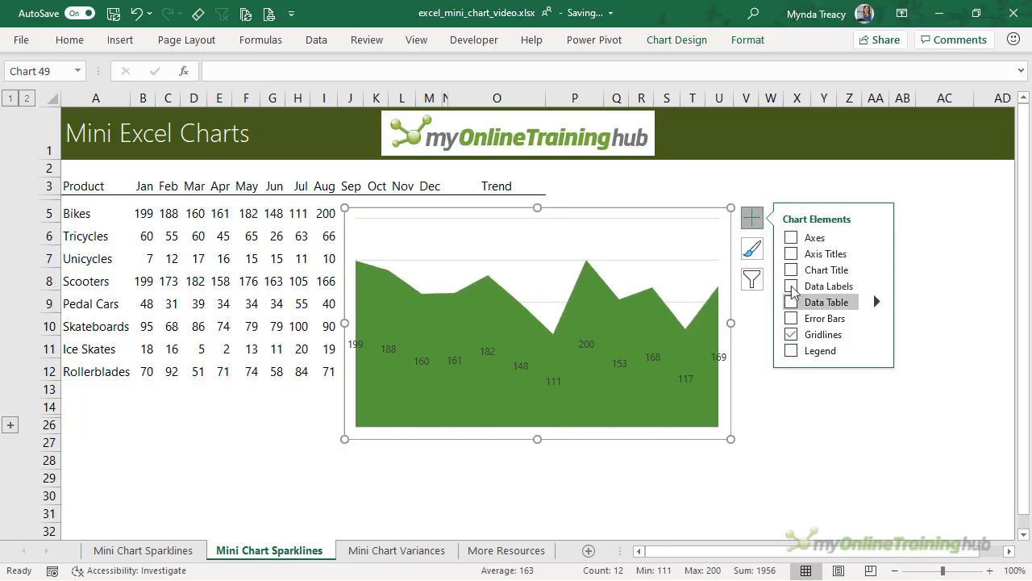
click(791, 285)
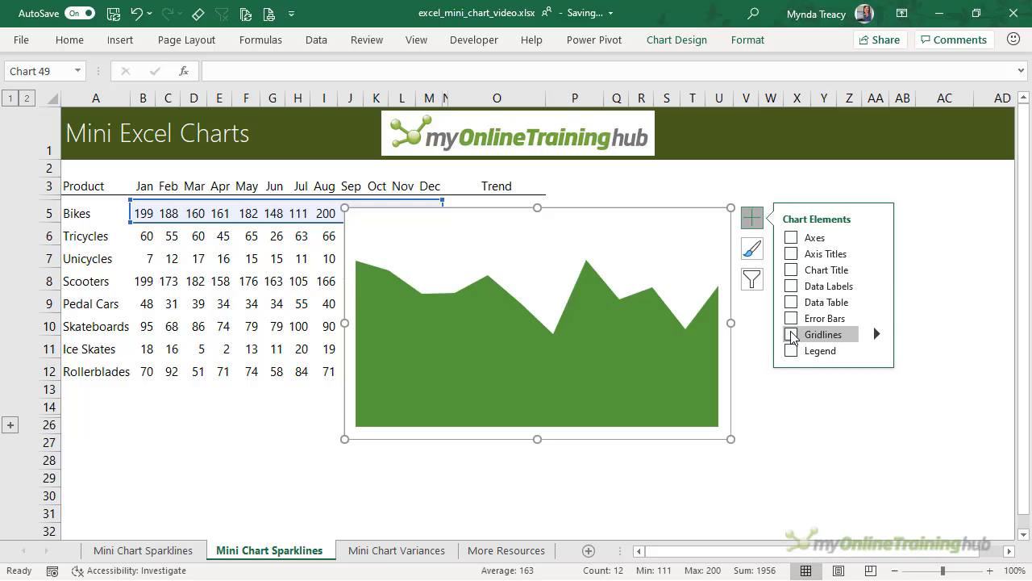
mouse_move(616, 207)
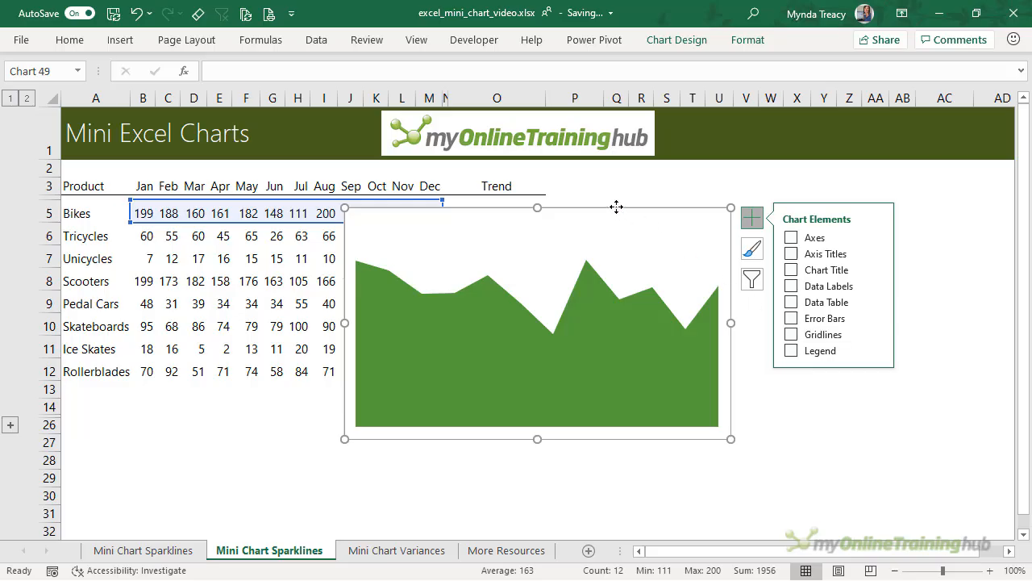
click(574, 495)
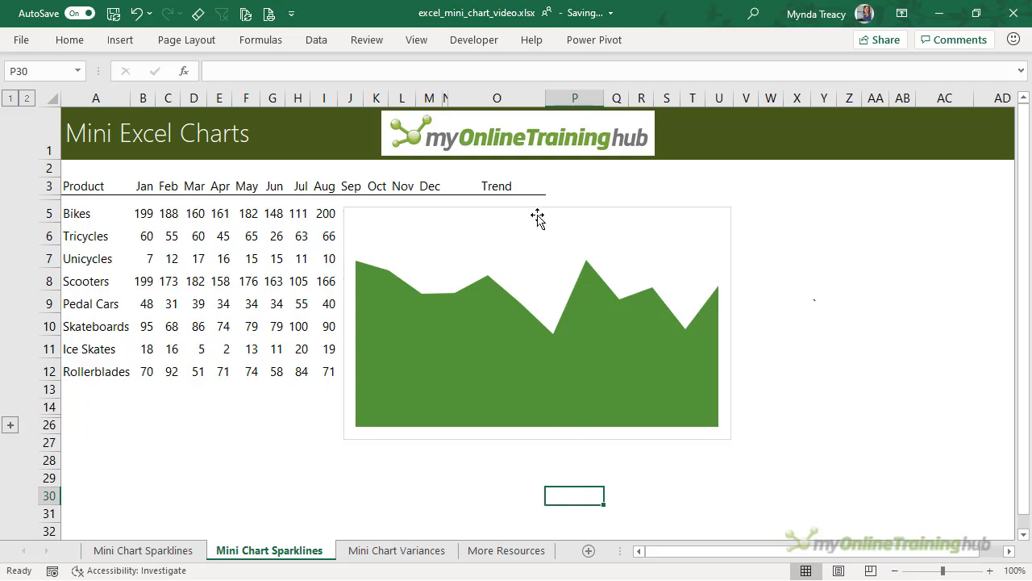
Remove the Bikes area chart's border outline
click(536, 323)
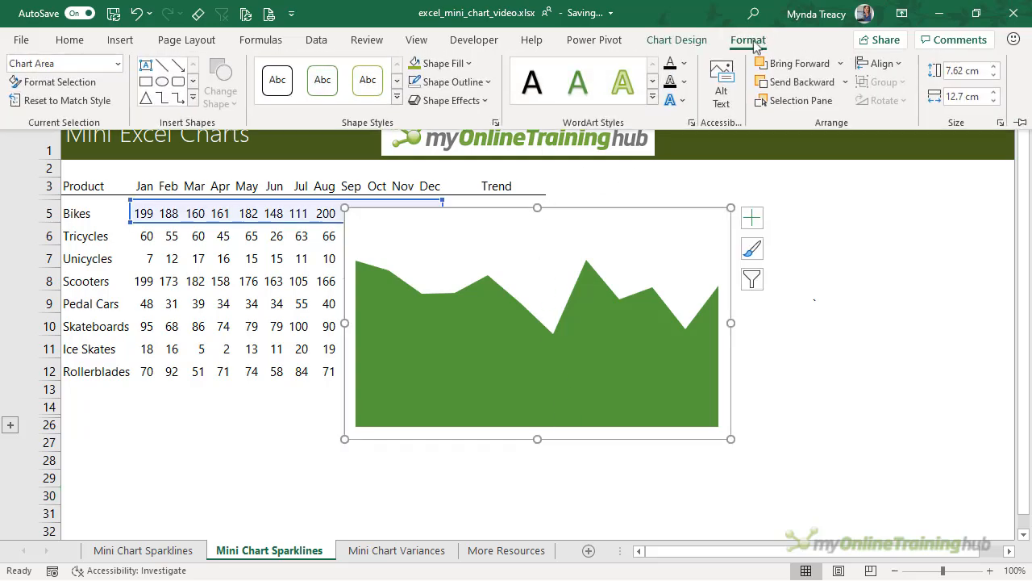
click(446, 81)
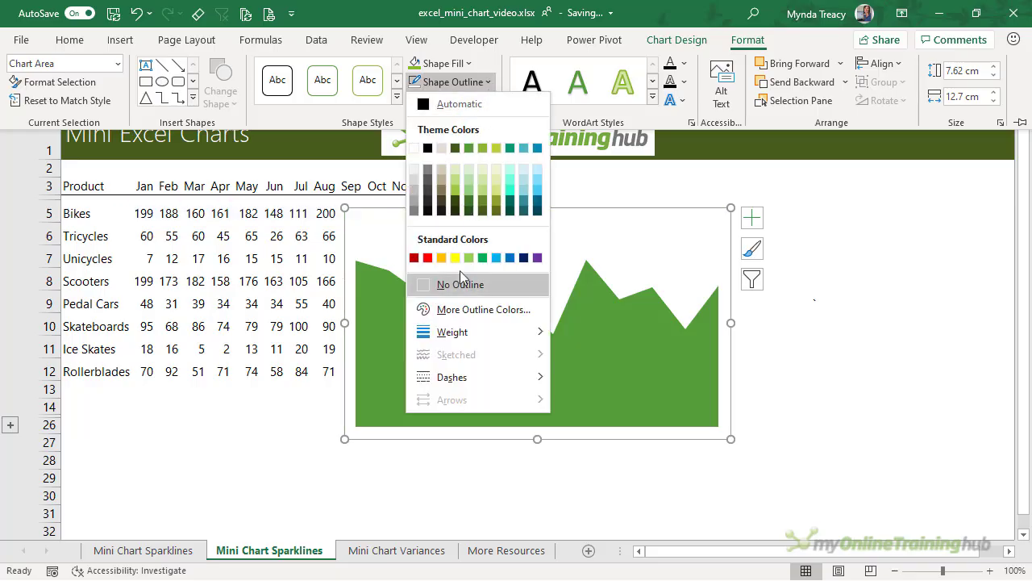
click(460, 283)
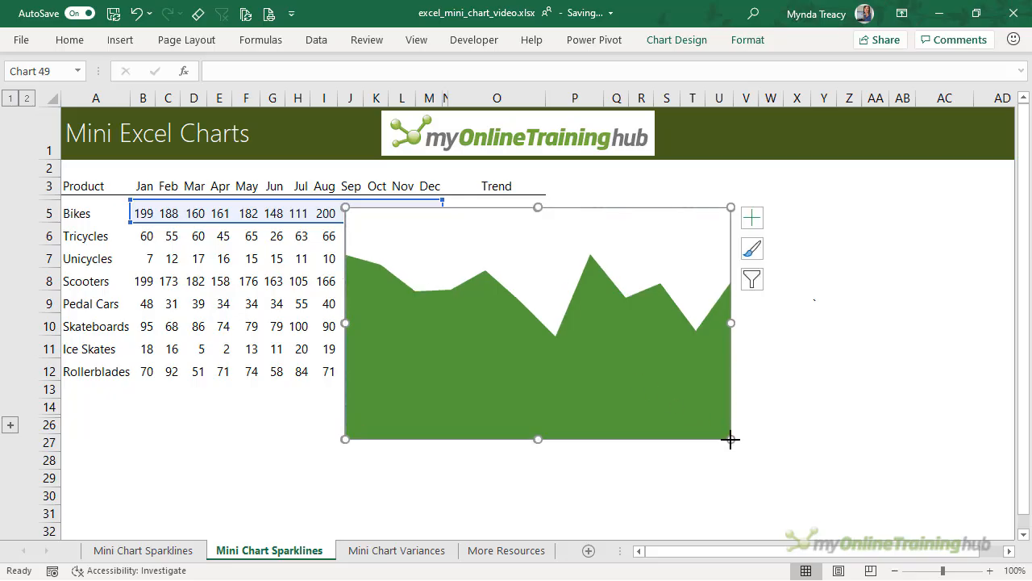
mouse_move(479, 336)
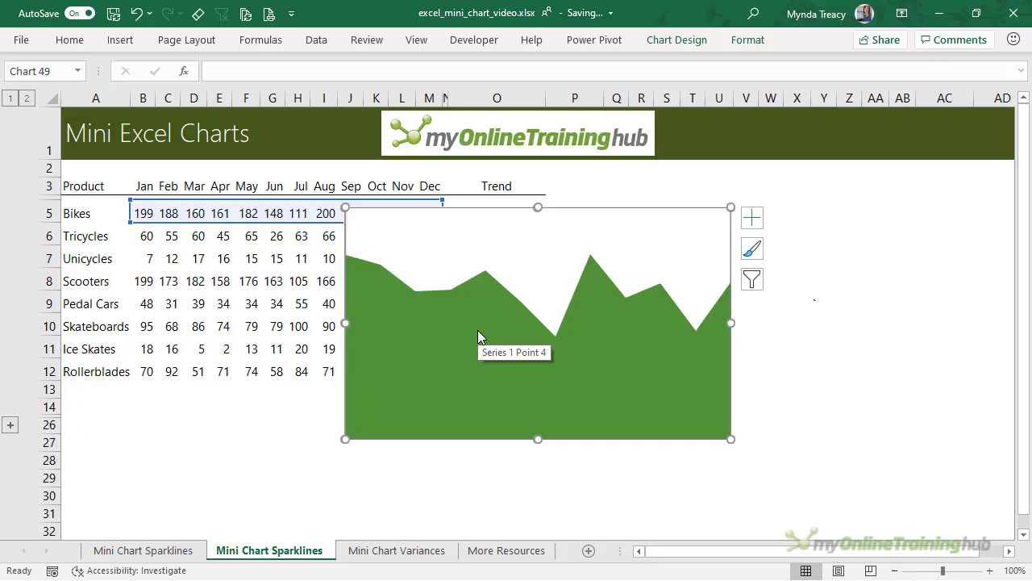
mouse_move(409, 224)
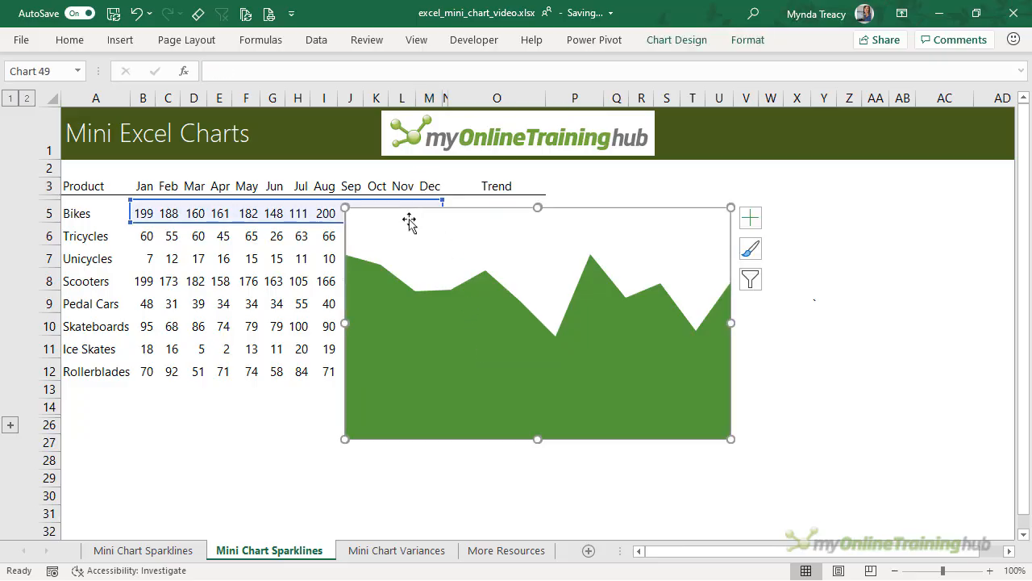
mouse_move(380, 212)
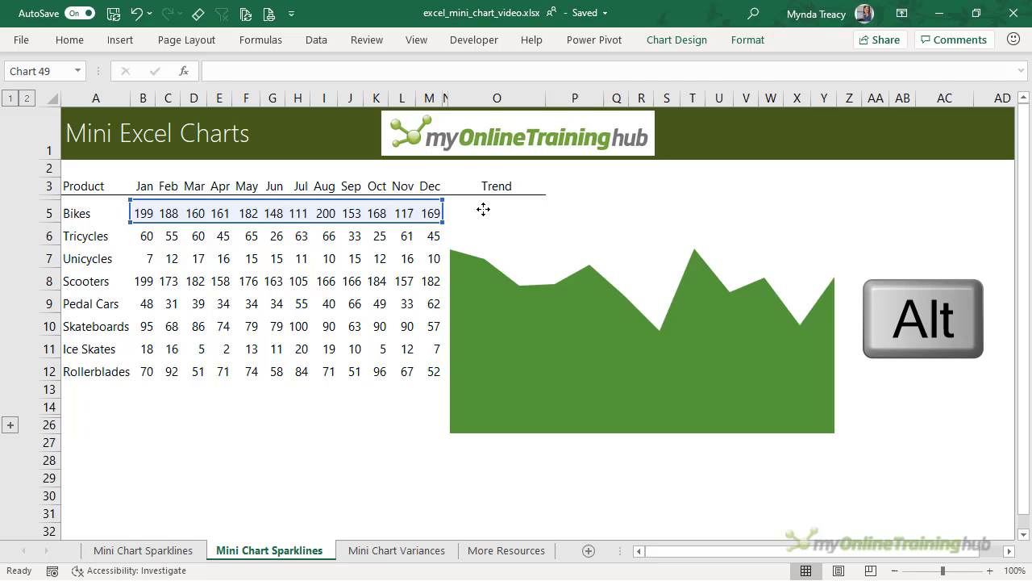
Enlarge the plot area, then shrink the chart to snap inside Trend cell O5
click(641, 338)
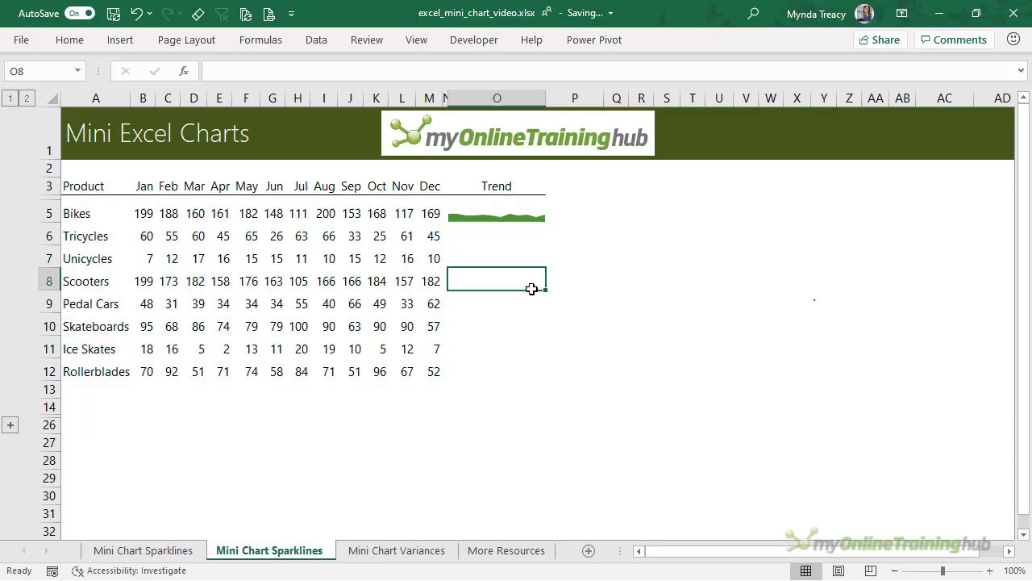
Duplicate the mini chart with Ctrl+D and move a copy into cell O12
click(497, 212)
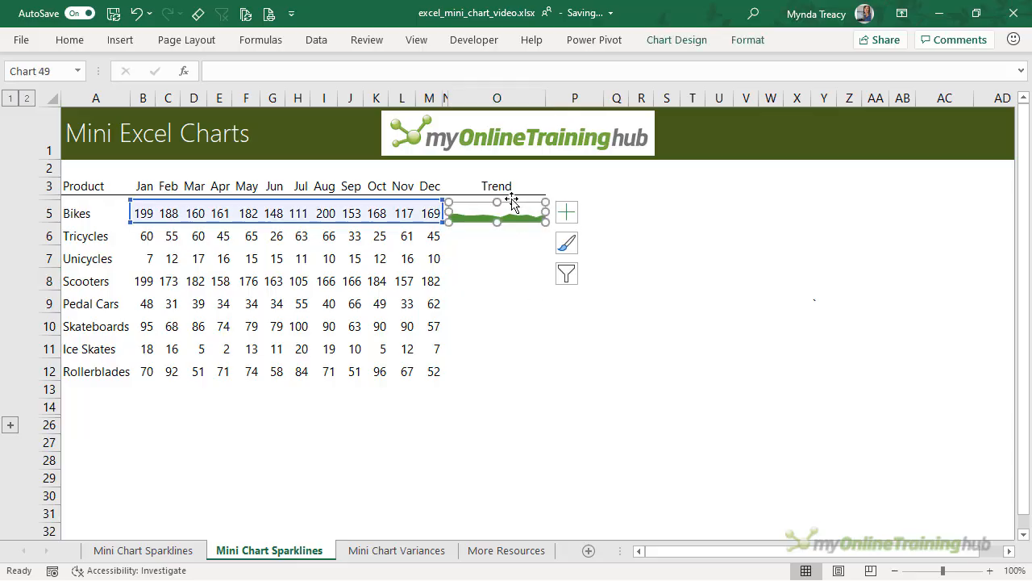
key(ctrl+d)
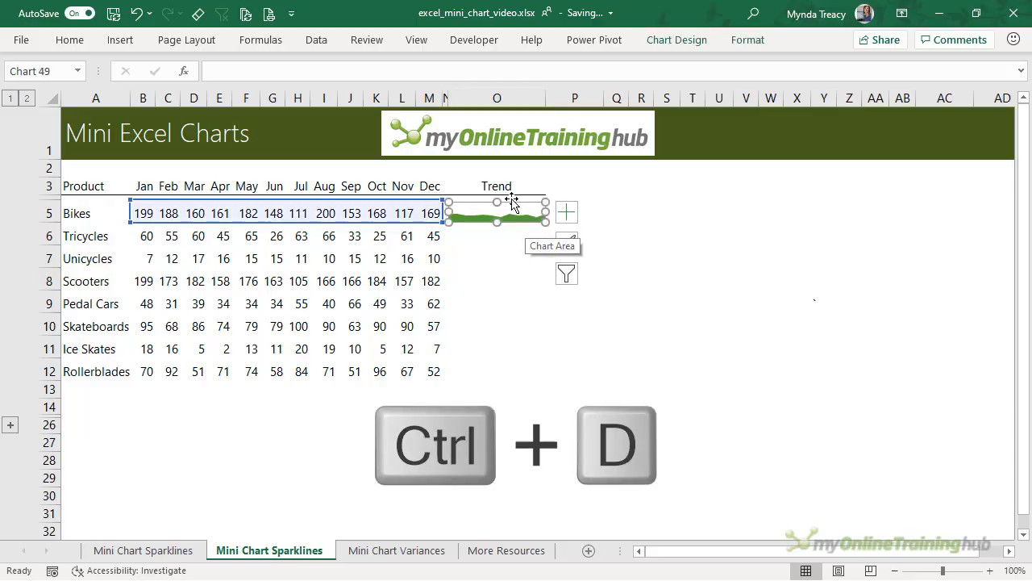
key(ctrl+d)
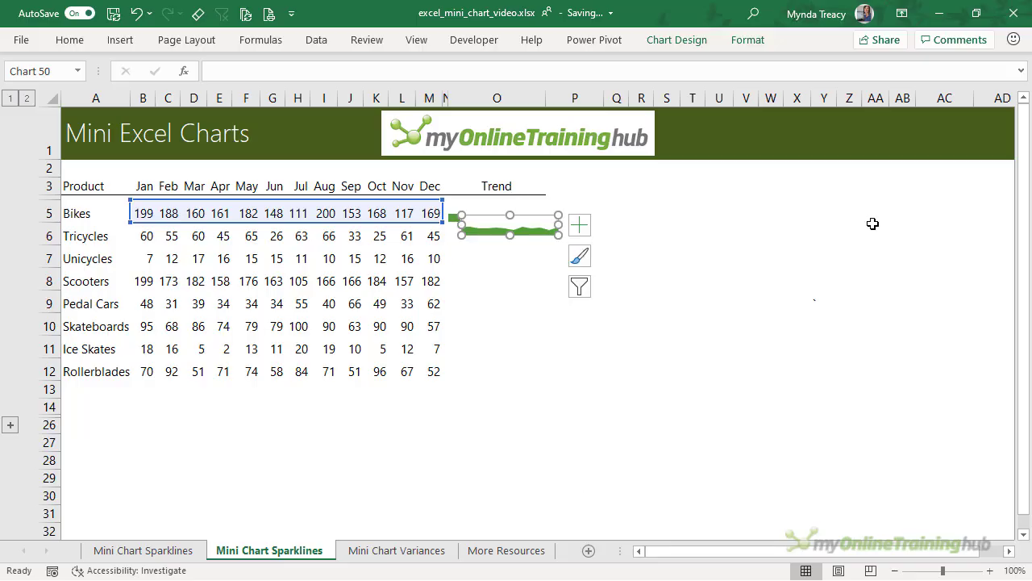
drag(508, 224, 574, 290)
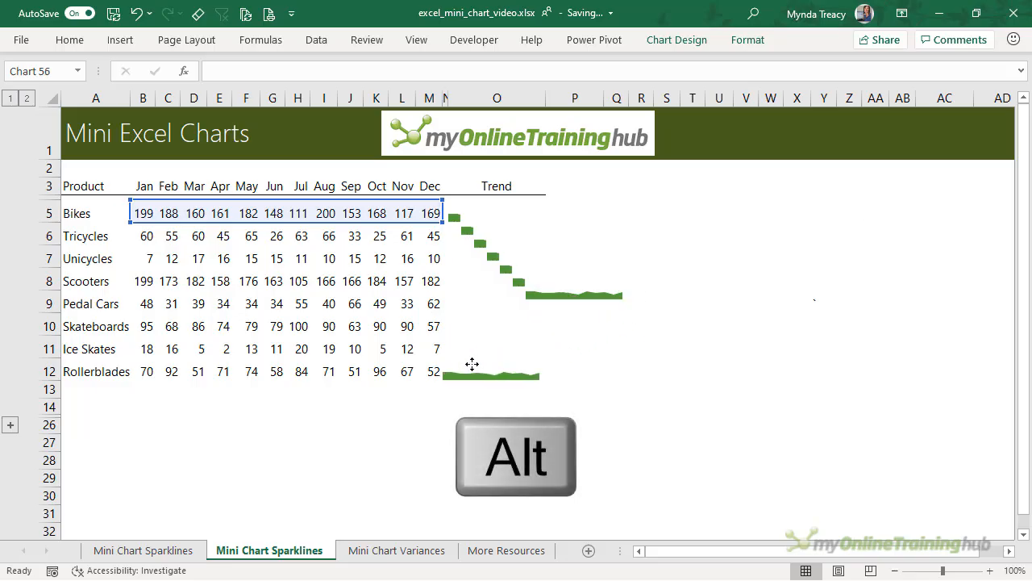
Align all chart copies left and distribute them vertically down the Trend column
click(492, 371)
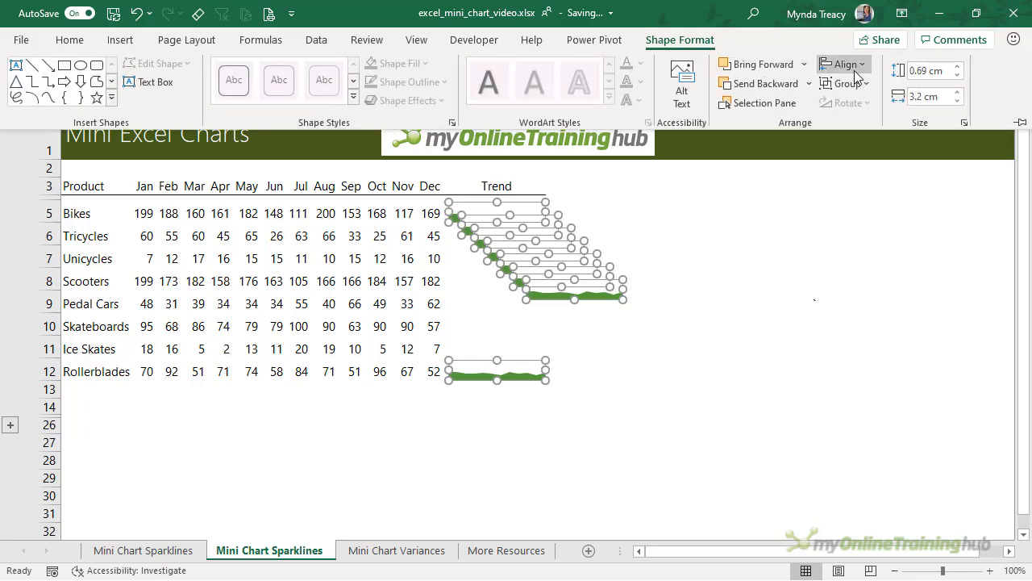
click(844, 83)
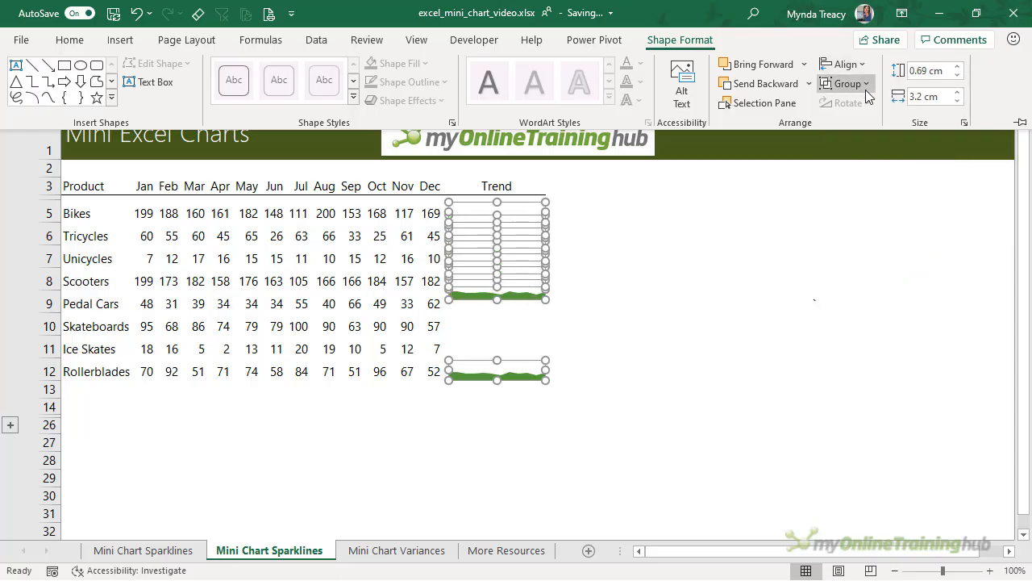
click(841, 64)
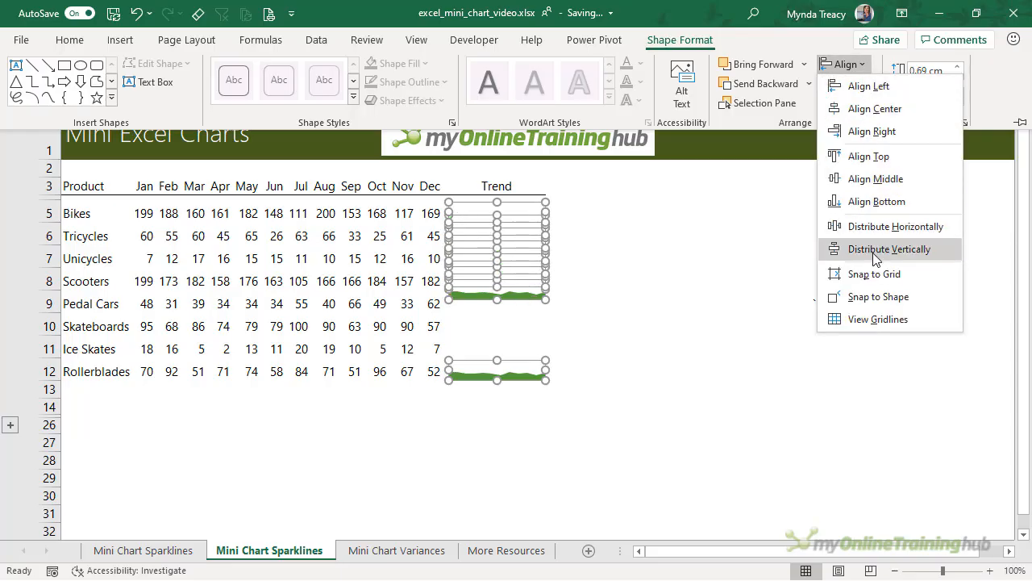
click(887, 248)
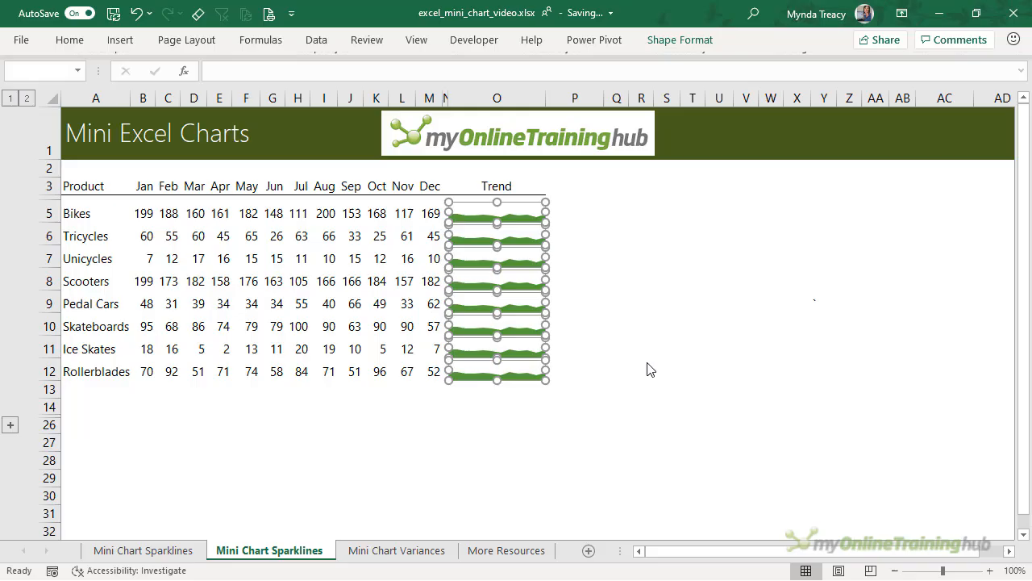
Retarget the Tricycles, Scooters, Ice Skates and Rollerblades mini charts to their own rows
click(641, 369)
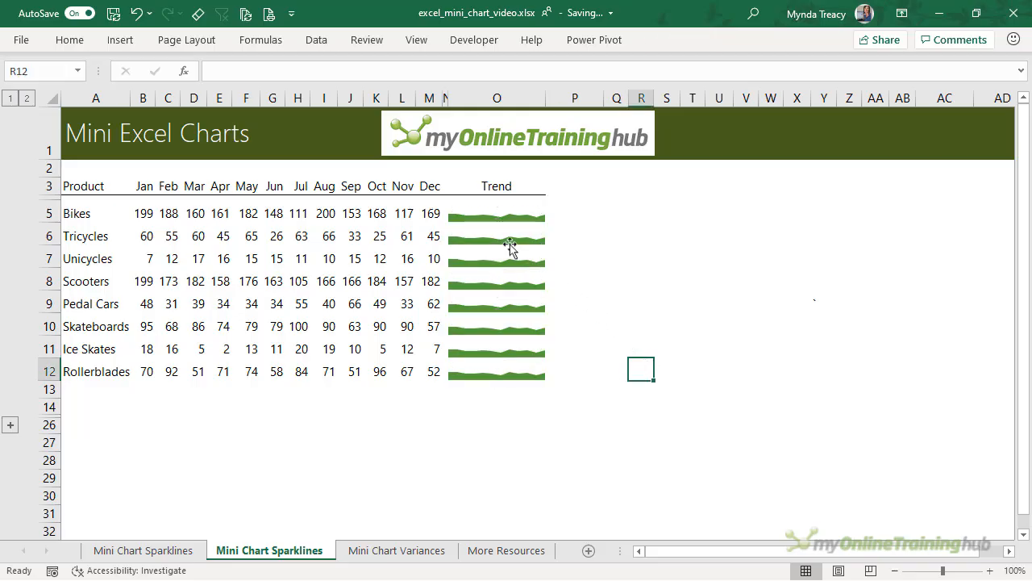
click(496, 213)
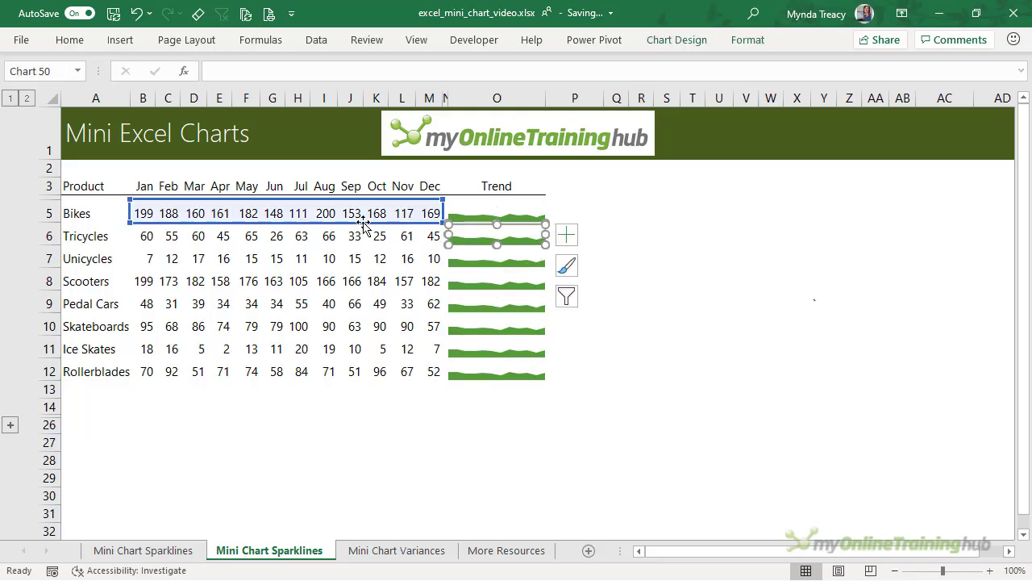
click(496, 258)
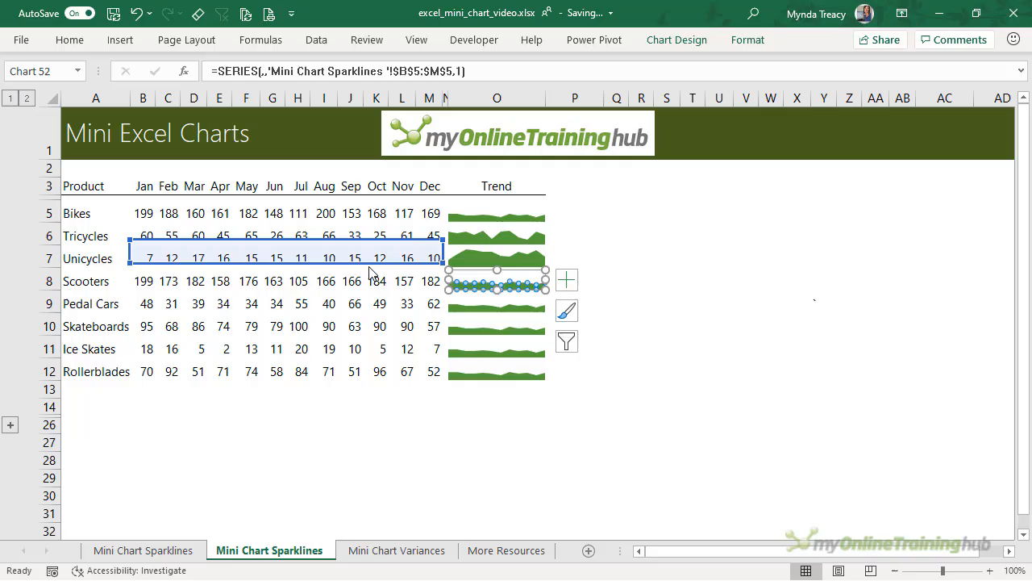
click(496, 302)
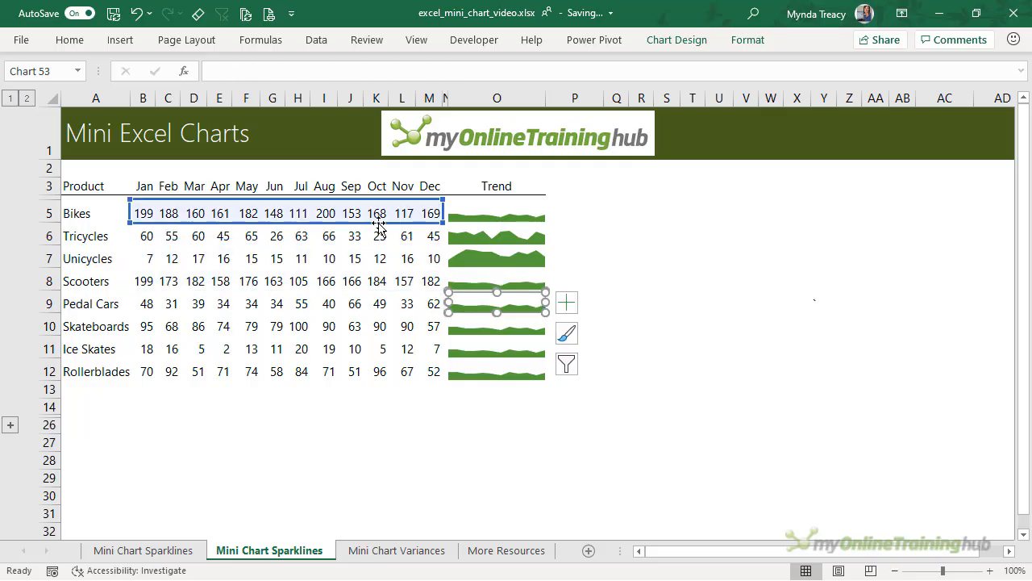
click(496, 327)
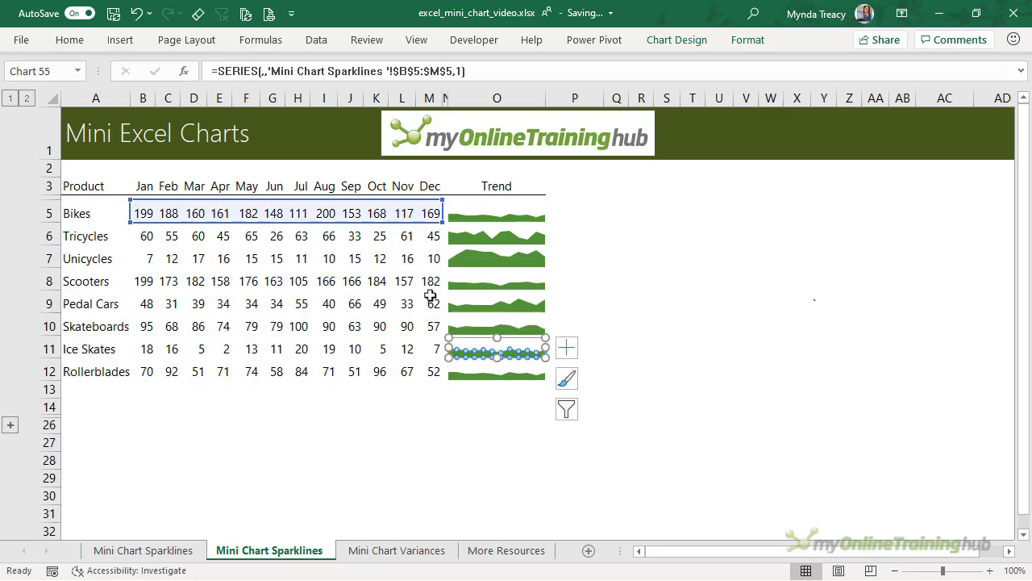
click(496, 369)
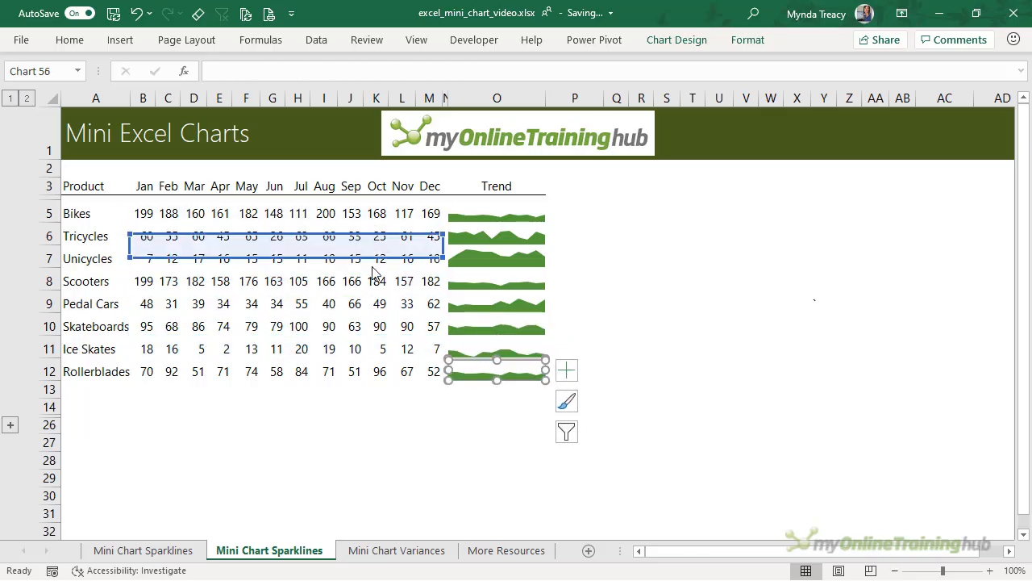
click(666, 324)
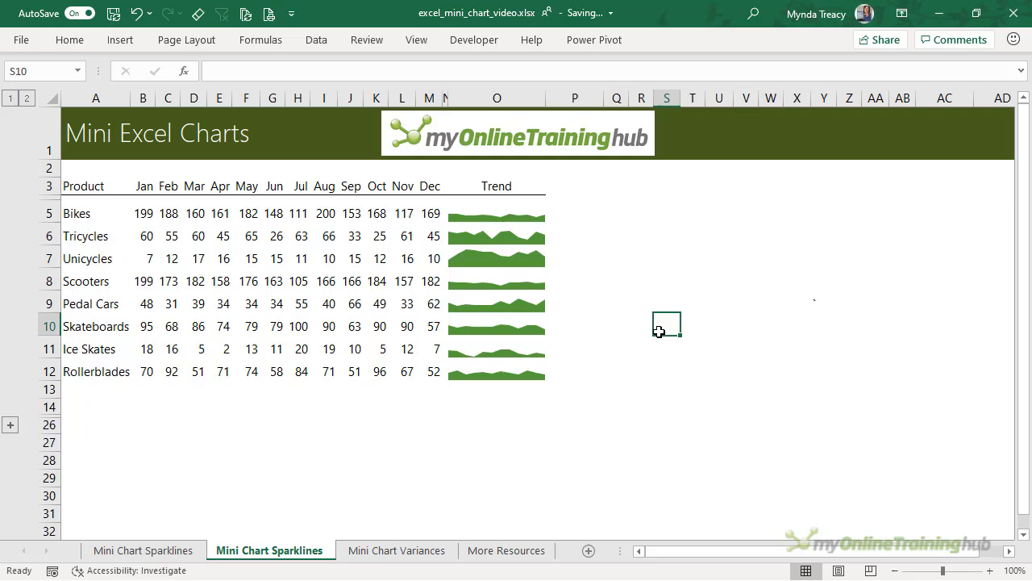
mouse_move(373, 206)
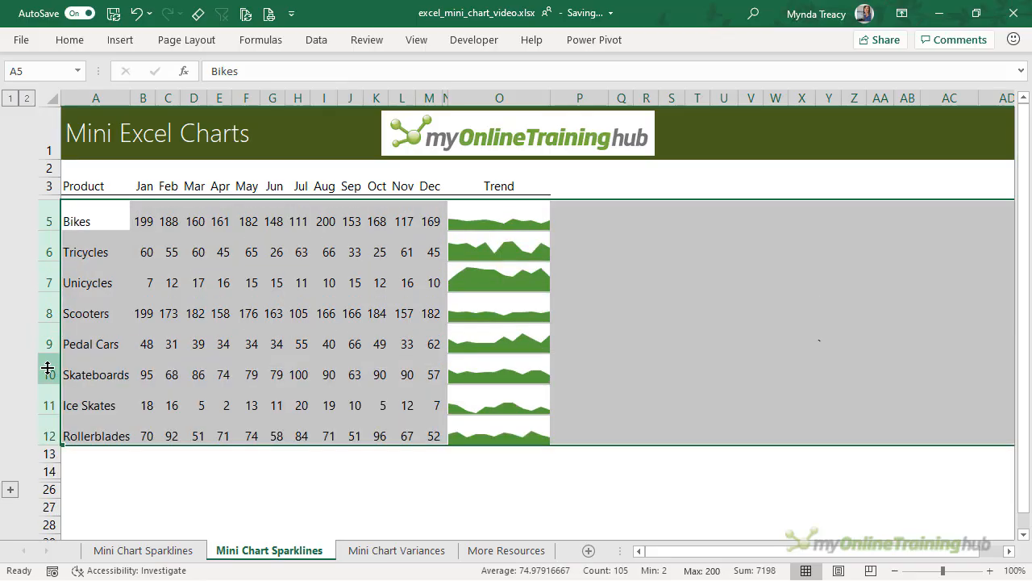
key(ctrl+z)
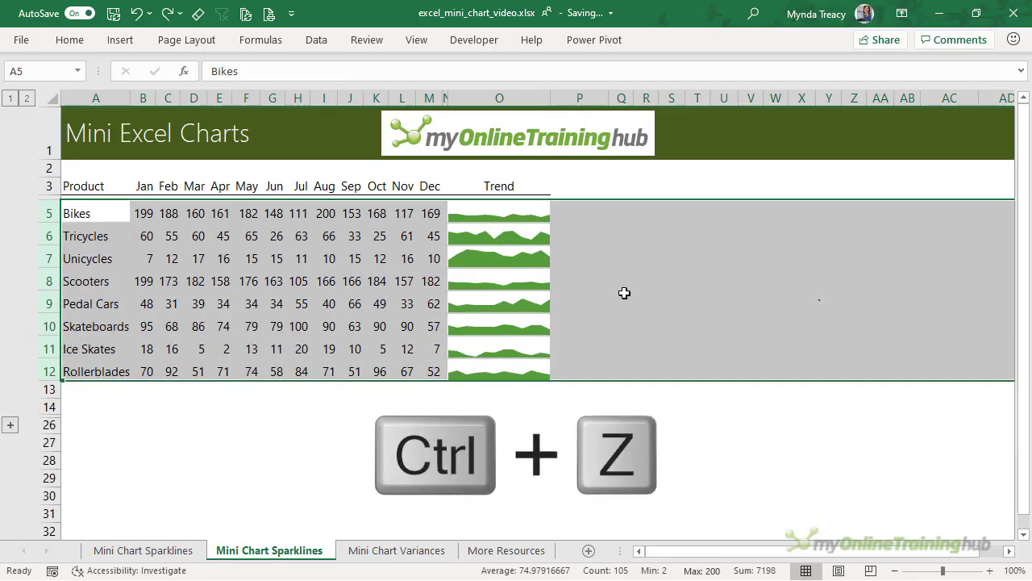
key(ctrl+z)
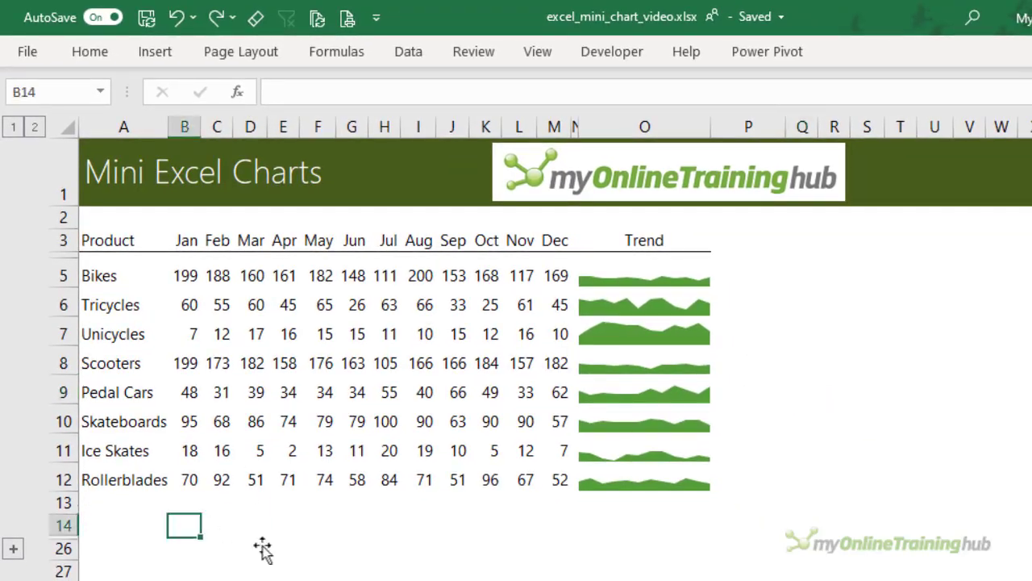
Enter =MAX(B5:M12) in B14, returning the highest monthly figure, 200
text(=MAX()
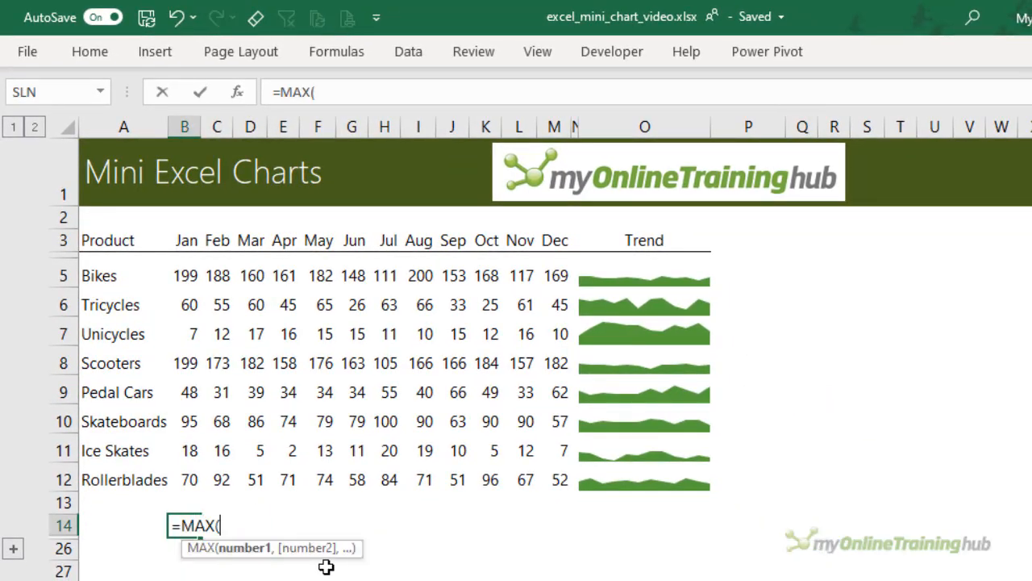
drag(184, 275, 524, 479)
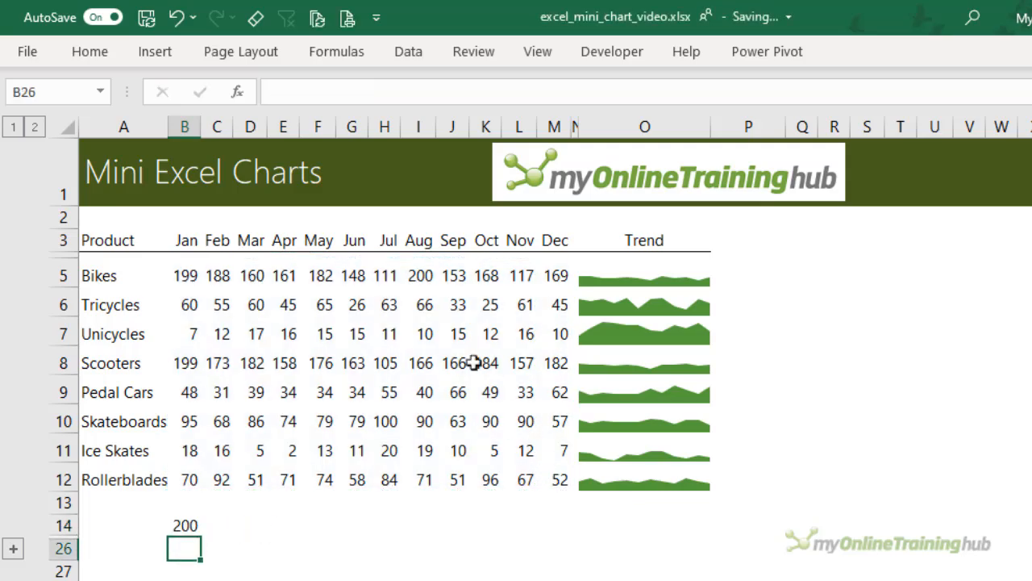
click(418, 275)
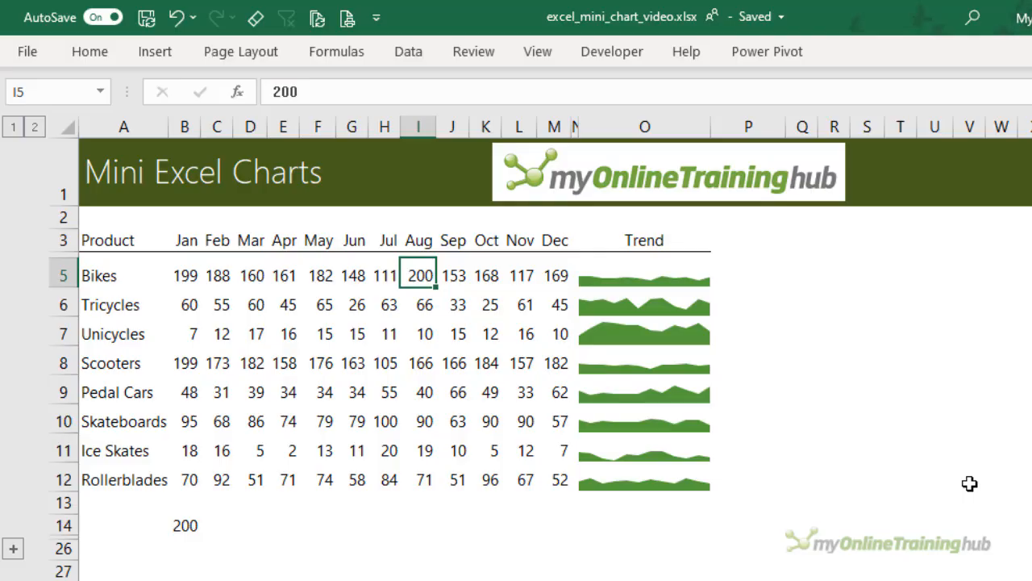
mouse_move(598, 508)
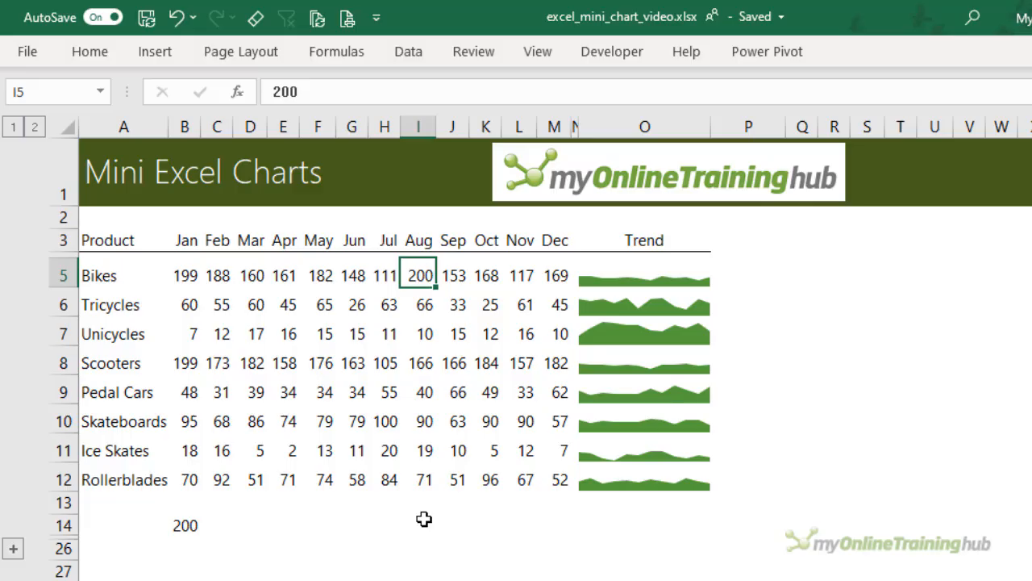
click(185, 525)
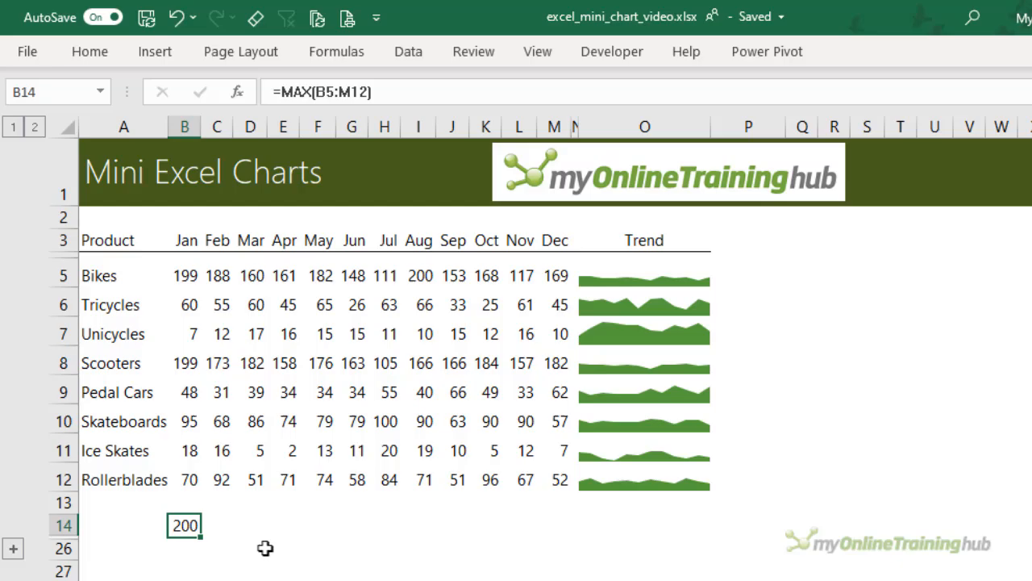
key(Delete)
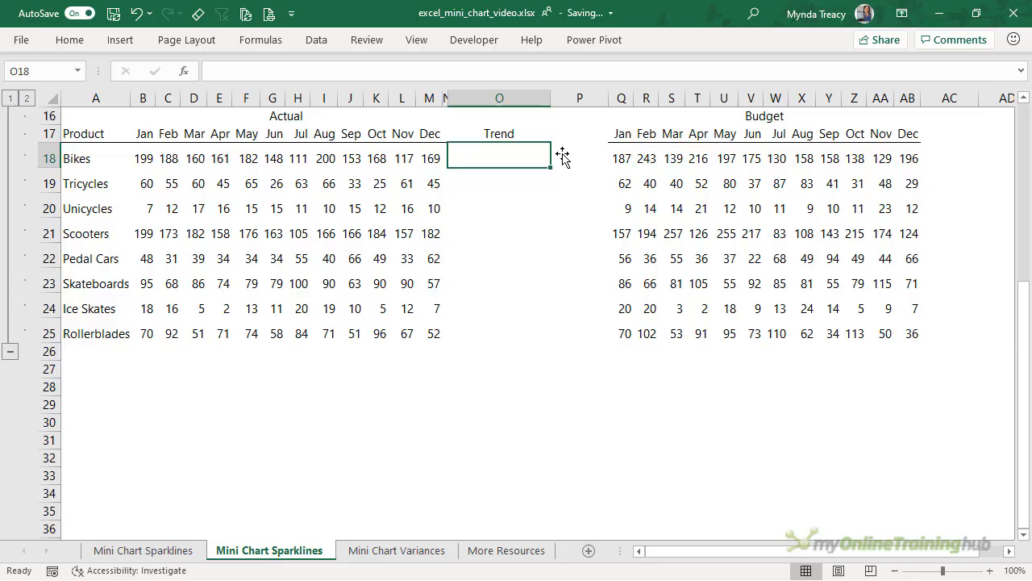
Chart Bikes actuals B18:M18 as an area, adding budget Q18:AB18 as a combo line
drag(142, 158, 403, 183)
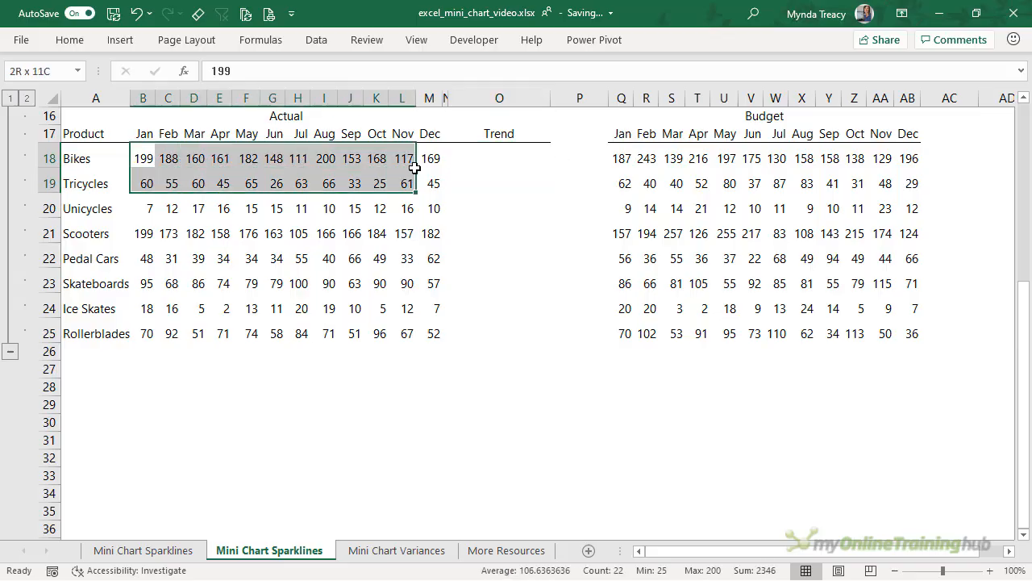
click(119, 40)
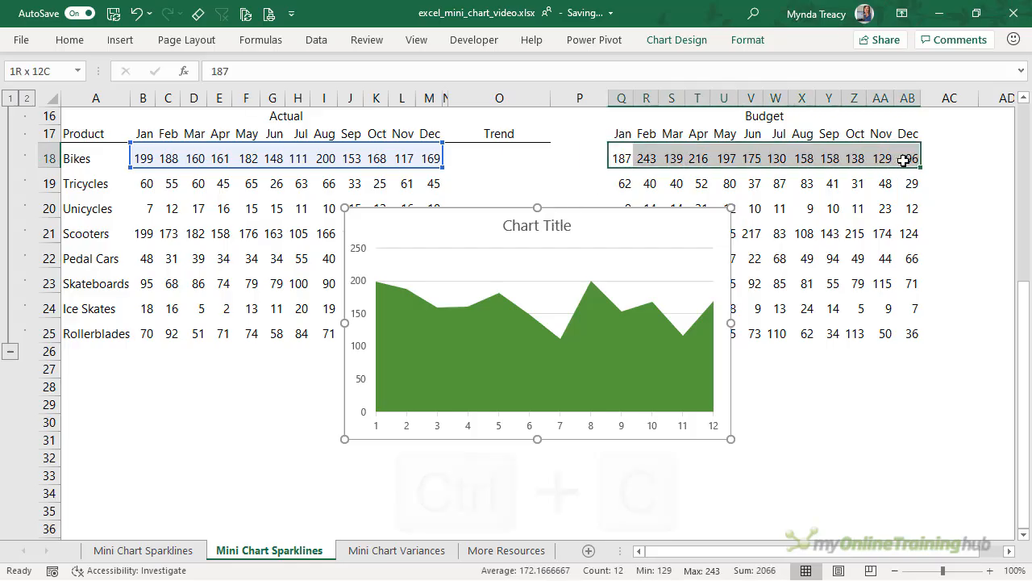
key(ctrl+c)
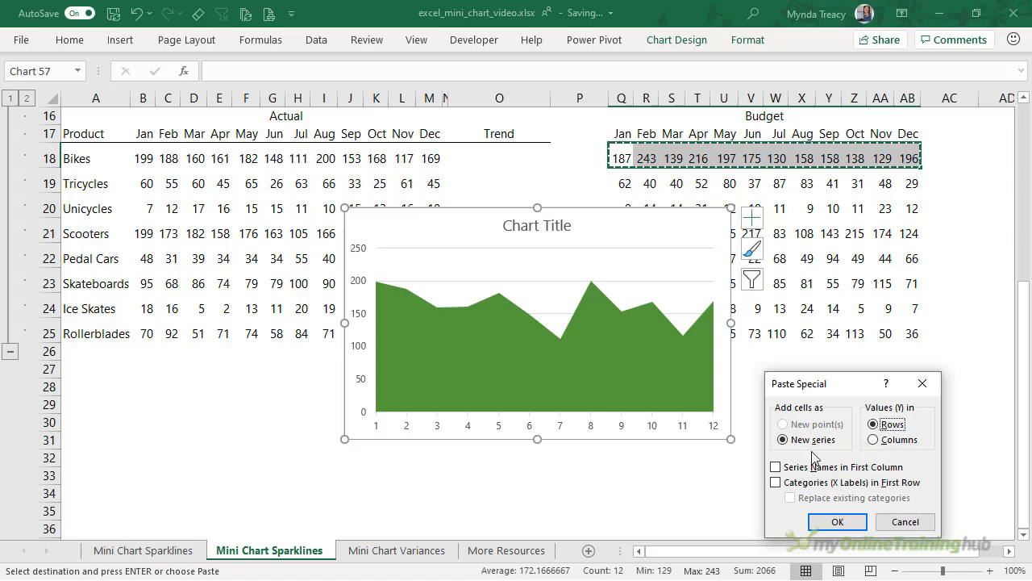
click(837, 521)
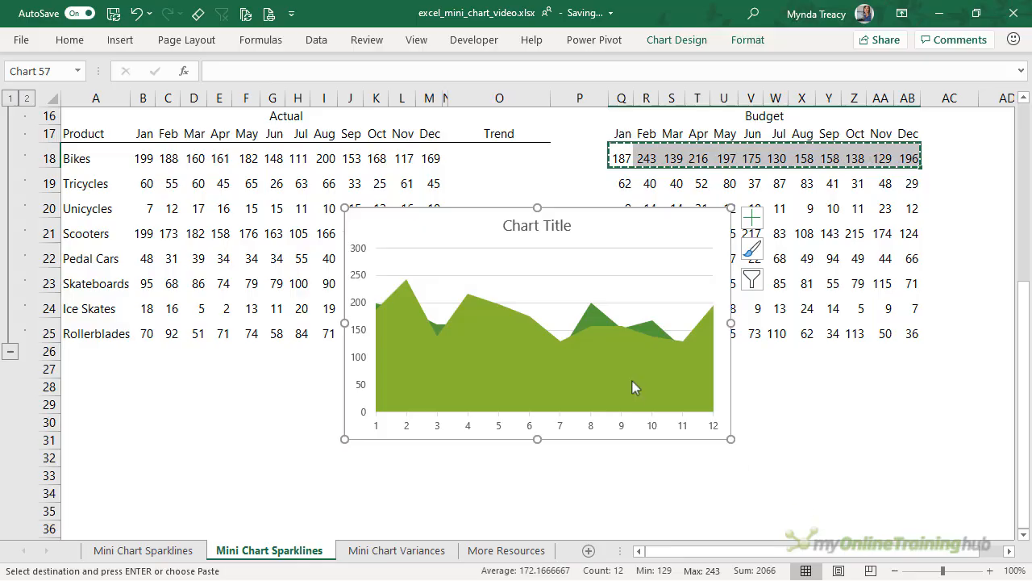
click(589, 326)
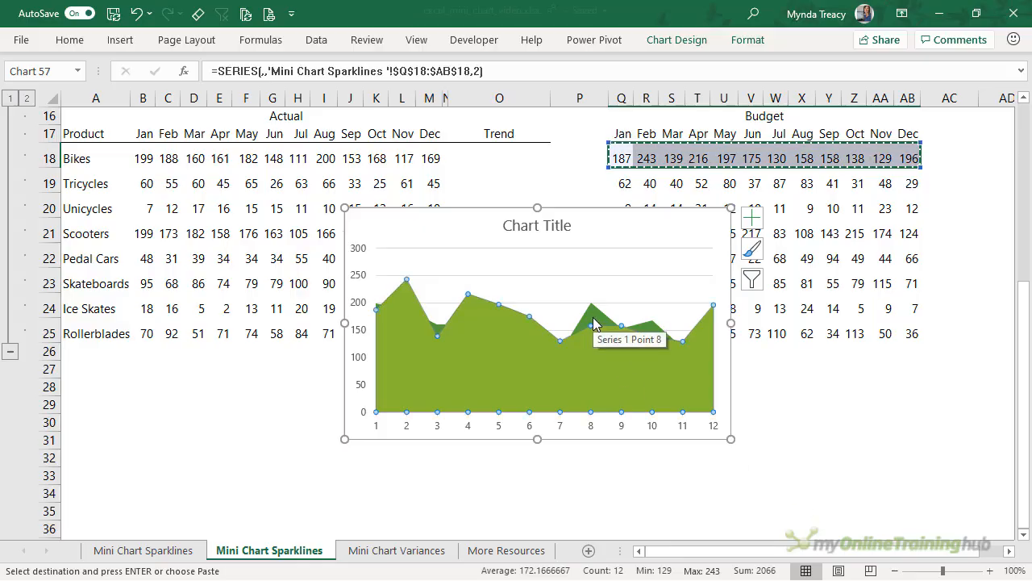
mouse_move(601, 351)
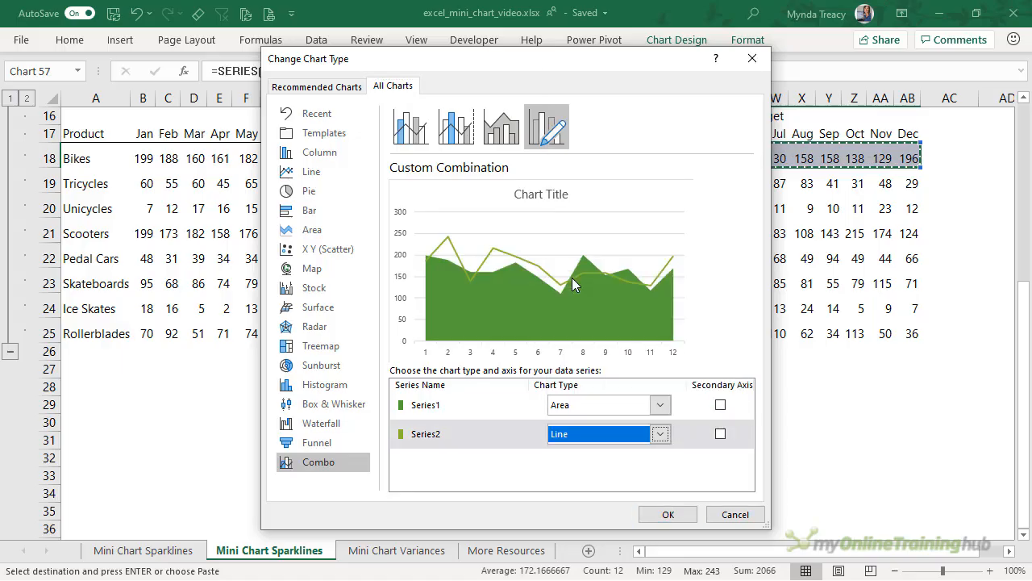
click(668, 514)
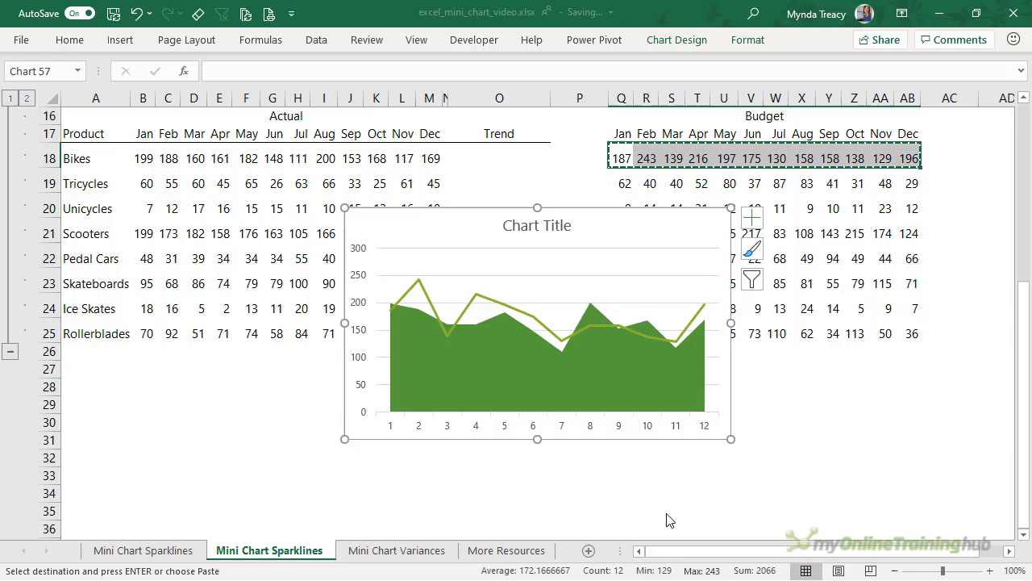
mouse_move(649, 279)
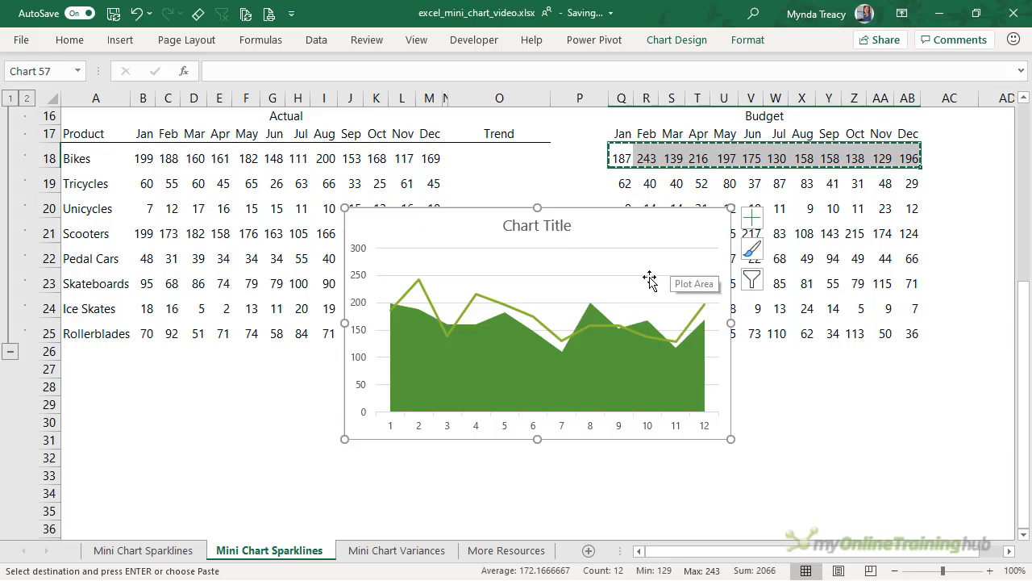
mouse_move(746, 222)
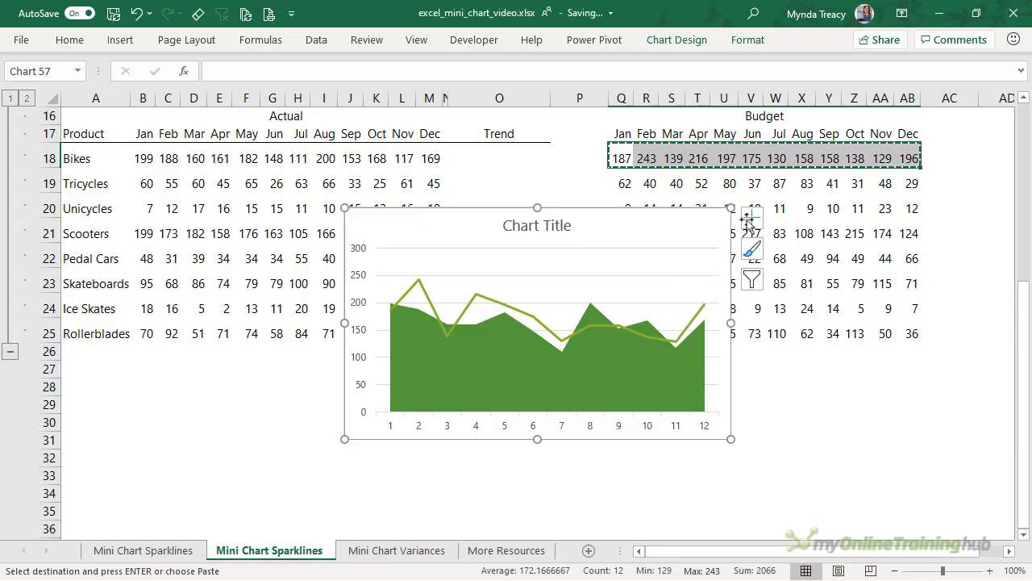
Remove the combo chart's title, gridlines and axes, and move it over the Actual table
click(751, 217)
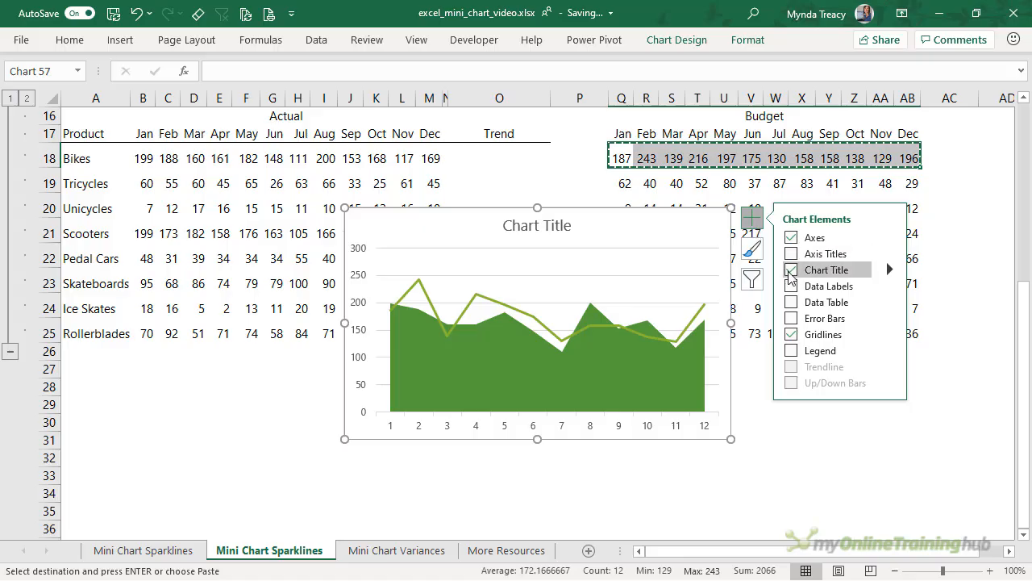
click(791, 269)
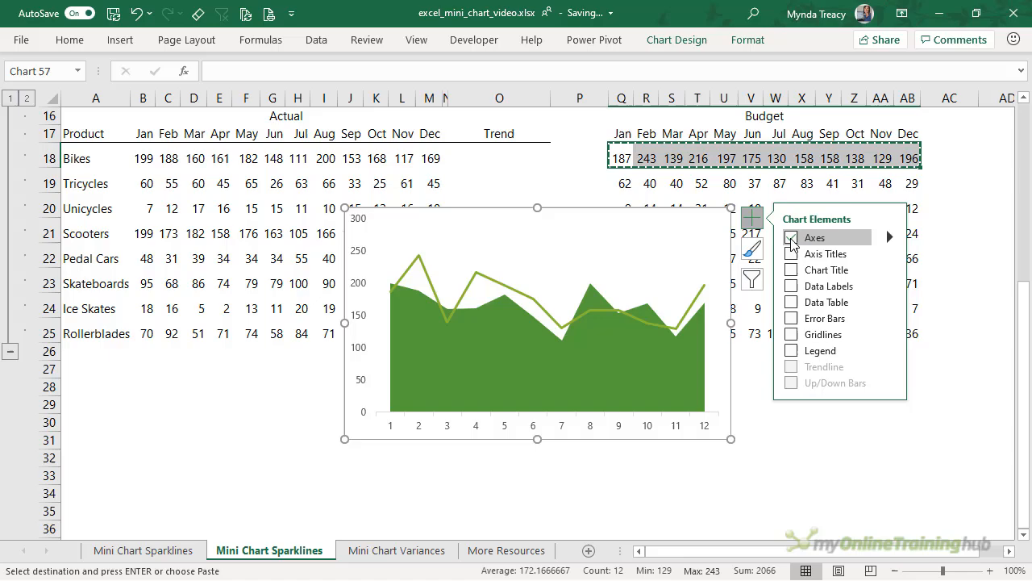
click(791, 237)
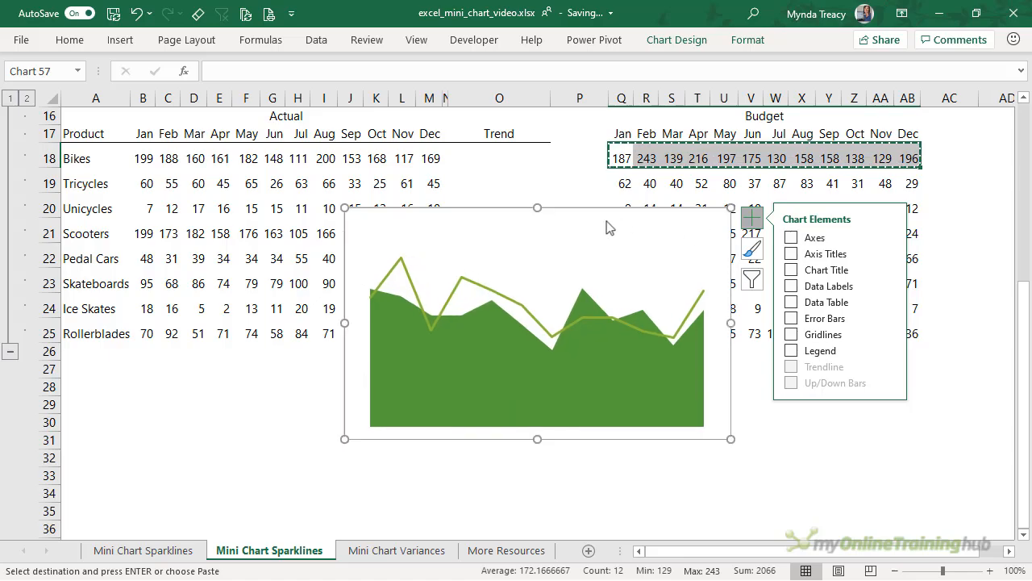
drag(537, 323, 342, 272)
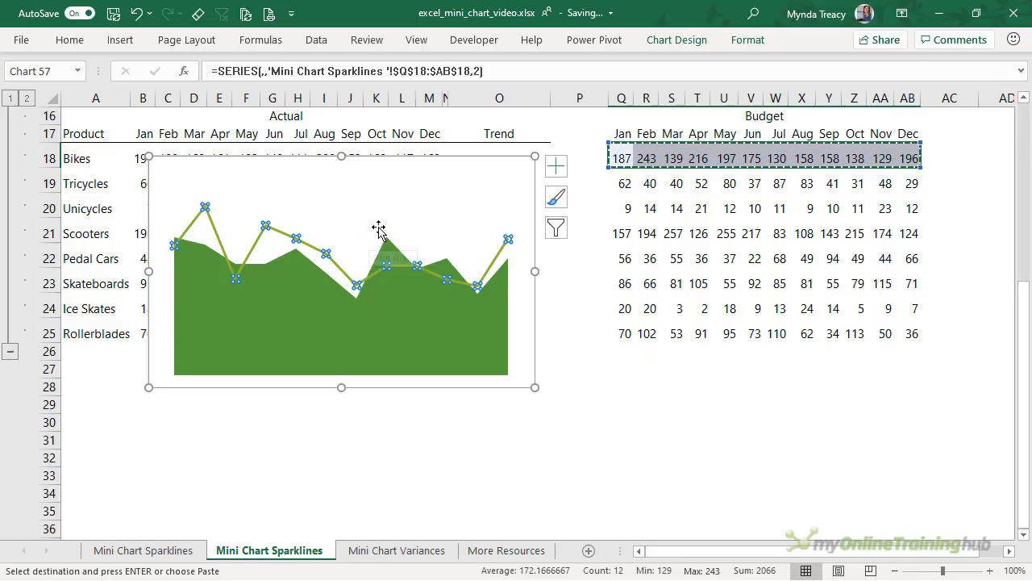
Make the budget series a thin solid grey line
key(ctrl+1)
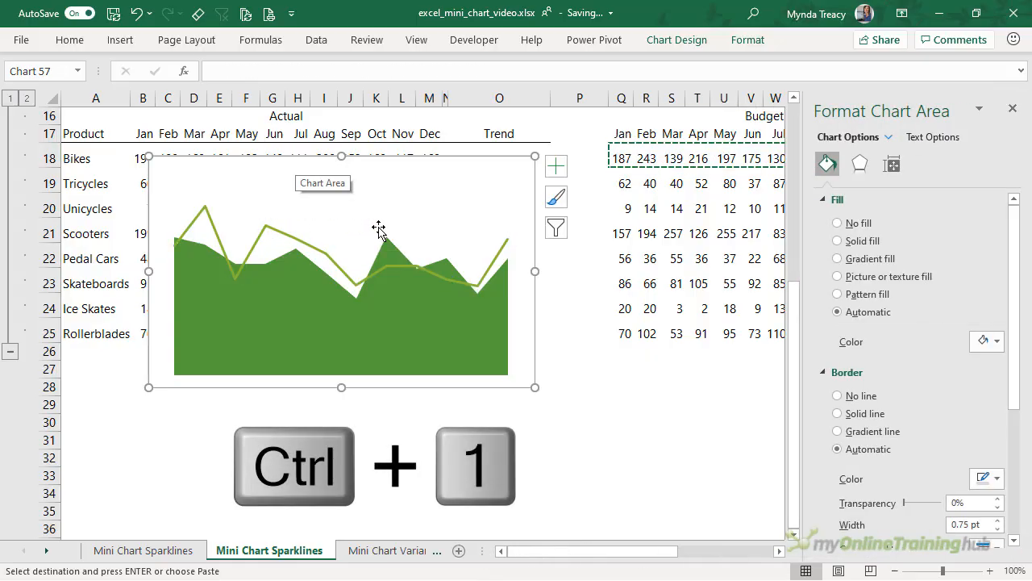
click(342, 266)
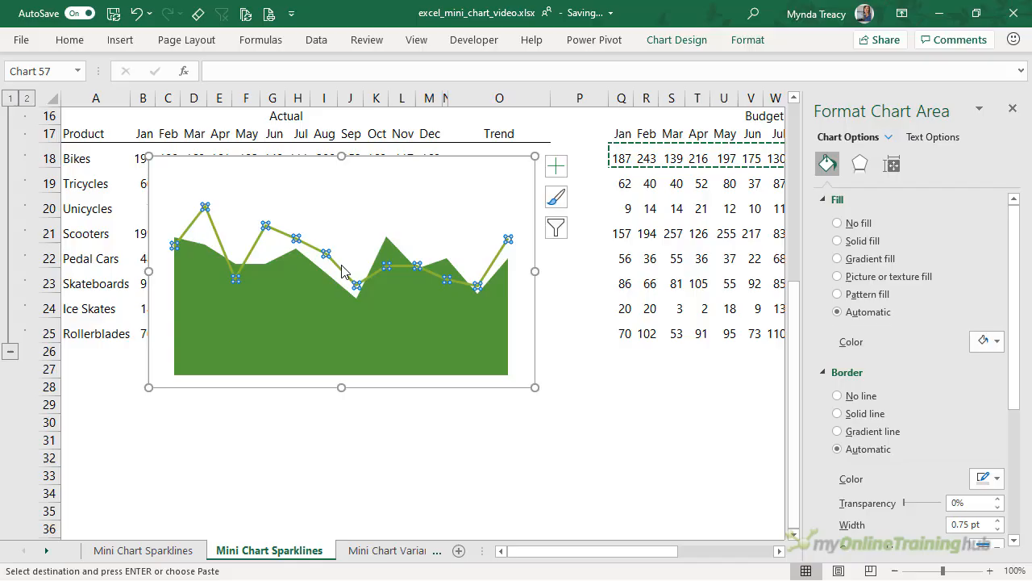
click(327, 254)
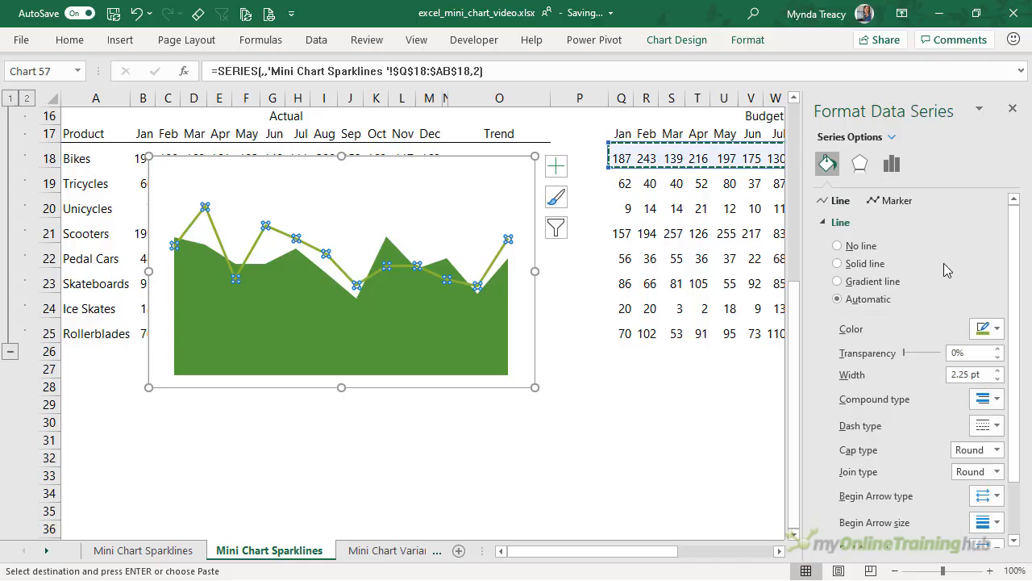
click(998, 328)
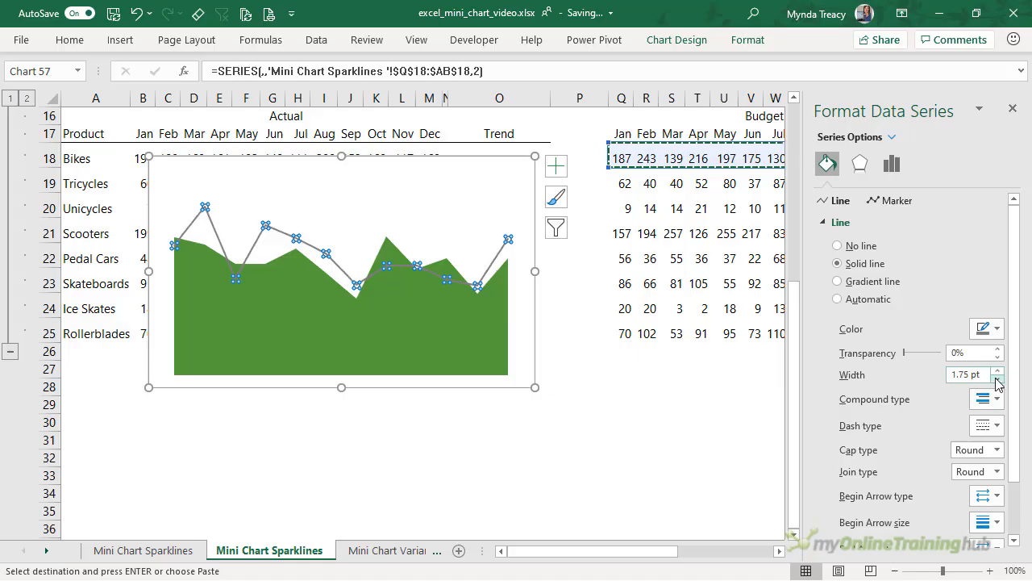
click(998, 379)
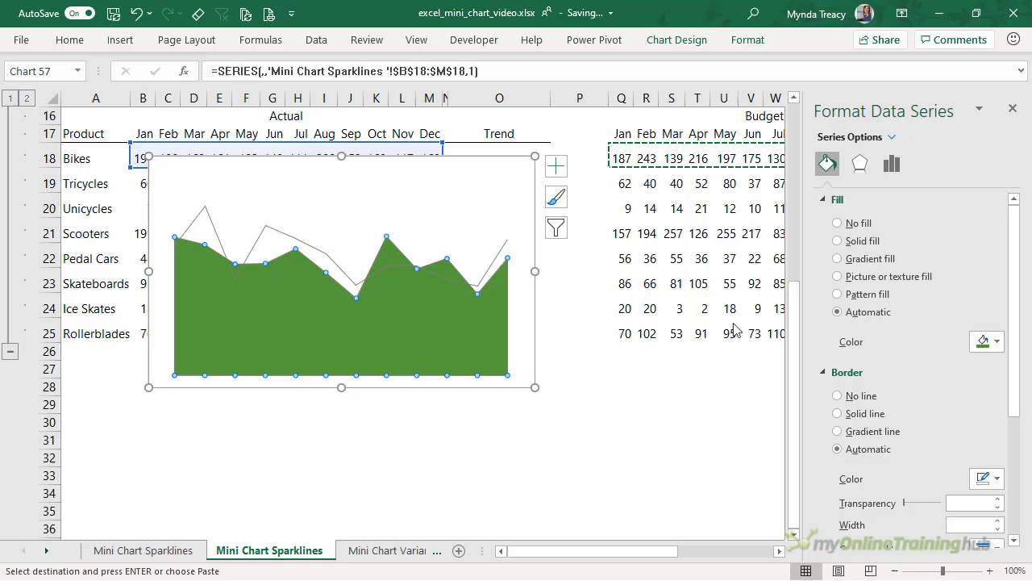
Give the actual area series a light green solid fill
click(997, 341)
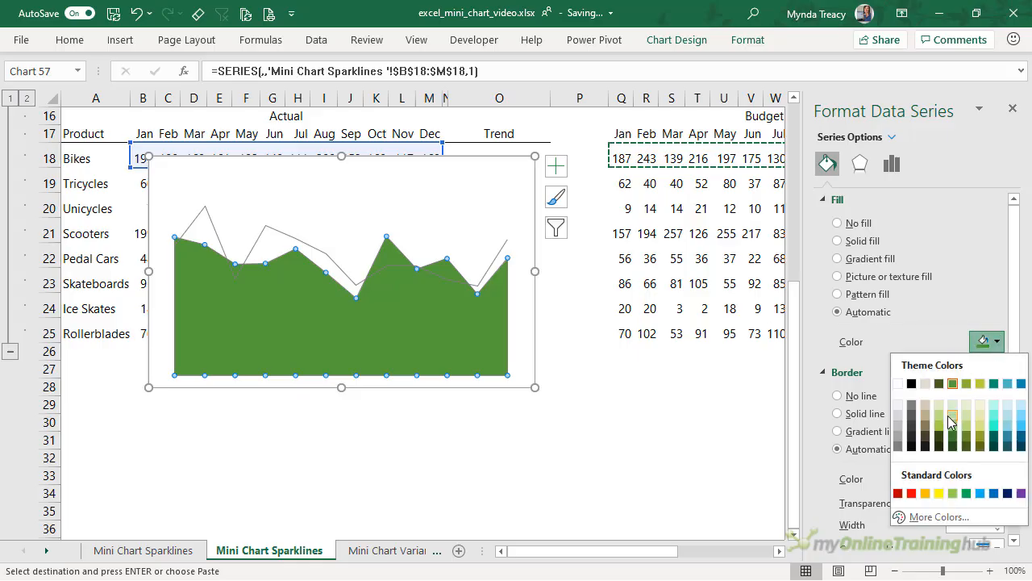
click(953, 416)
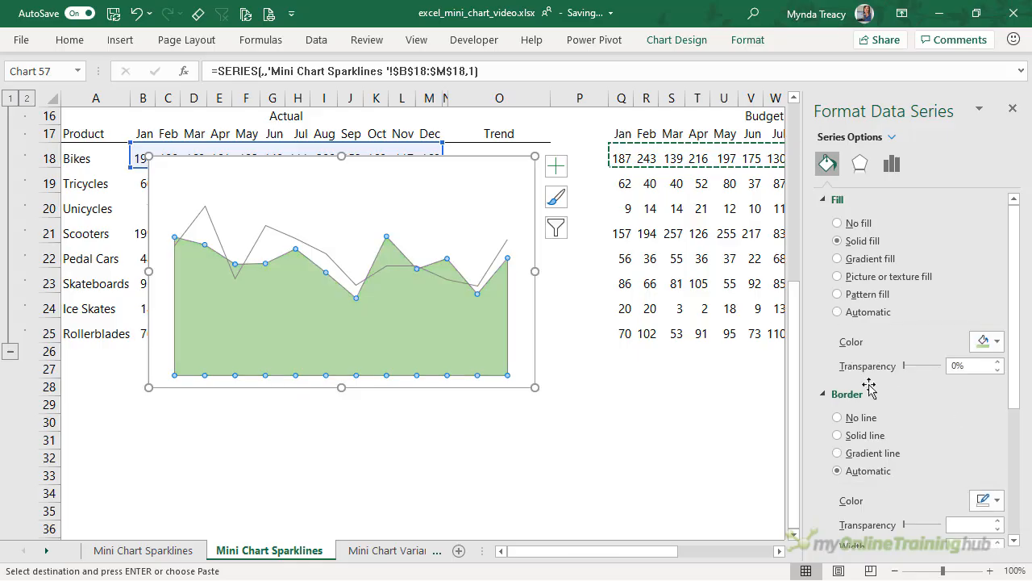
click(495, 242)
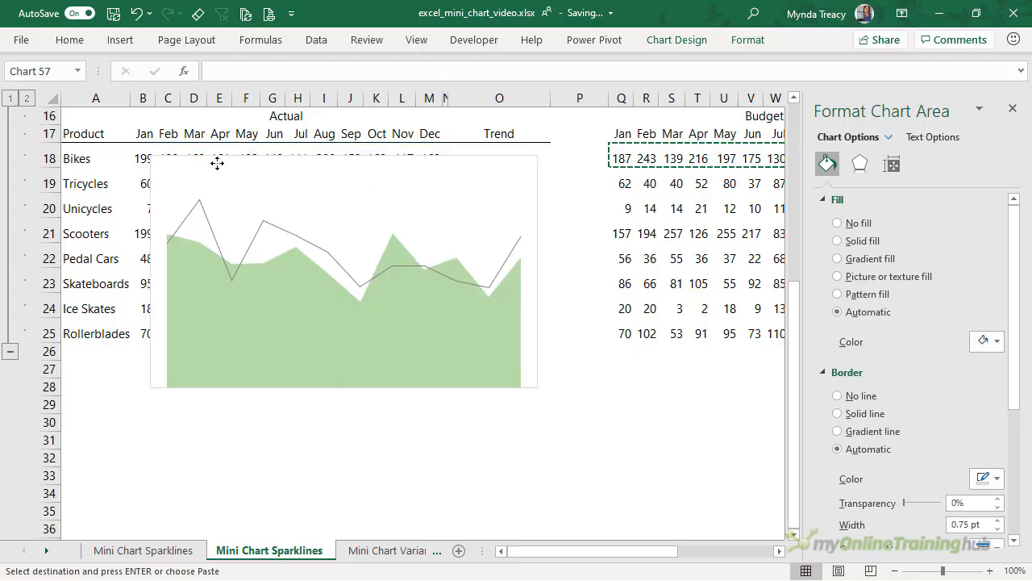
Set the Bikes combo chart's height and width and Alt-snap it inside cell O18
key(alt)
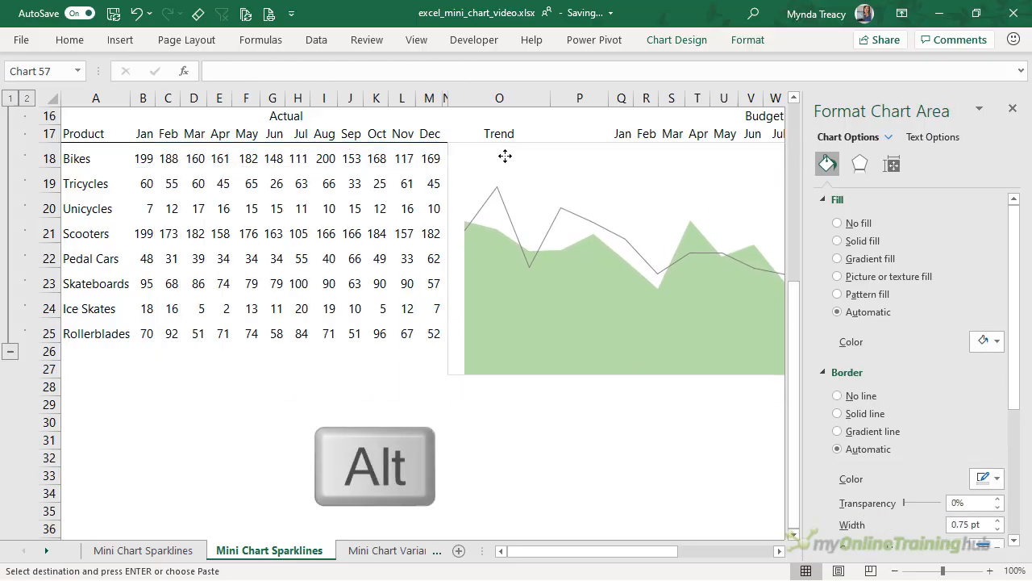
click(500, 439)
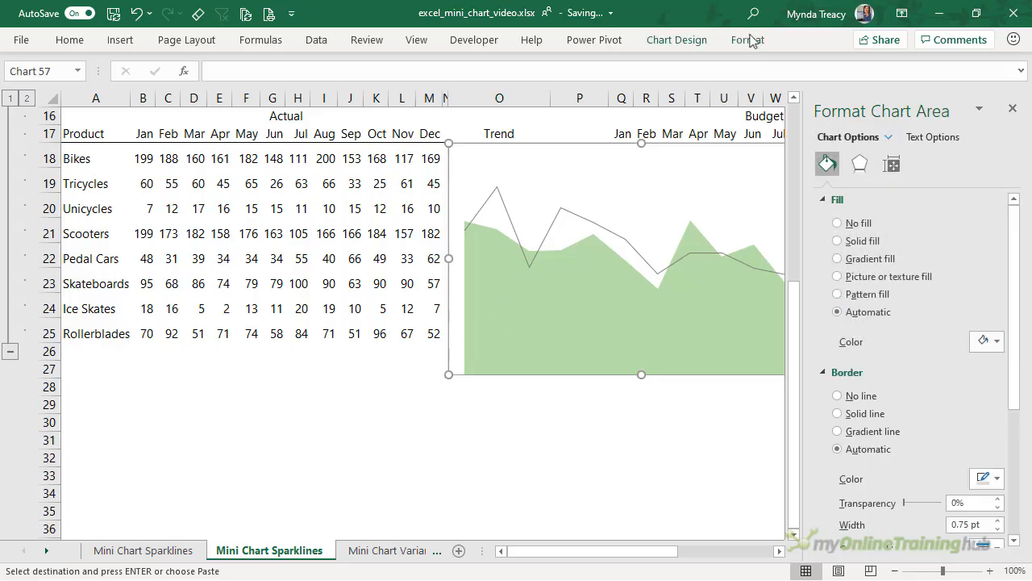
click(746, 40)
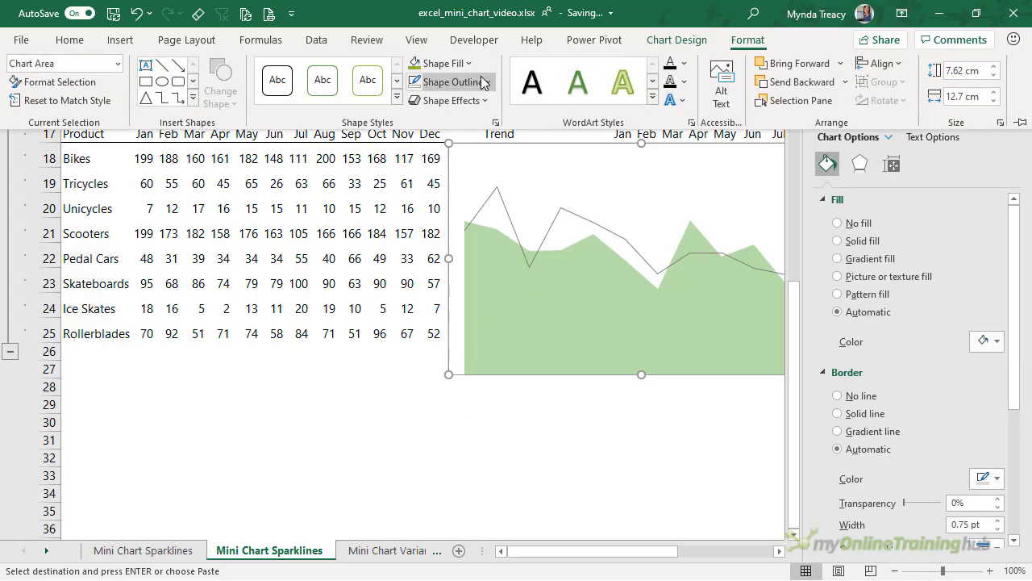
click(837, 395)
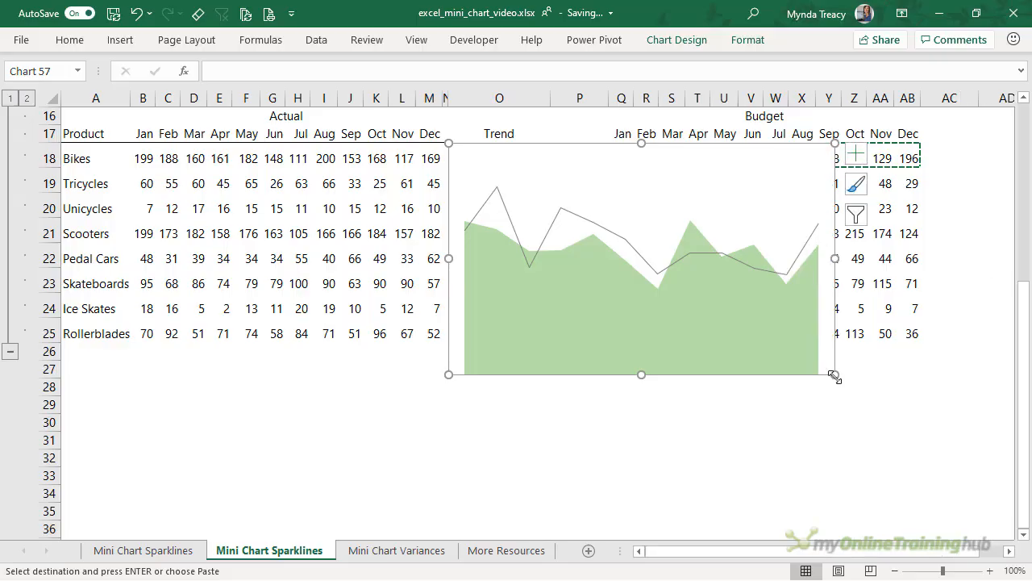
key(alt)
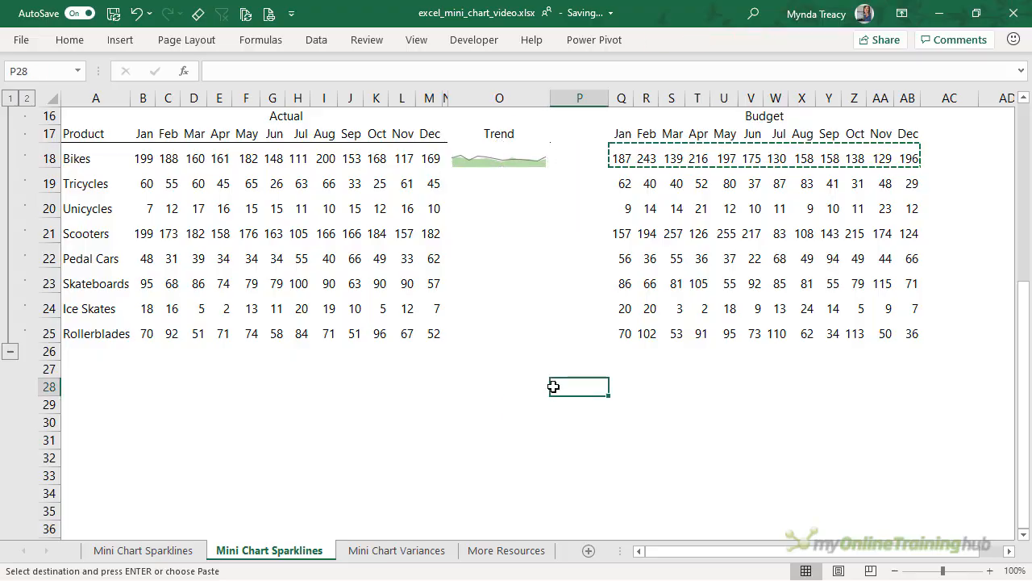
mouse_move(498, 158)
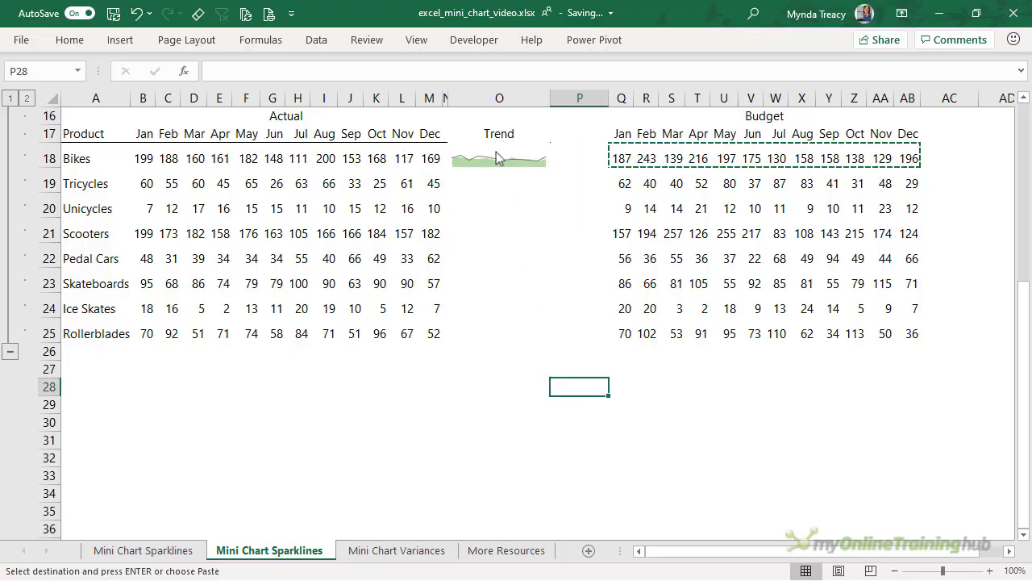
Ctrl-drag copies of the Bikes mini chart down into each product's Trend cell in column O
click(498, 153)
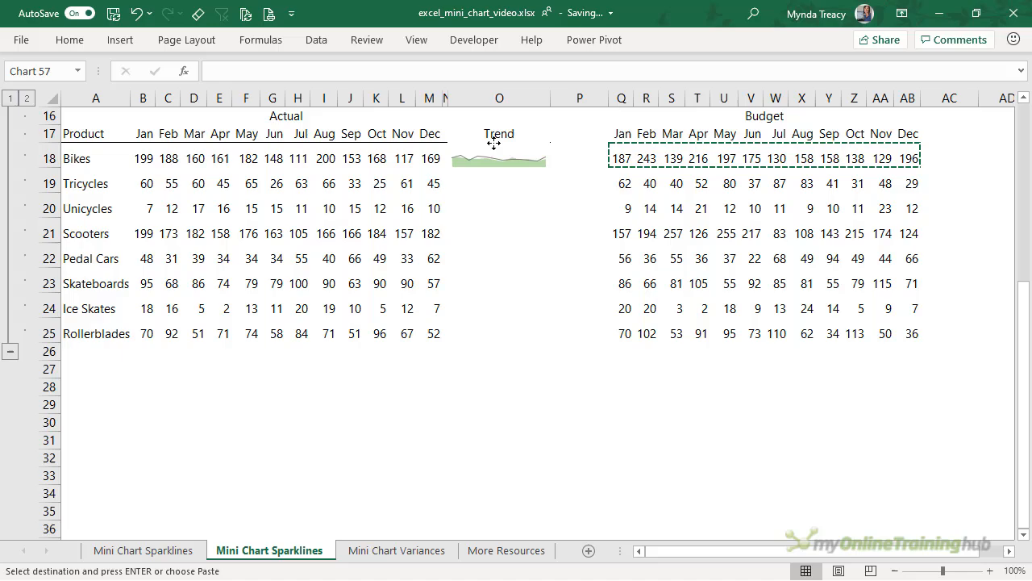
click(499, 153)
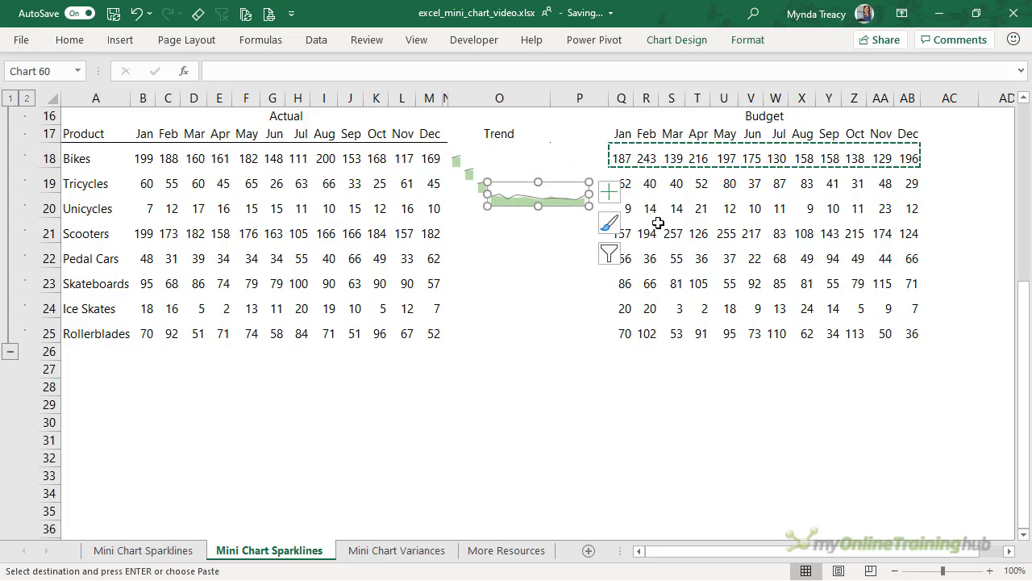
drag(537, 193, 589, 246)
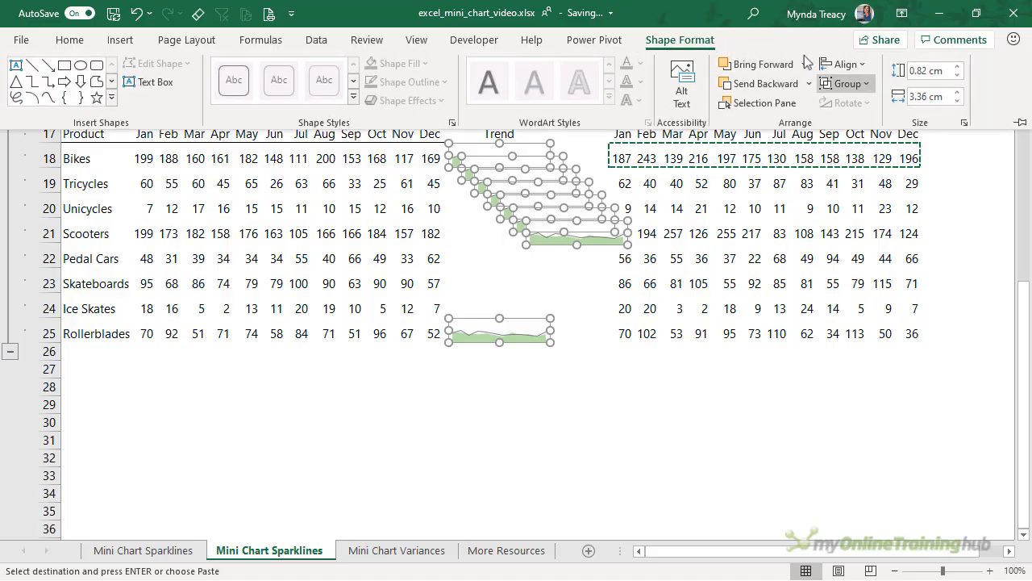
Align the mini charts on one left edge and distribute them evenly down the rows
click(842, 64)
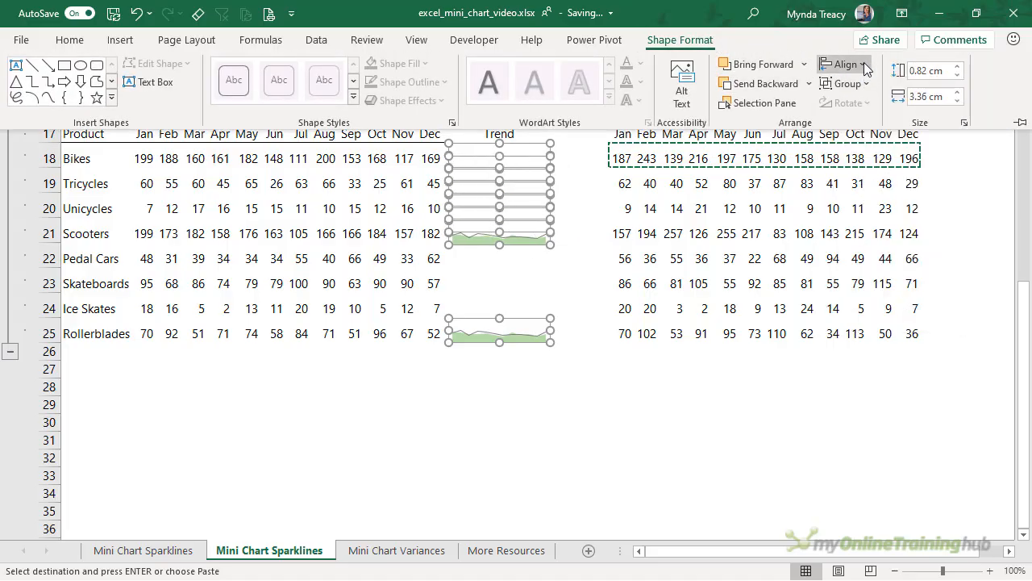
click(844, 64)
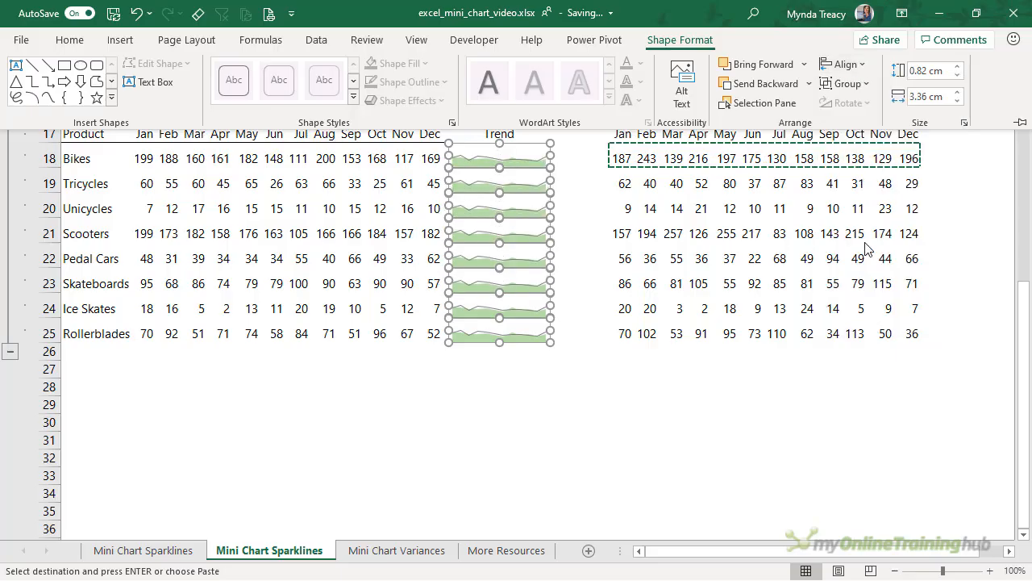
click(498, 178)
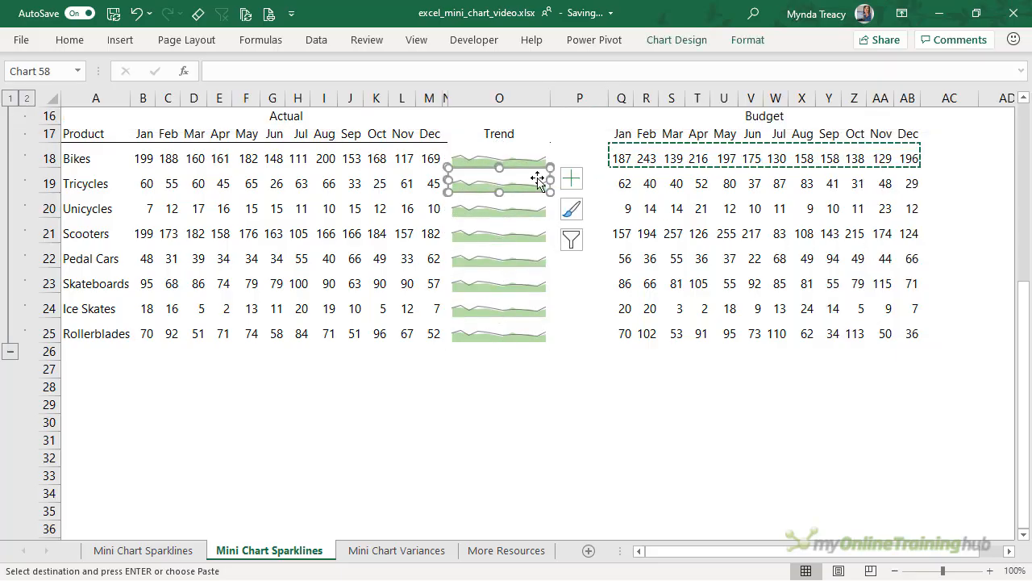
Repoint the Tricycles and Unicycles charts' series to their own Actual and Budget rows
click(499, 184)
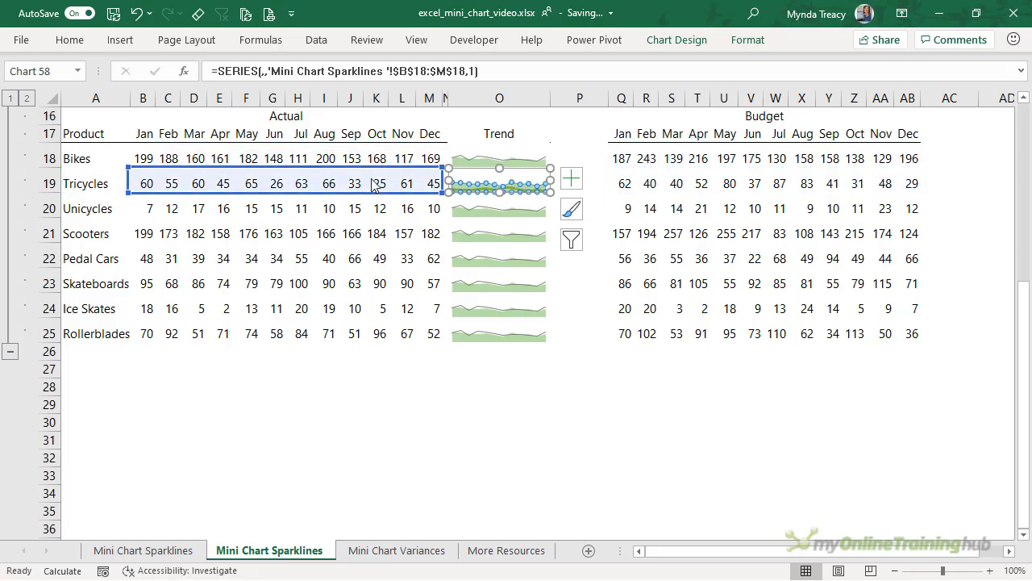
click(499, 200)
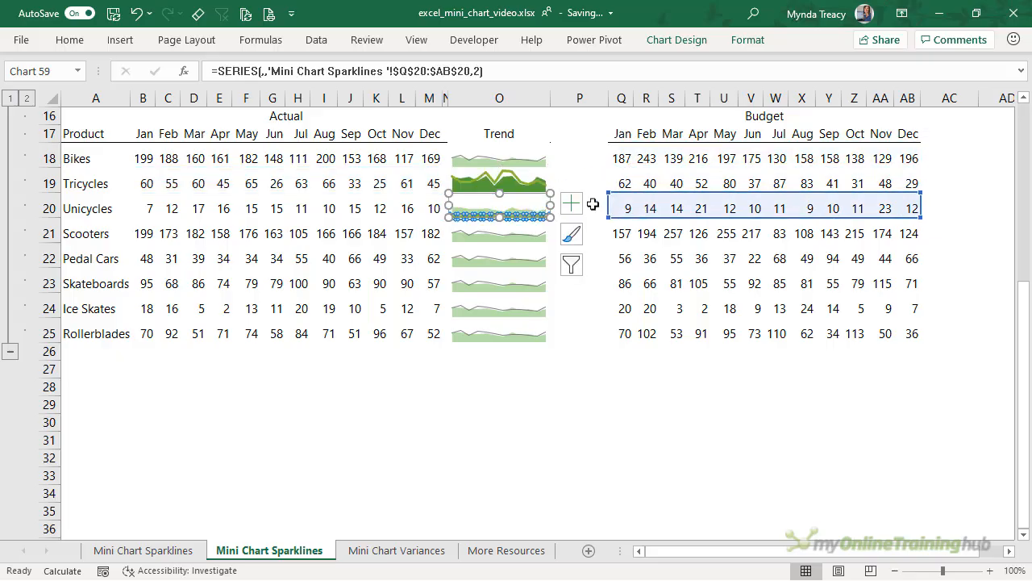
click(202, 500)
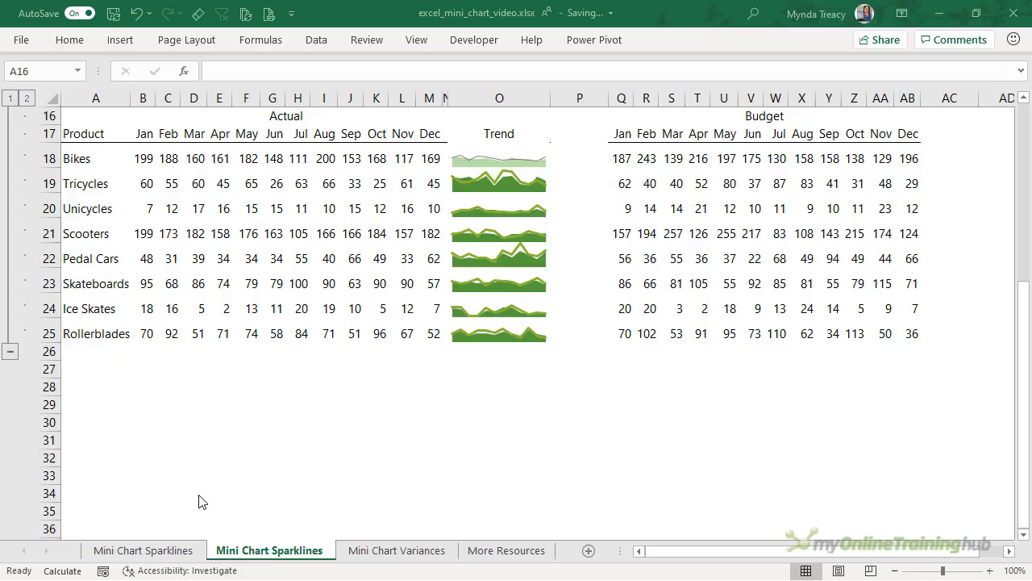
mouse_move(456, 191)
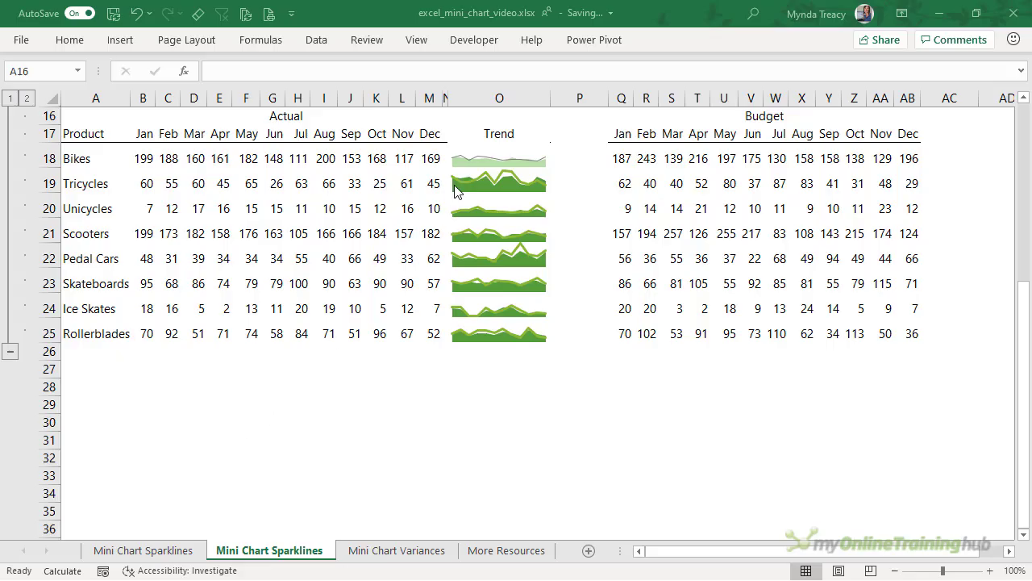
mouse_move(523, 200)
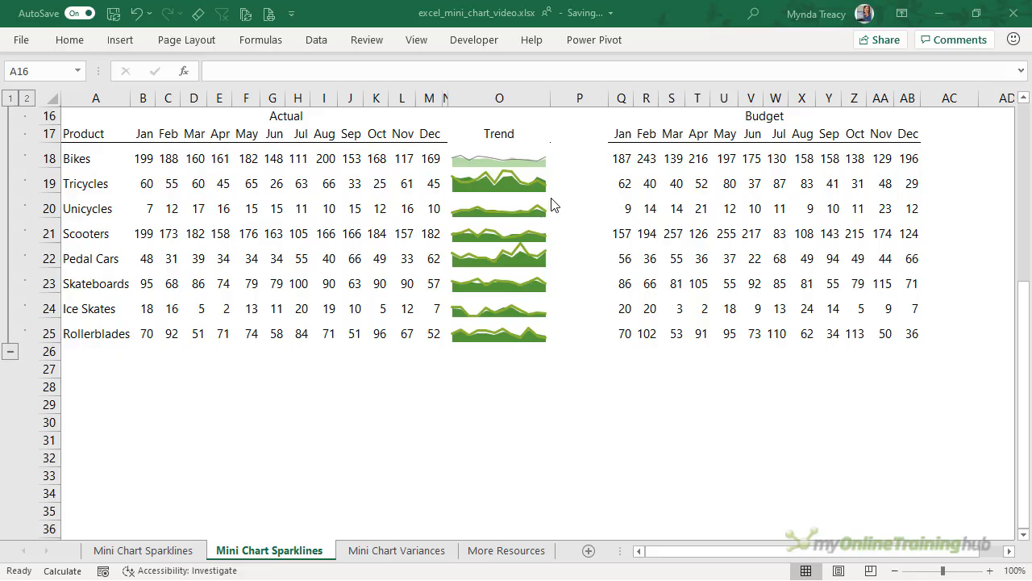
mouse_move(532, 153)
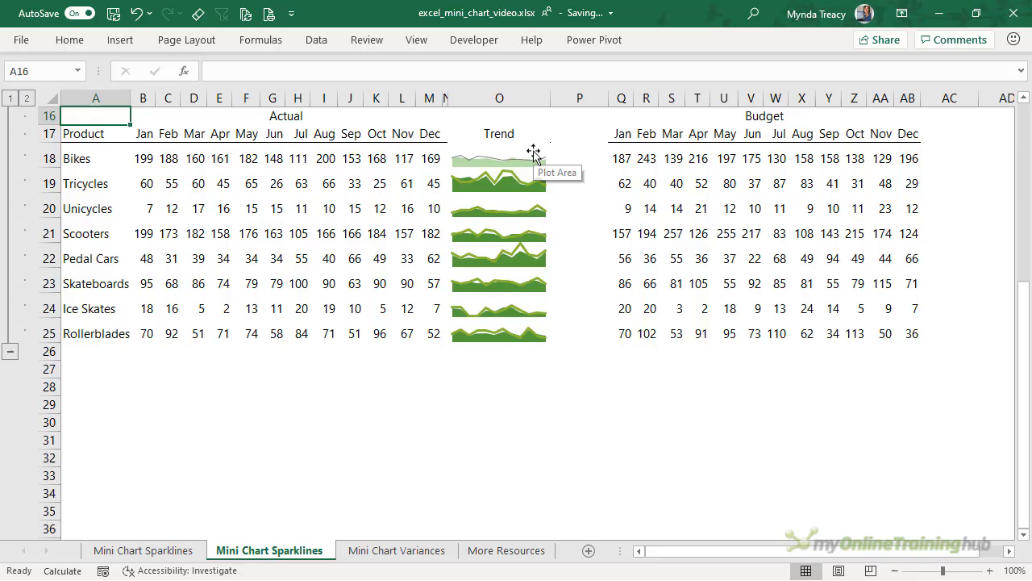
Copy the Bikes chart and Paste Special its formats onto the Tricycles chart
click(498, 165)
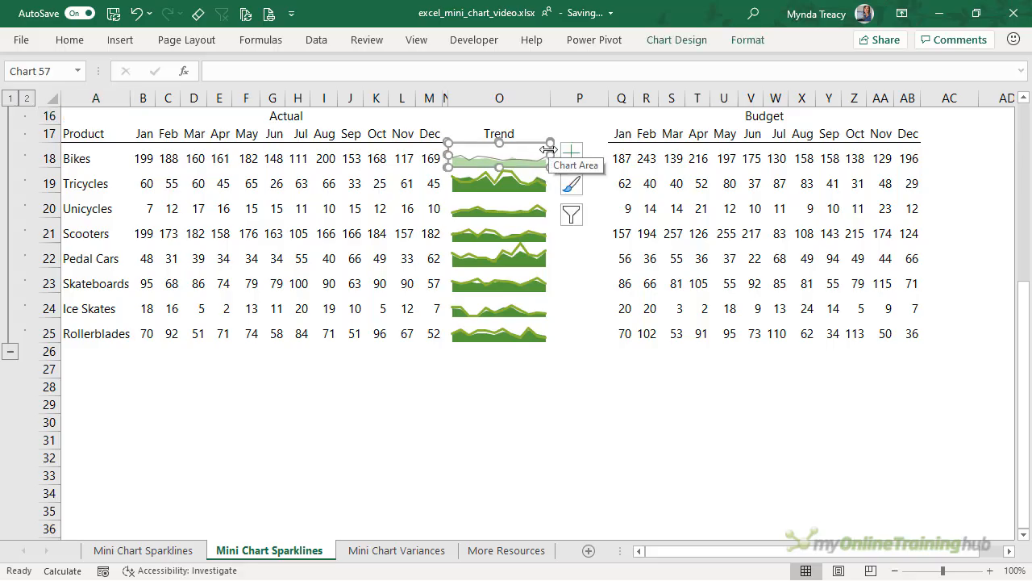
mouse_move(555, 159)
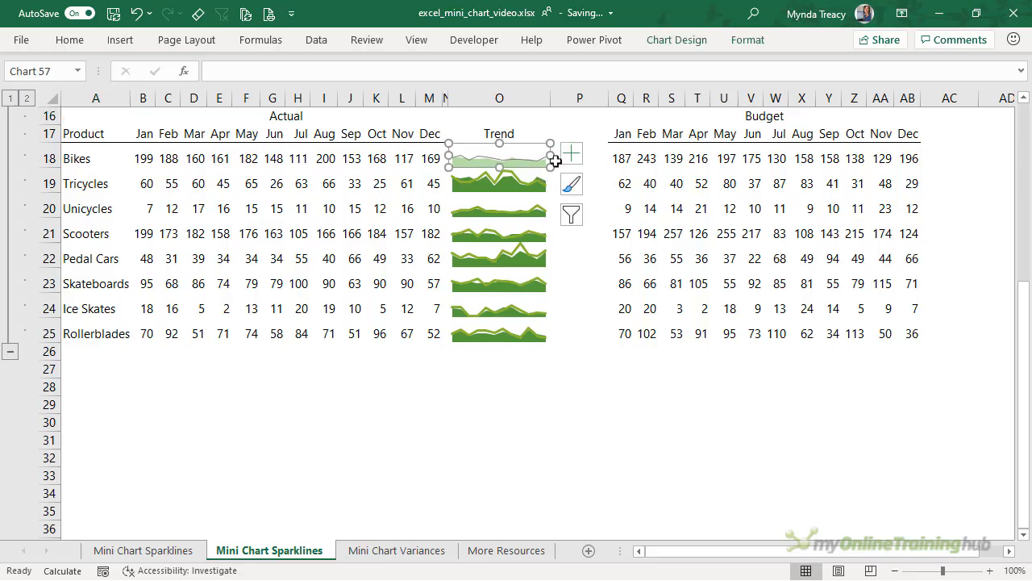
key(ctrl+c)
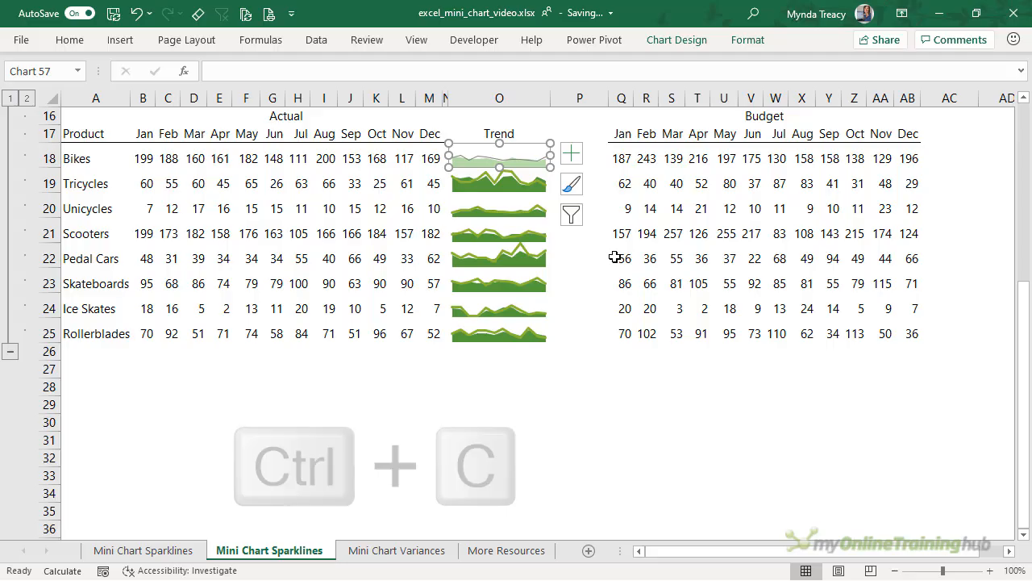
key(ctrl+c)
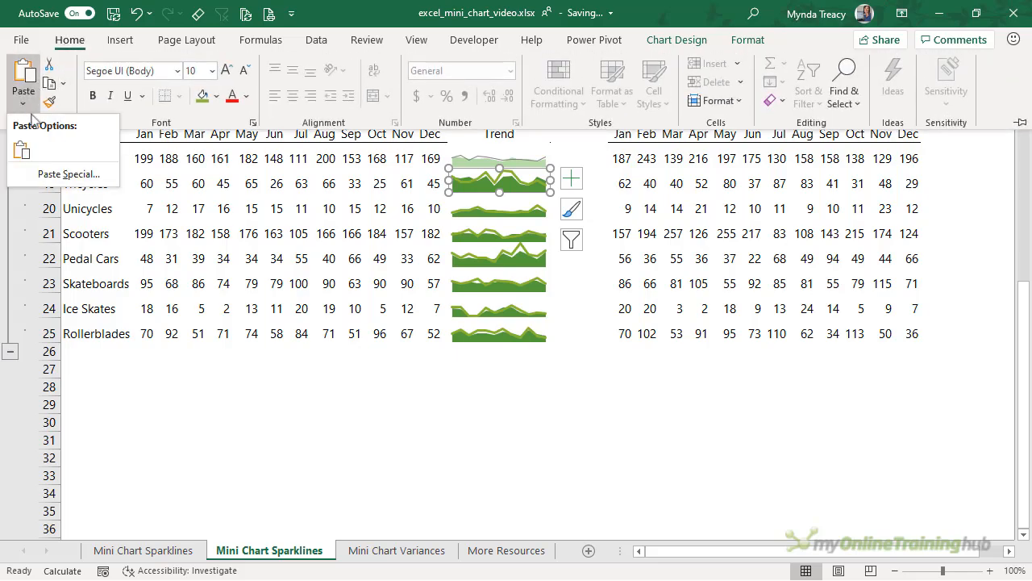
click(65, 174)
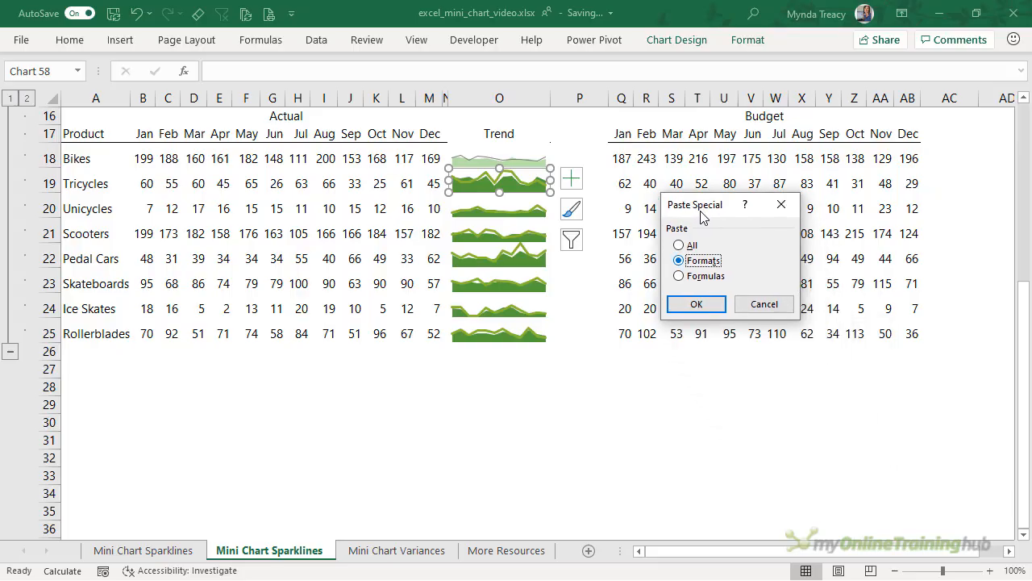
click(695, 304)
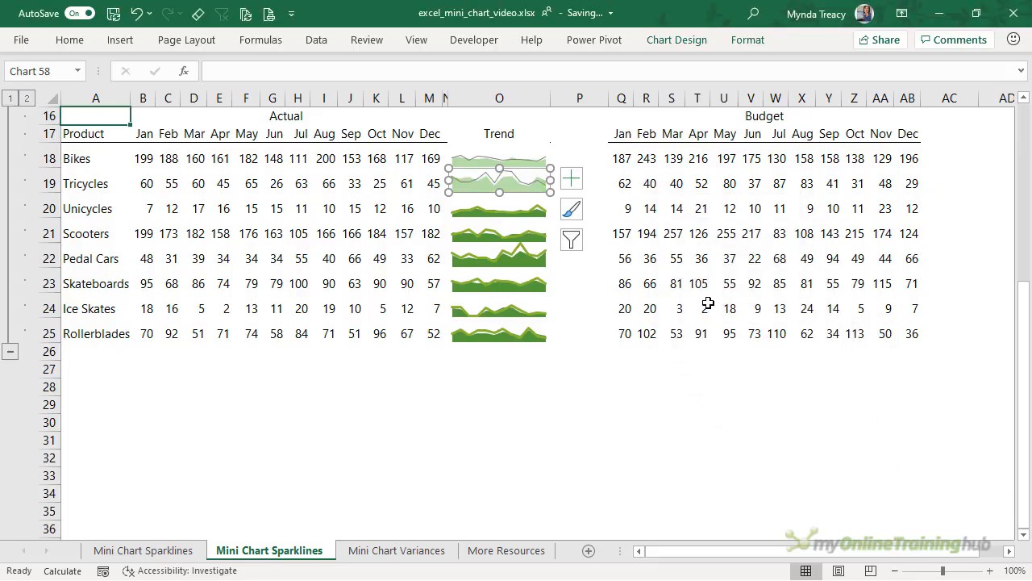
mouse_move(561, 246)
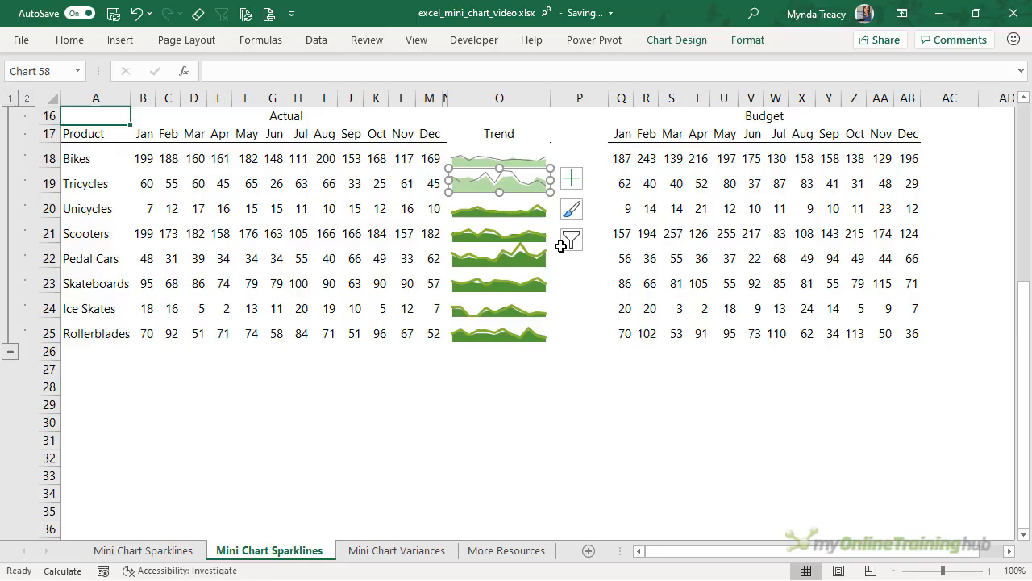
Repeat the format paste with F4 on Unicycles, Scooters and the remaining Trend charts
click(499, 194)
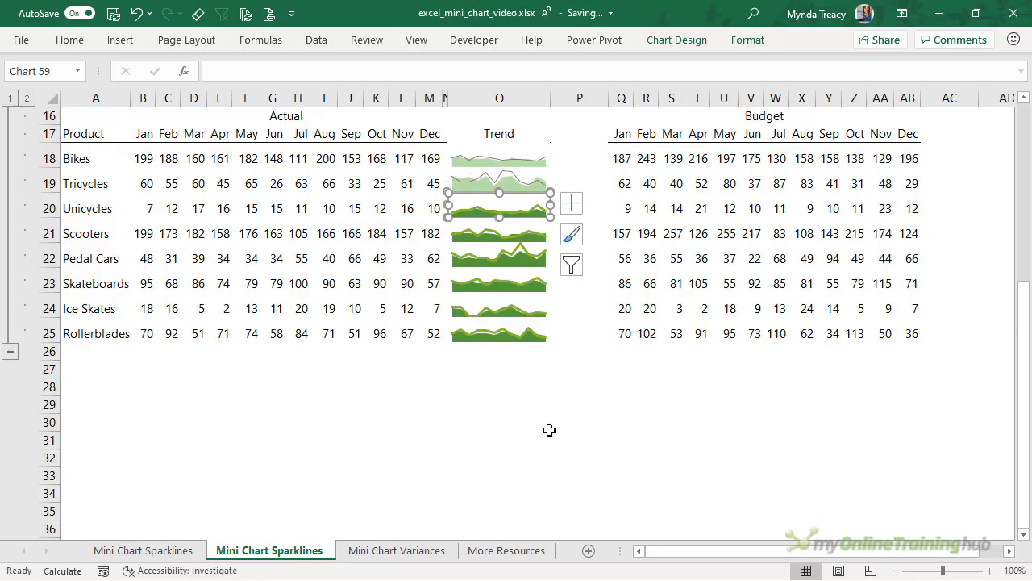
mouse_move(470, 220)
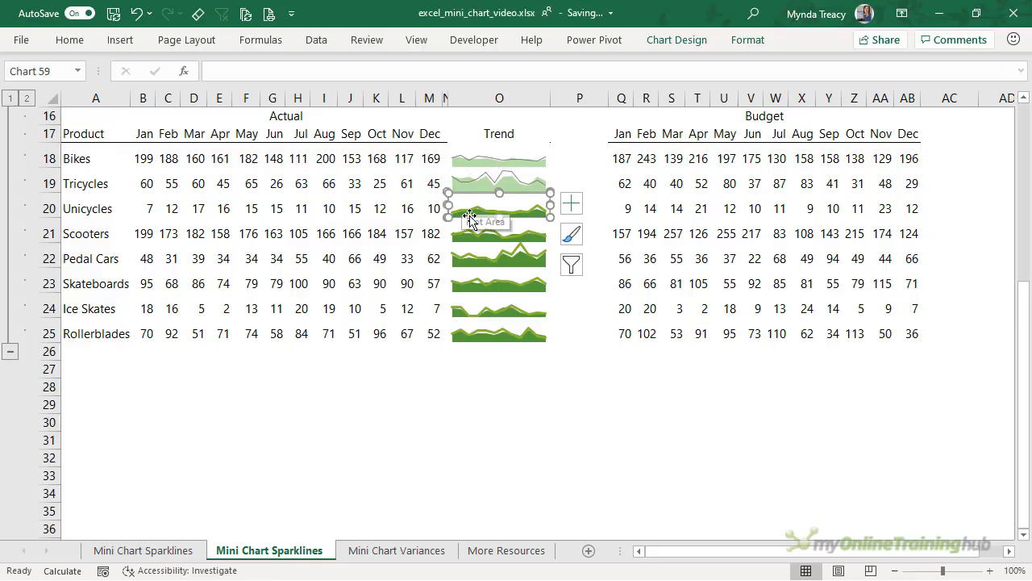
key(f4)
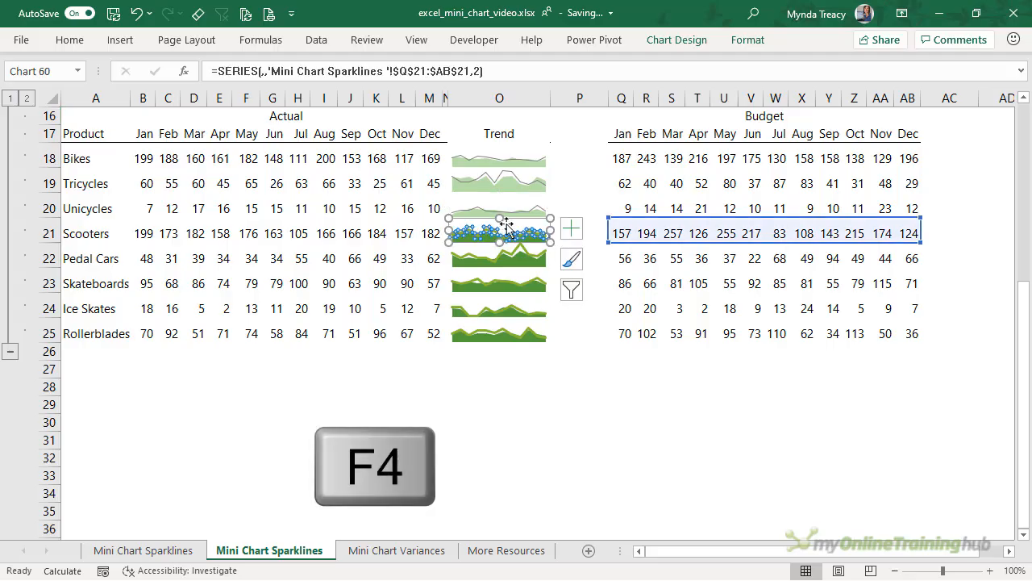
key(f4)
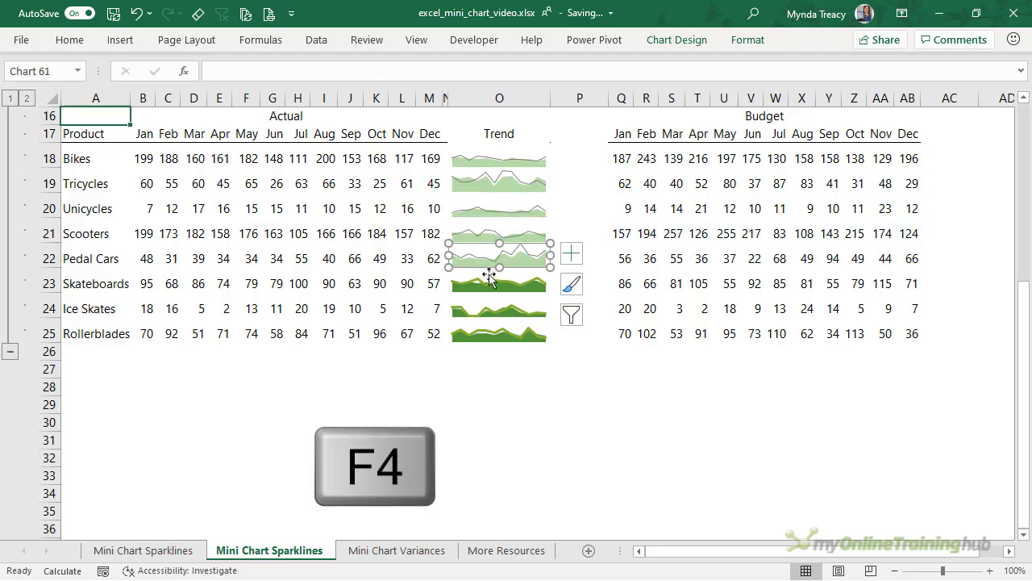
key(f4)
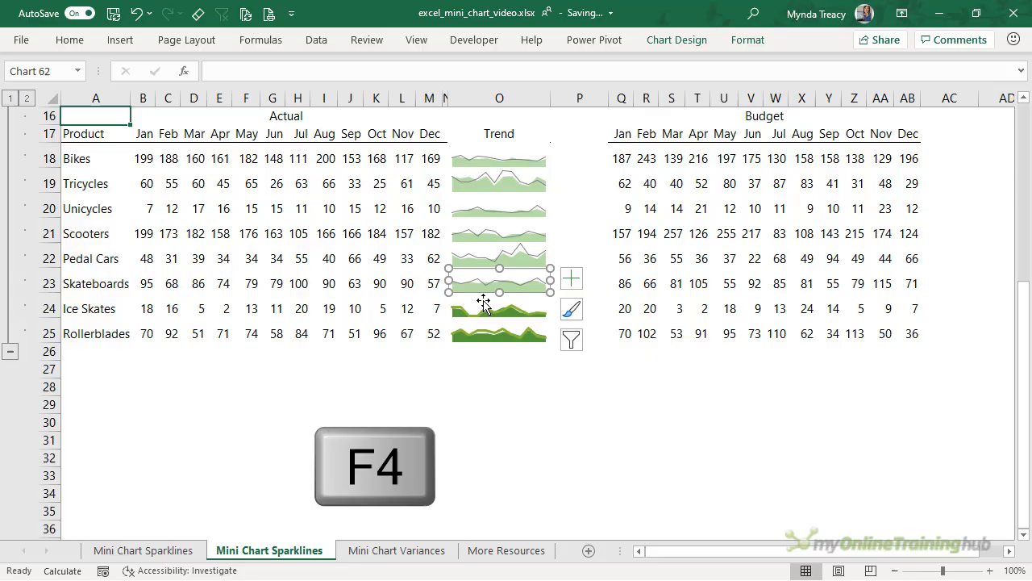
key(f4)
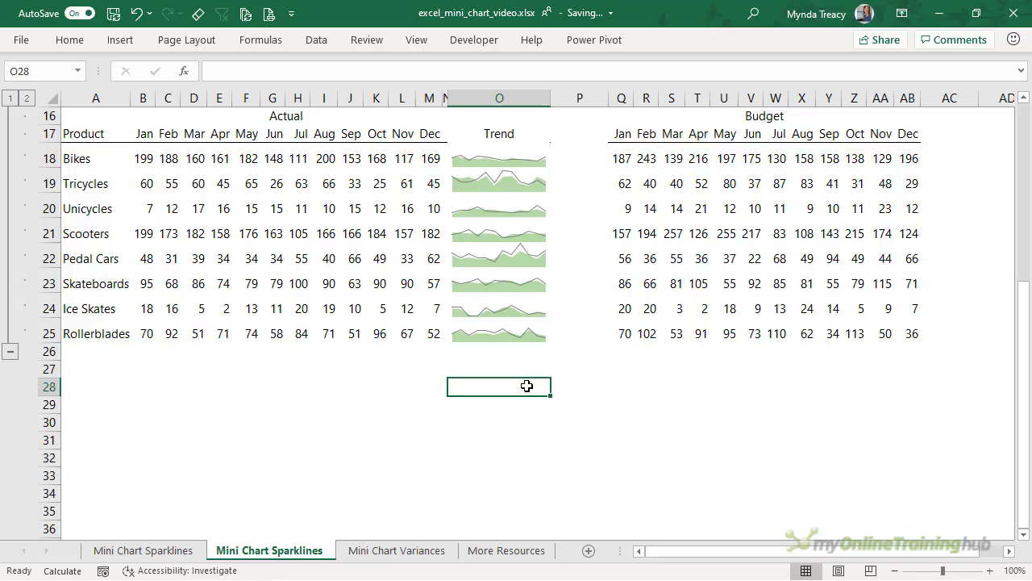
mouse_move(562, 199)
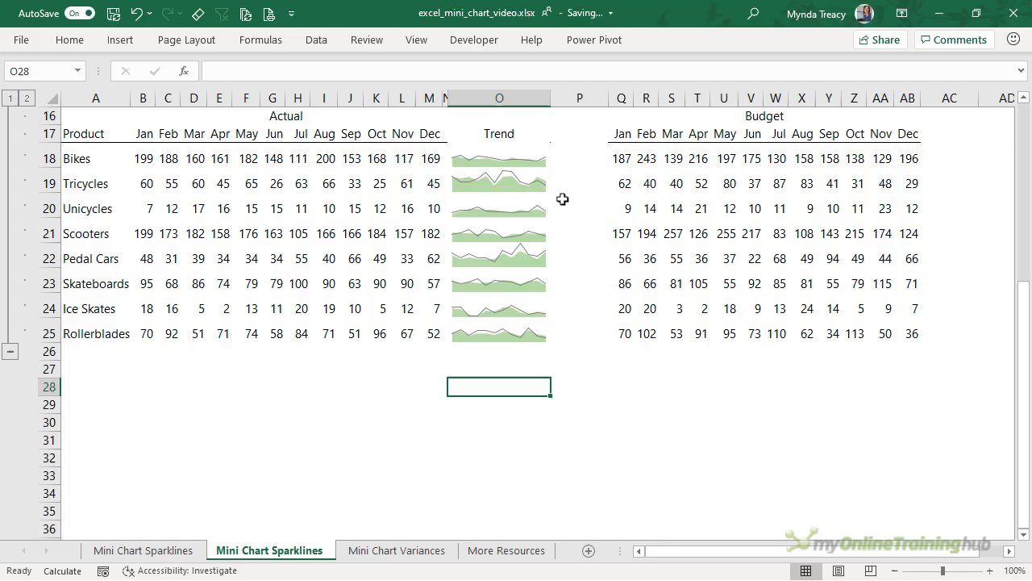
mouse_move(436, 186)
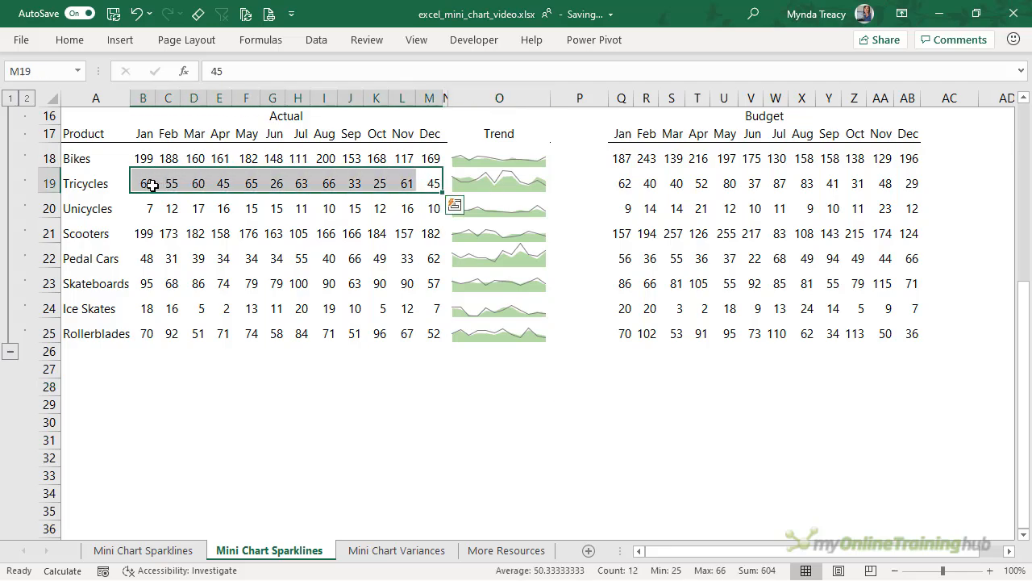
click(579, 183)
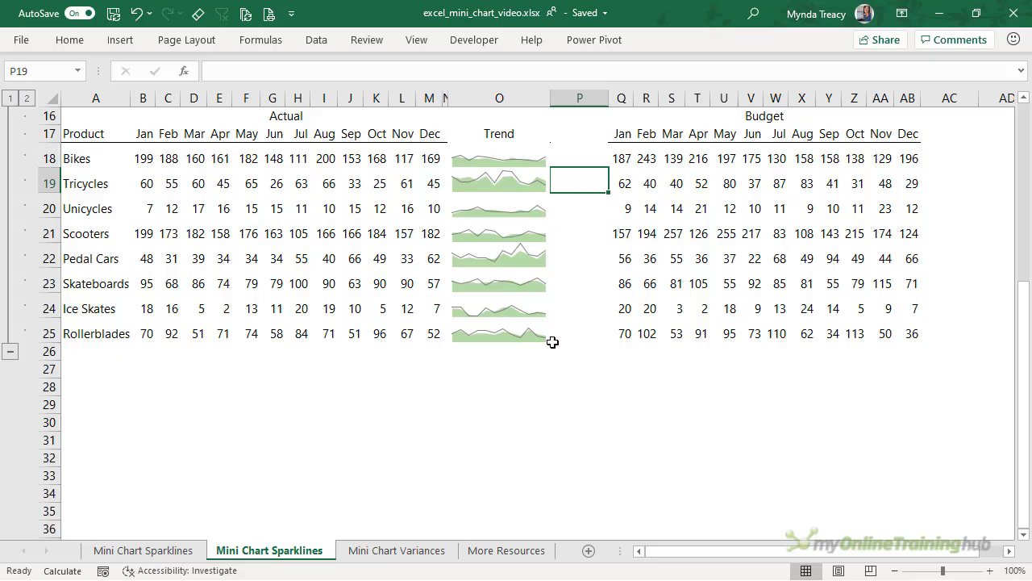
click(396, 550)
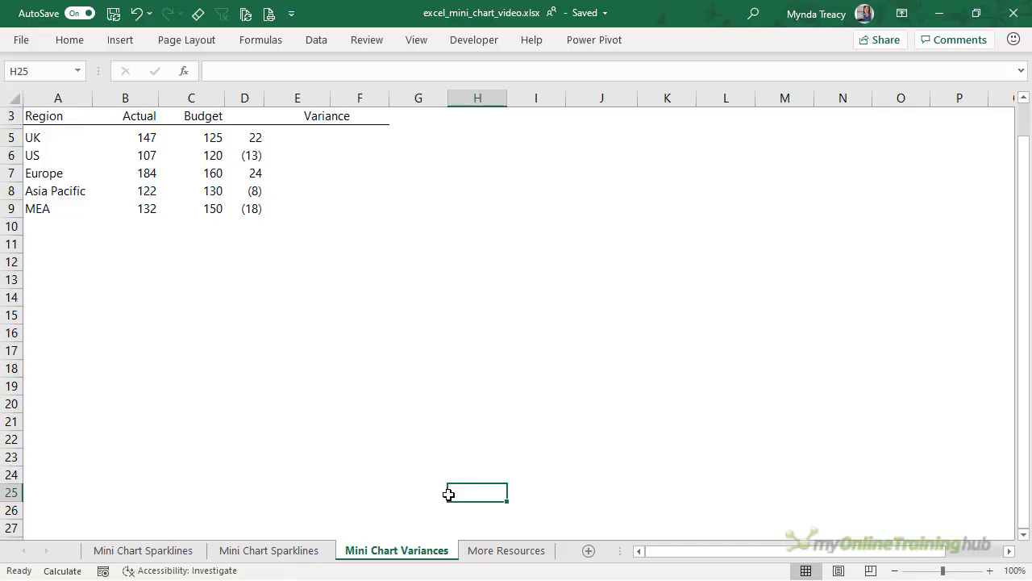
Insert a 2-D clustered bar chart of the five Region variance values in D5:D9
drag(244, 137, 244, 173)
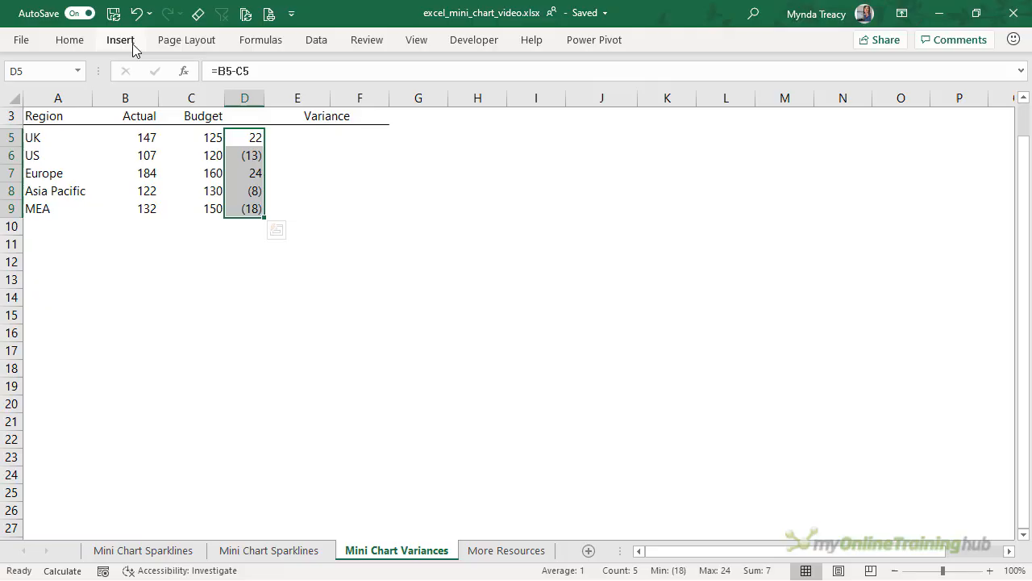
click(432, 63)
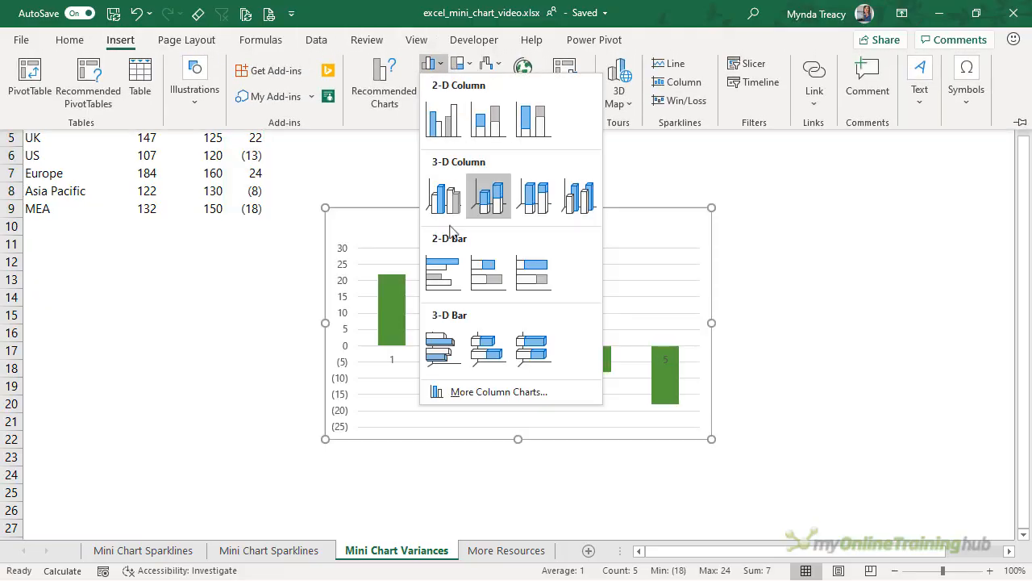
click(442, 272)
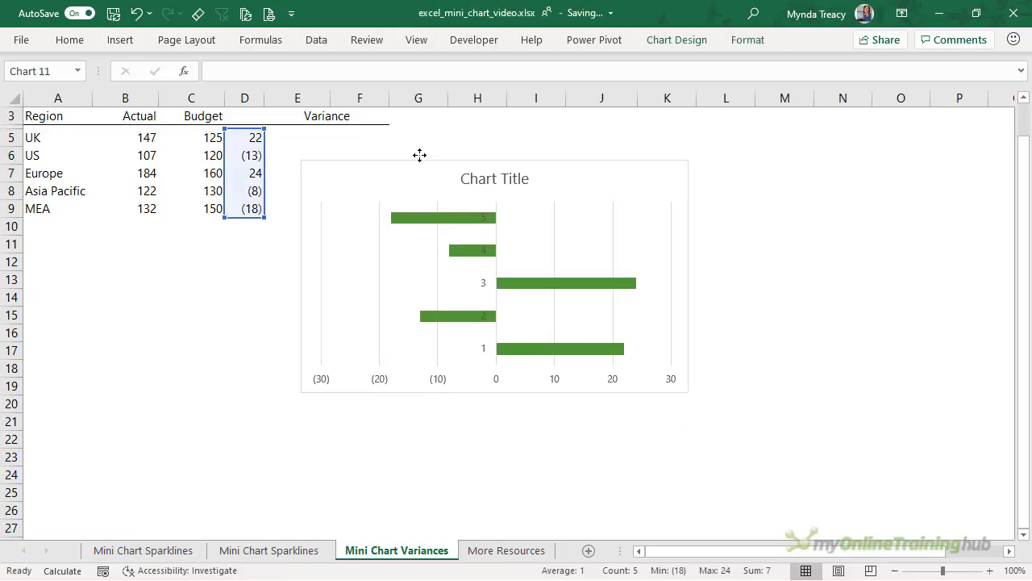
click(495, 274)
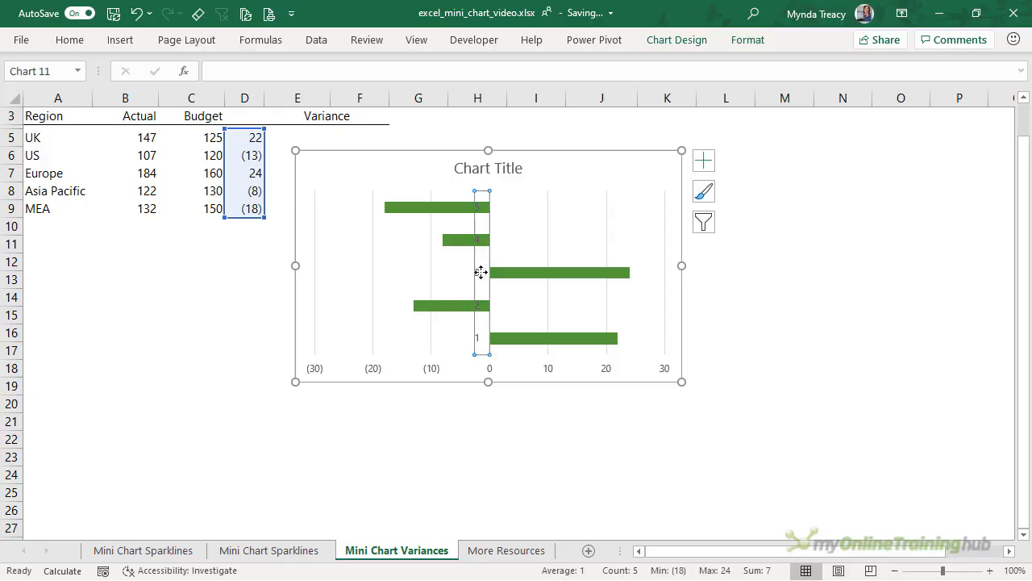
key(Ctrl+1)
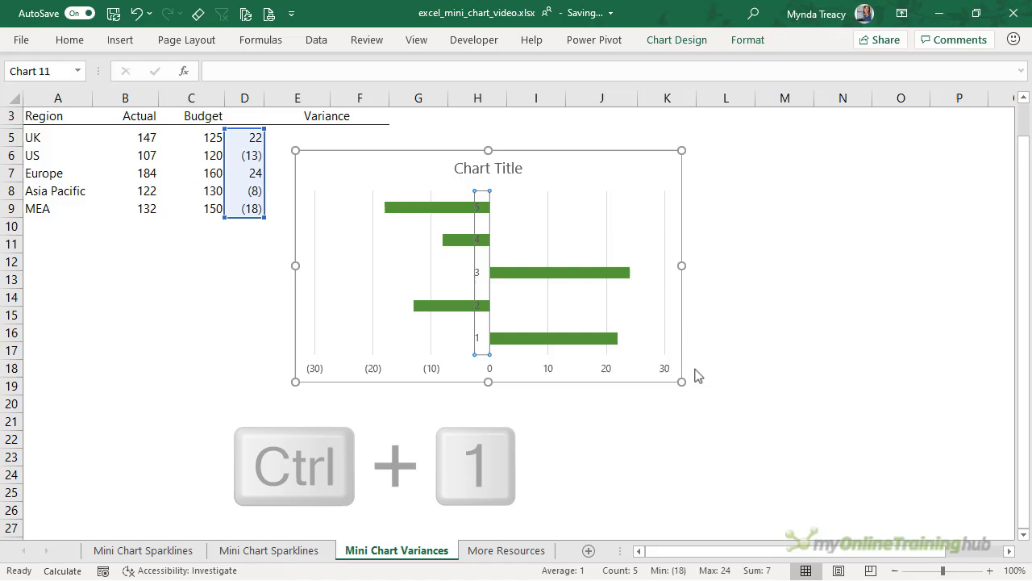
Turn on data labels for the variance bars and tick Categories in reverse order
key(ctrl+1)
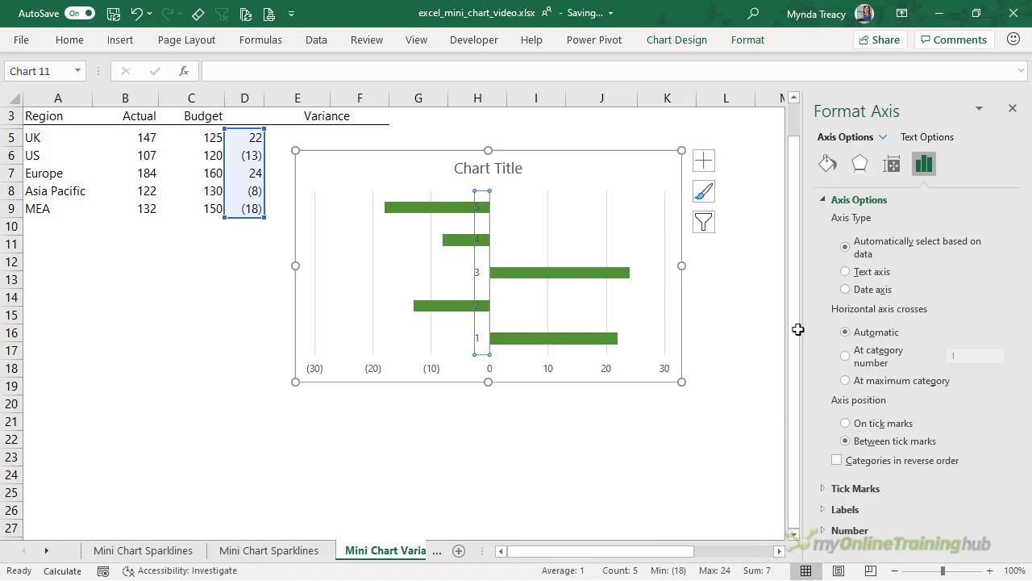
click(742, 228)
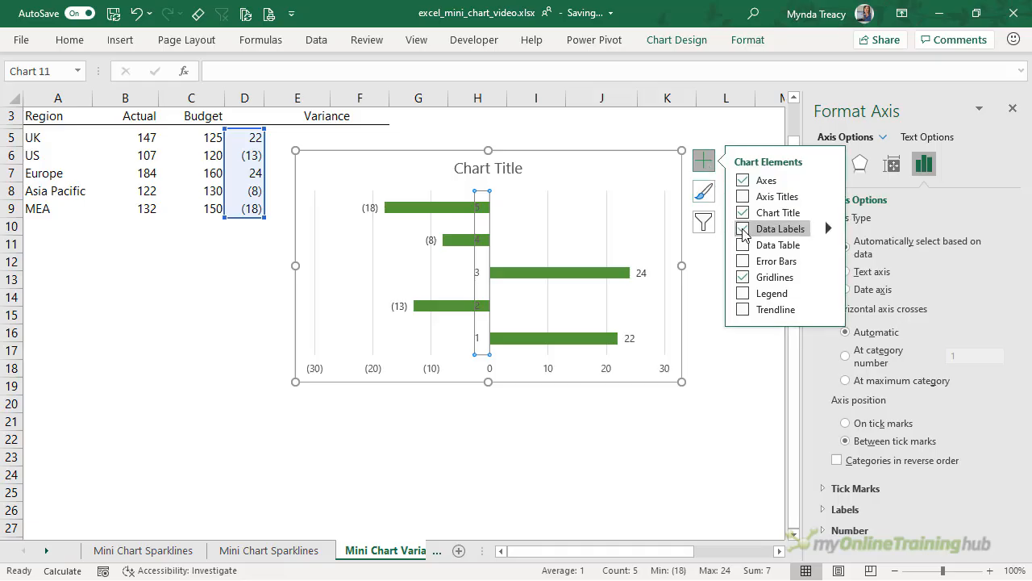
click(742, 228)
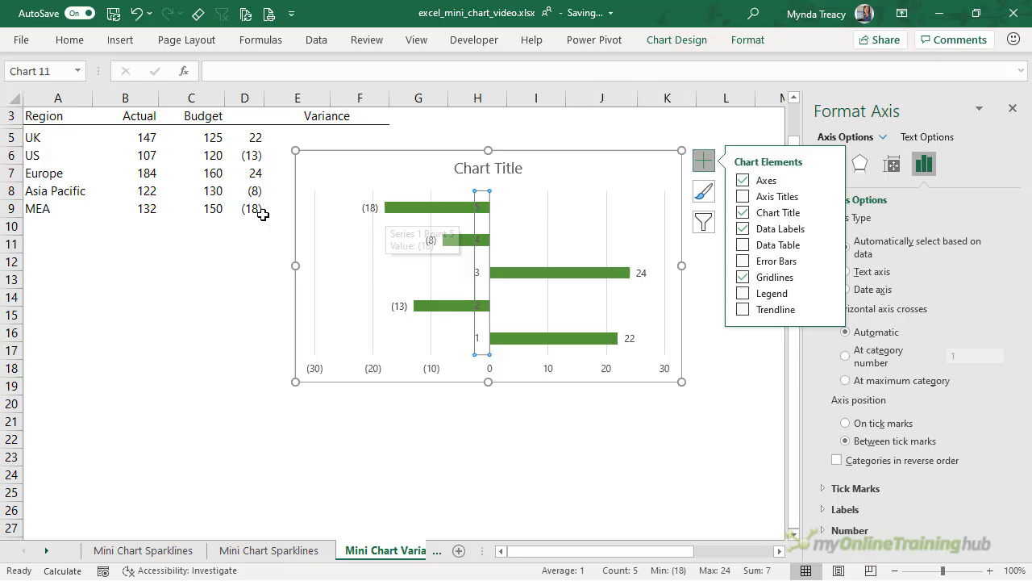
mouse_move(630, 334)
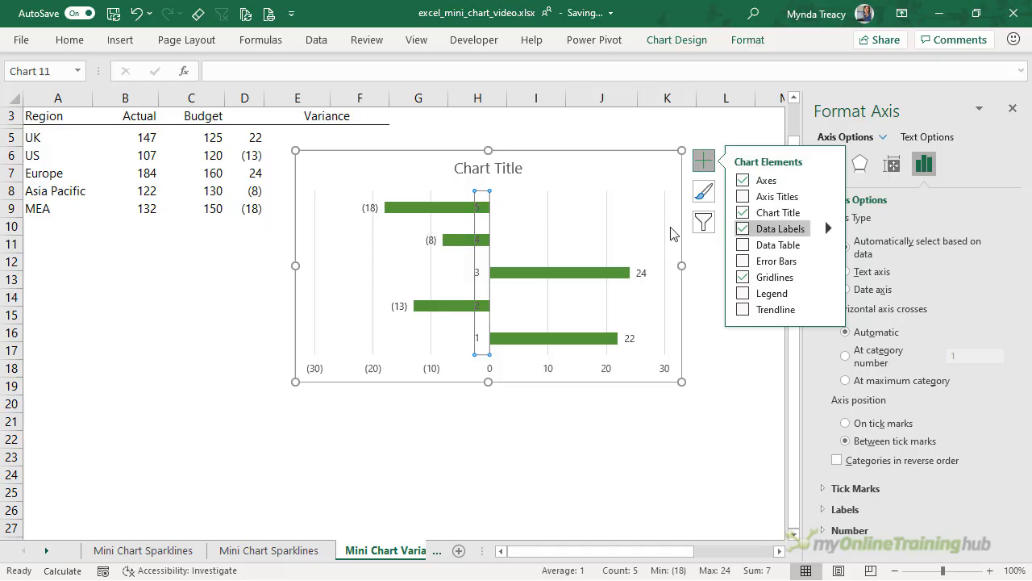
click(703, 160)
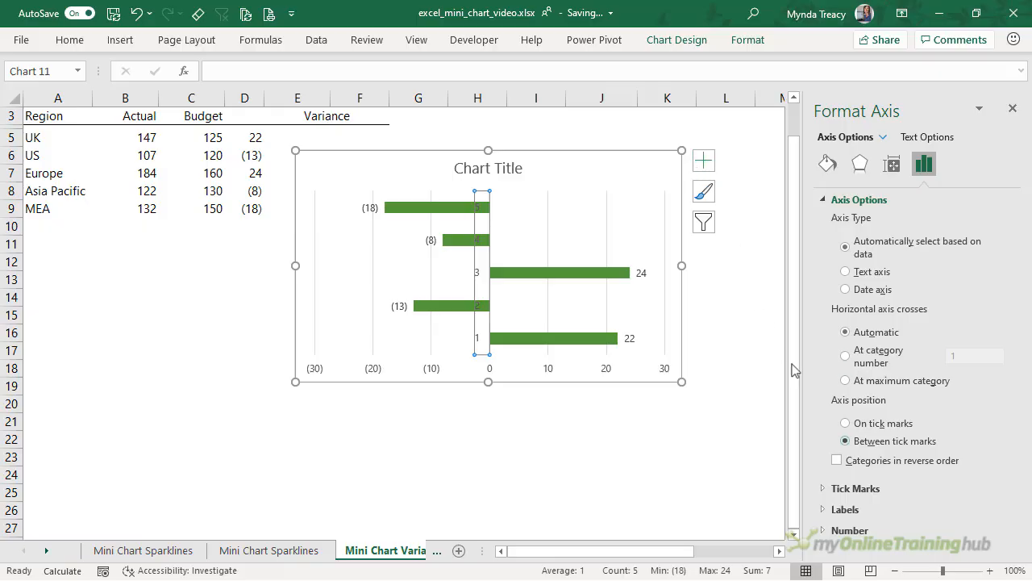
click(837, 460)
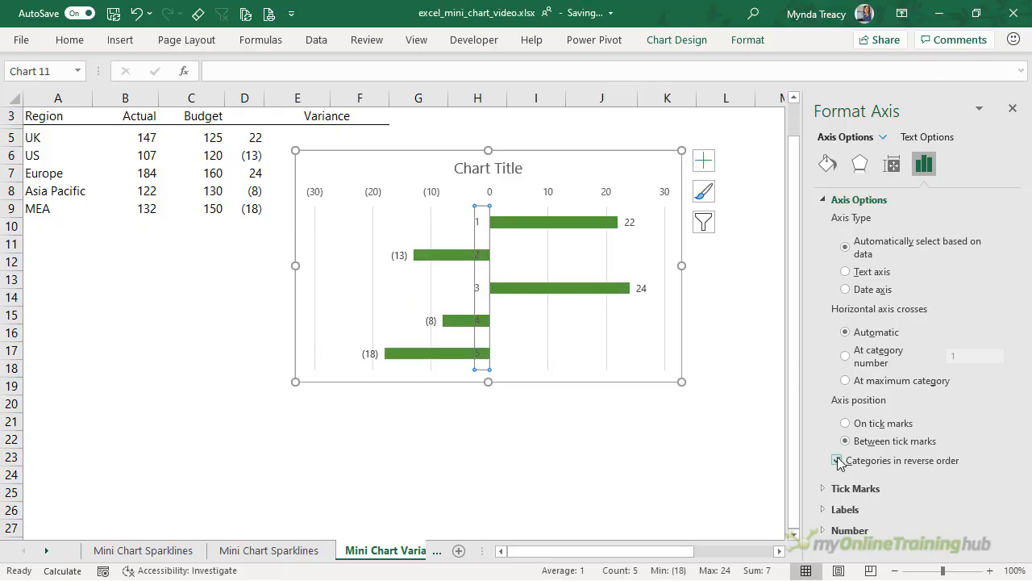
click(836, 460)
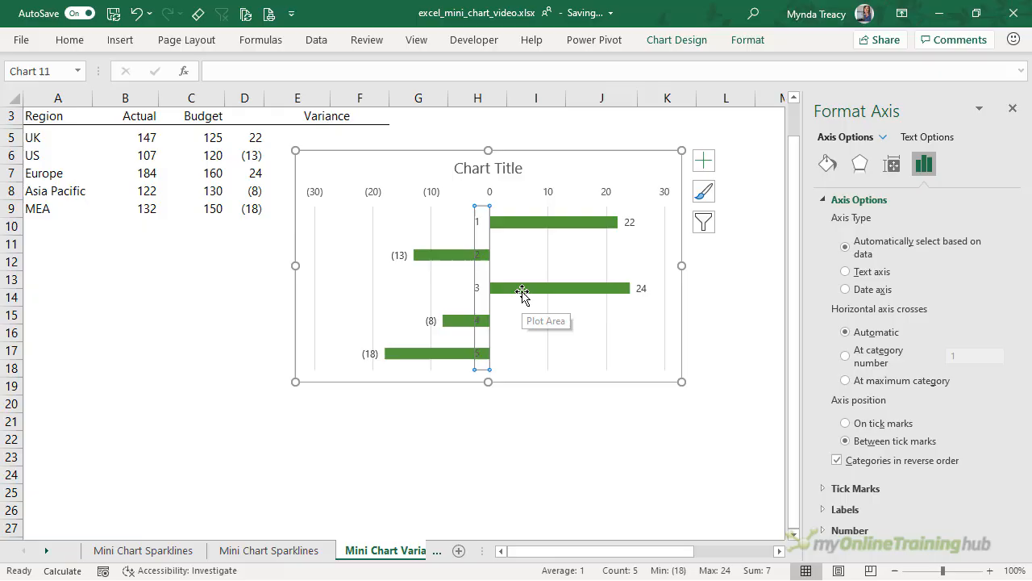
mouse_move(816, 303)
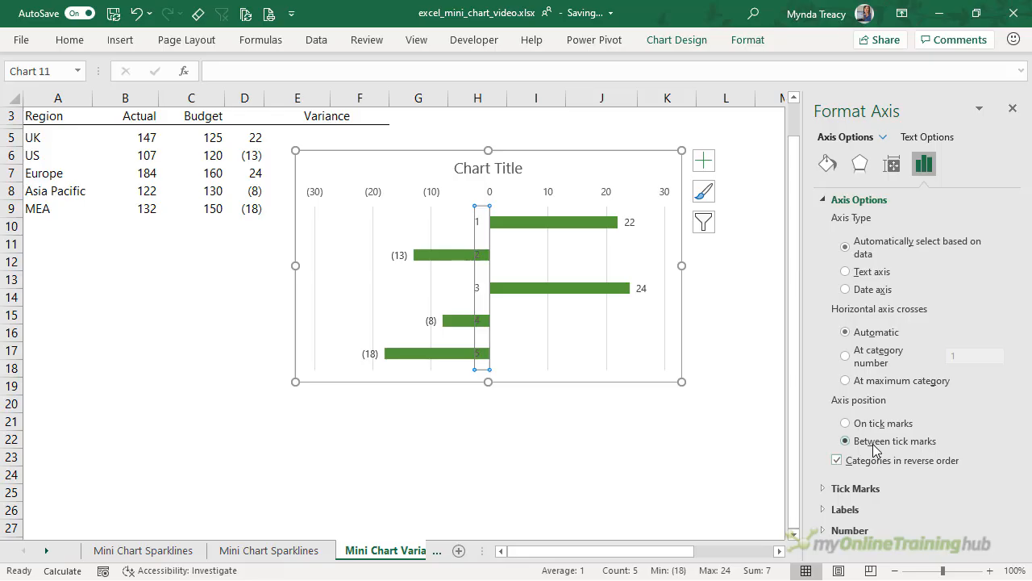
mouse_move(827, 495)
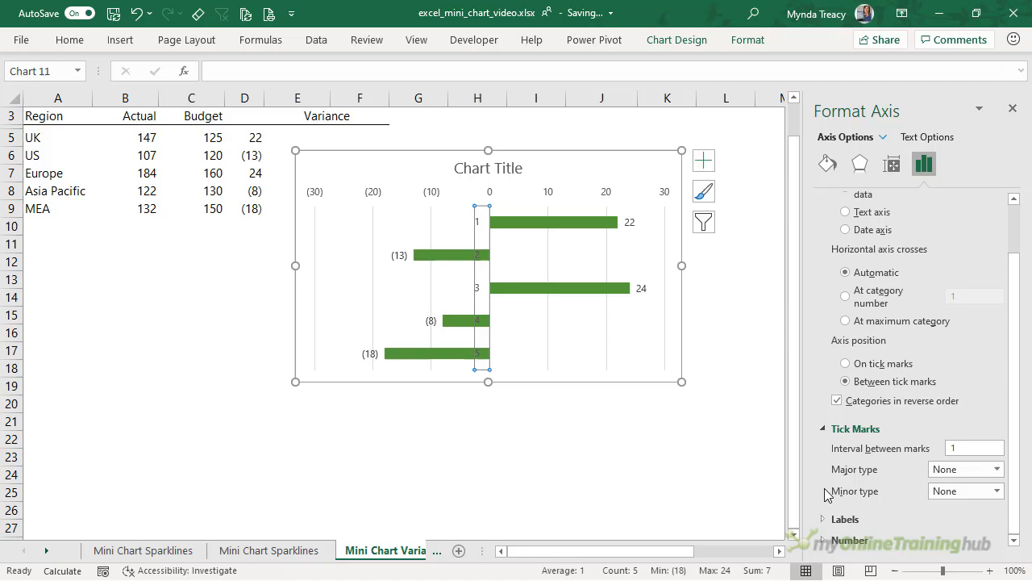
Set the vertical axis Label Position to None and give it a solid 1 pt line
scroll(down, 3)
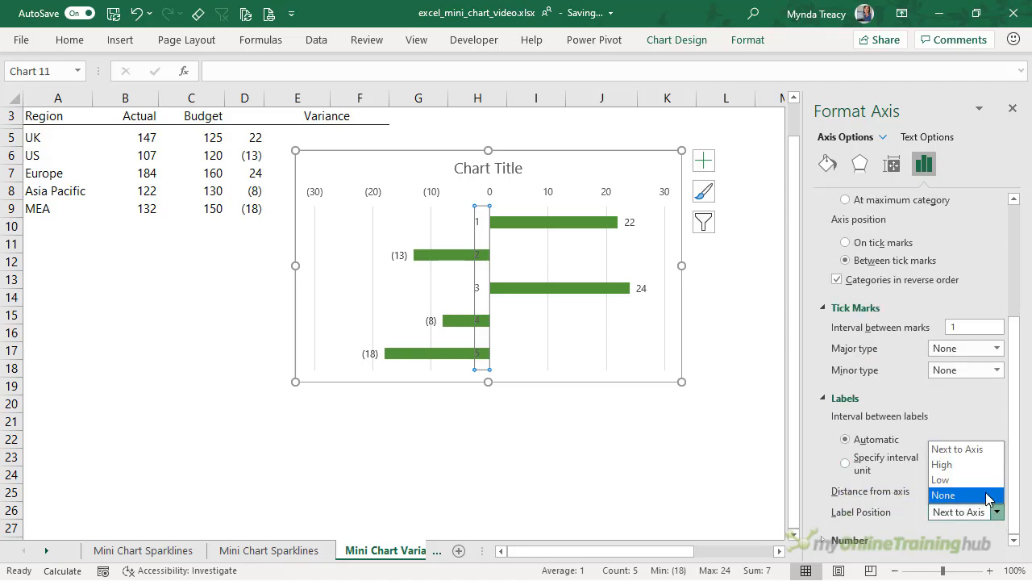
click(943, 495)
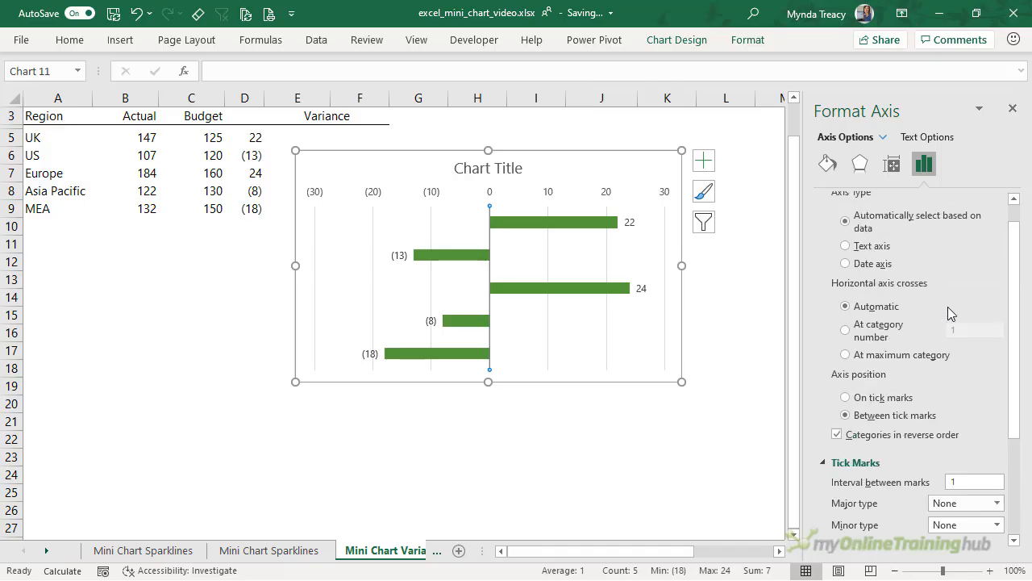
click(827, 164)
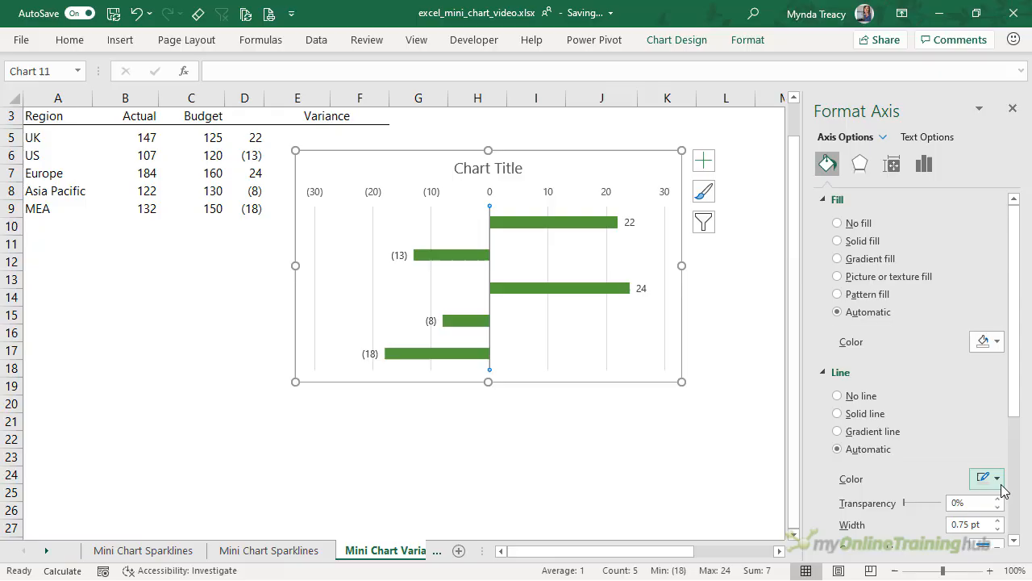
click(837, 413)
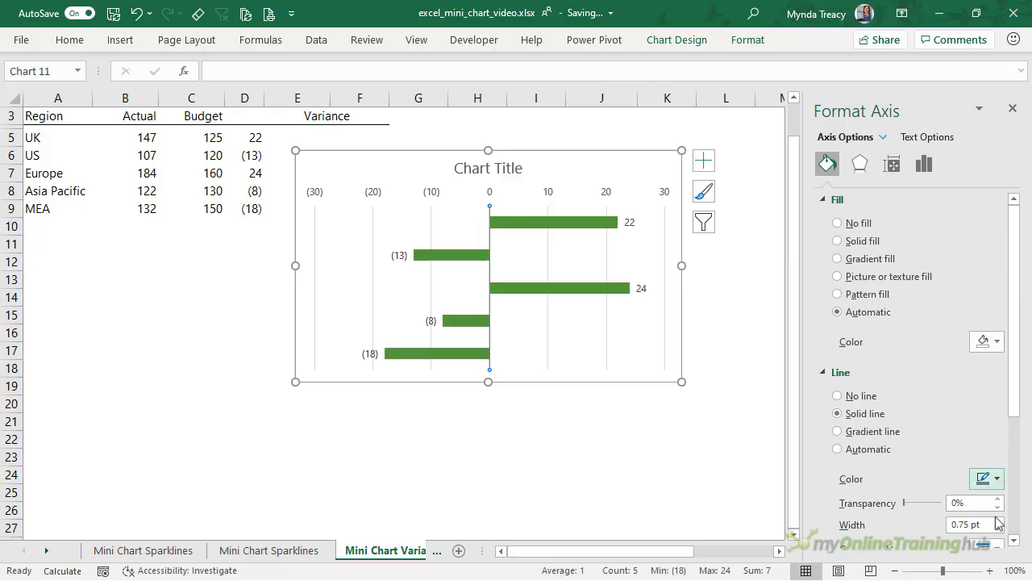
click(997, 519)
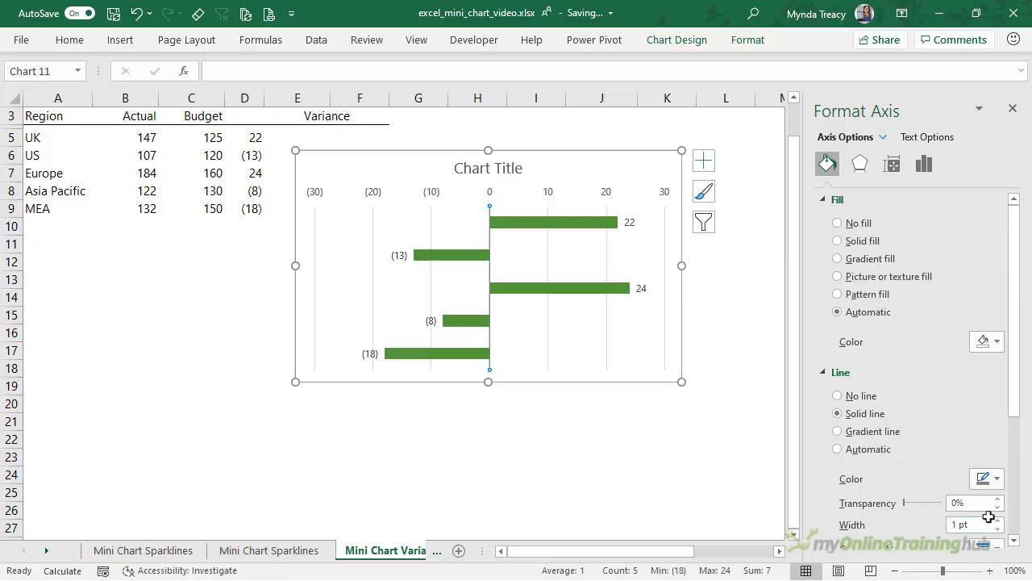
mouse_move(581, 370)
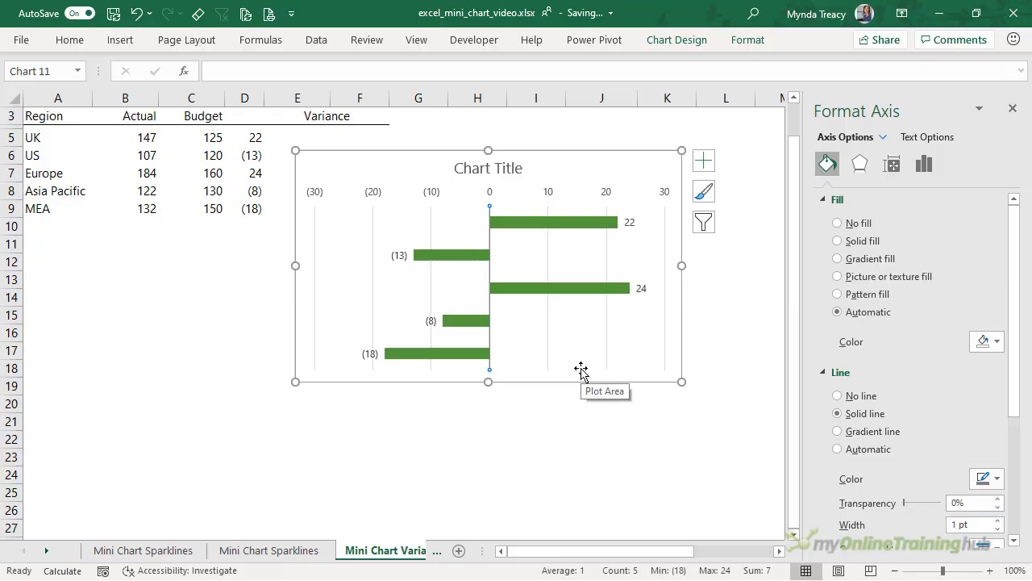
mouse_move(583, 366)
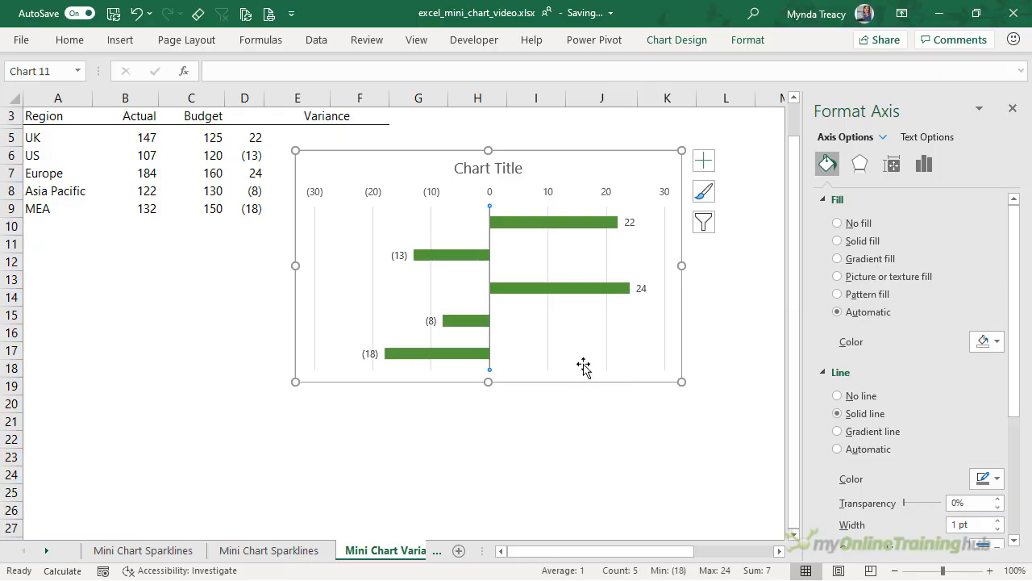
click(703, 159)
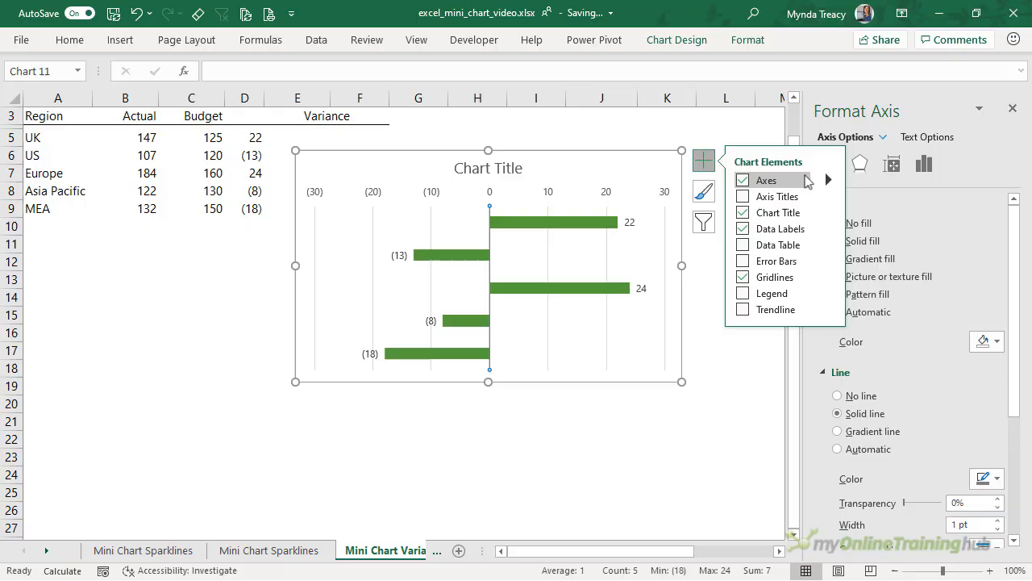
Remove the top value axis and fill negative variance bars red via Invert if negative
click(829, 179)
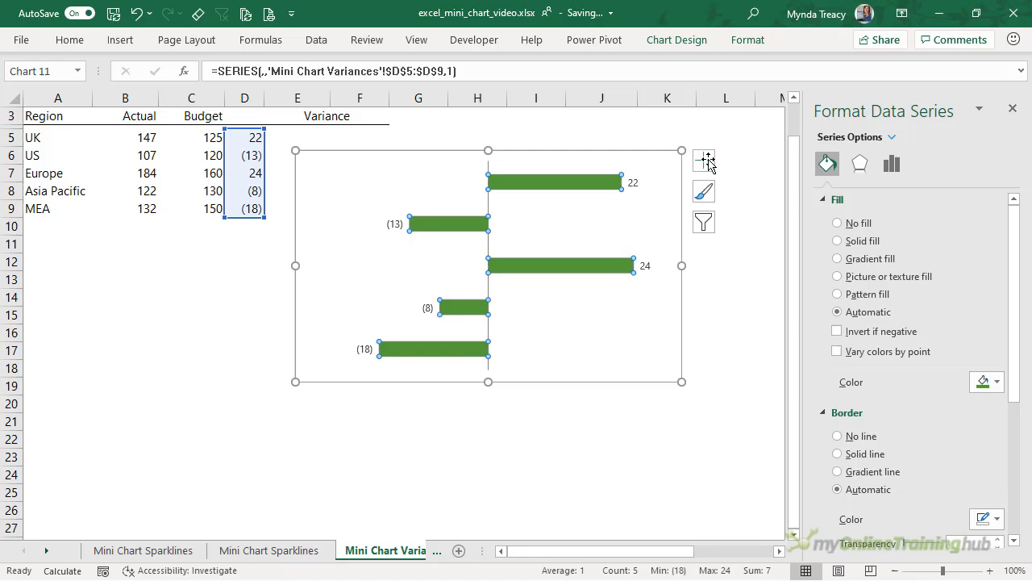
click(837, 330)
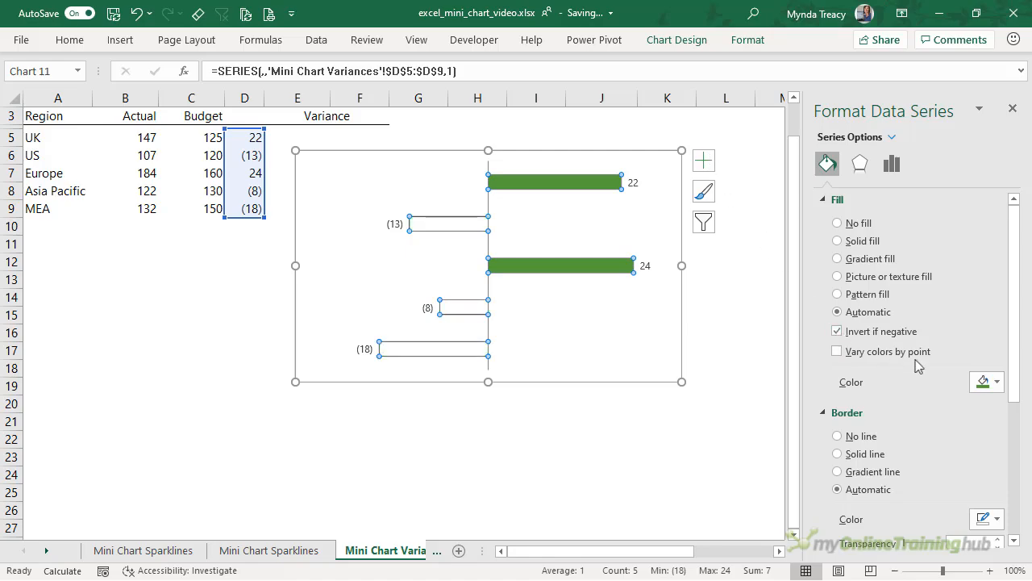
click(837, 240)
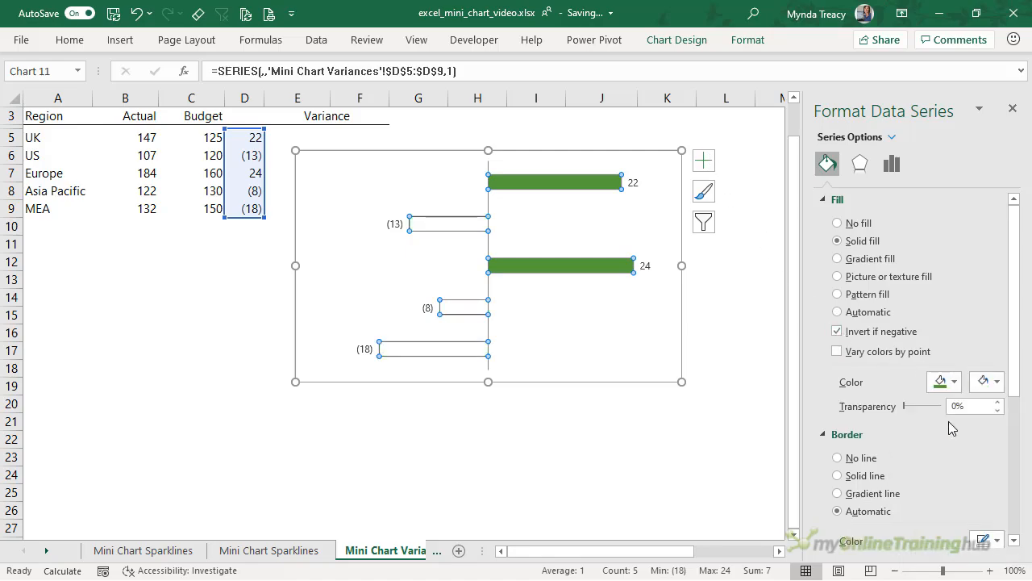
click(997, 380)
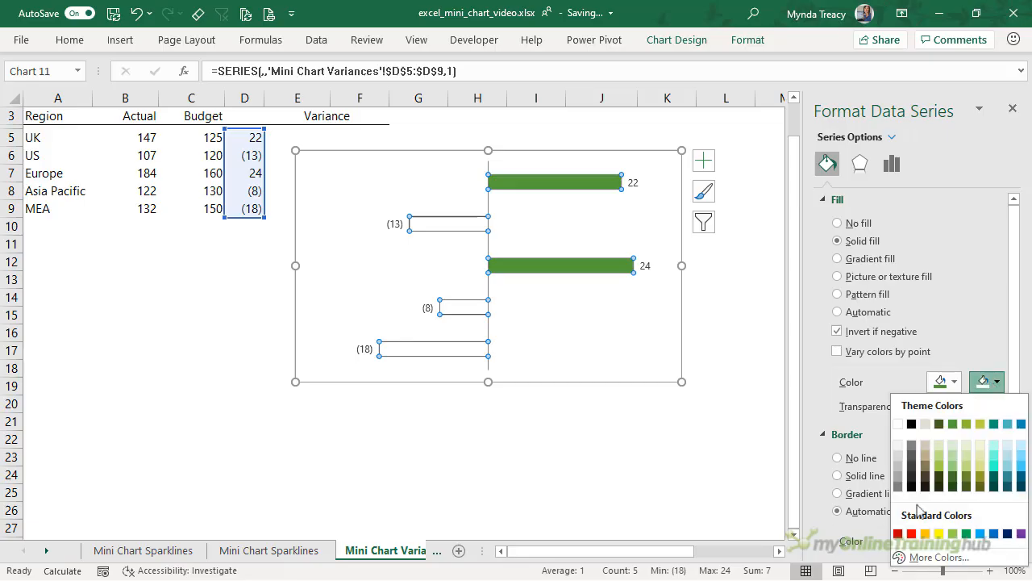
click(910, 533)
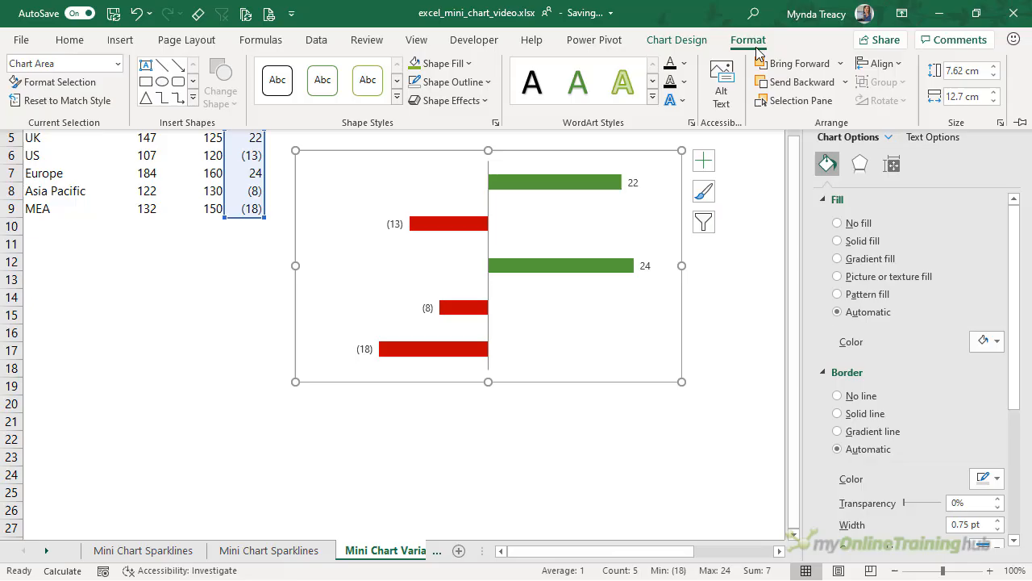
click(837, 396)
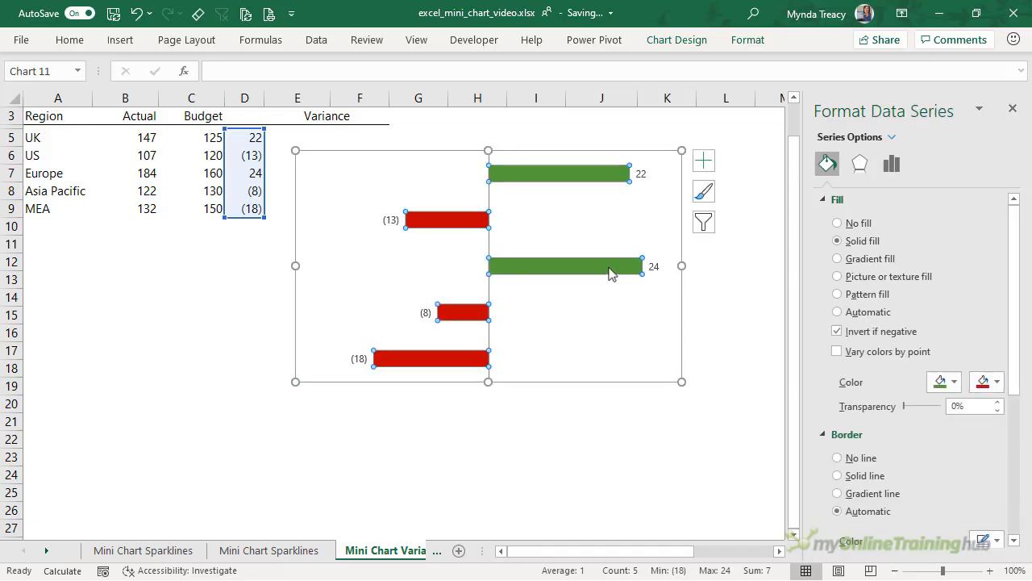
click(891, 164)
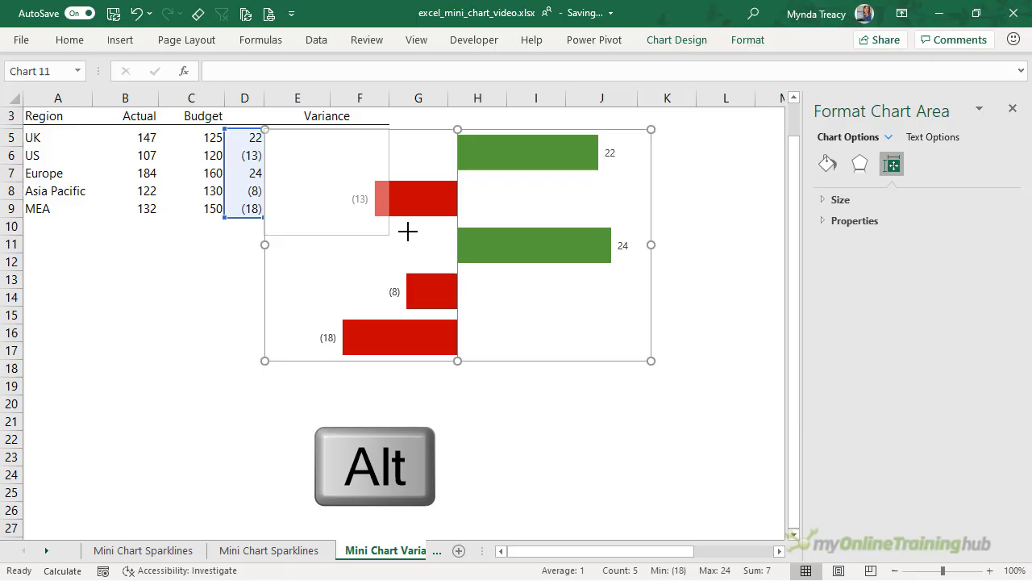
Alt-drag the variance chart to shrink it into cells E5:F9
drag(652, 361, 389, 218)
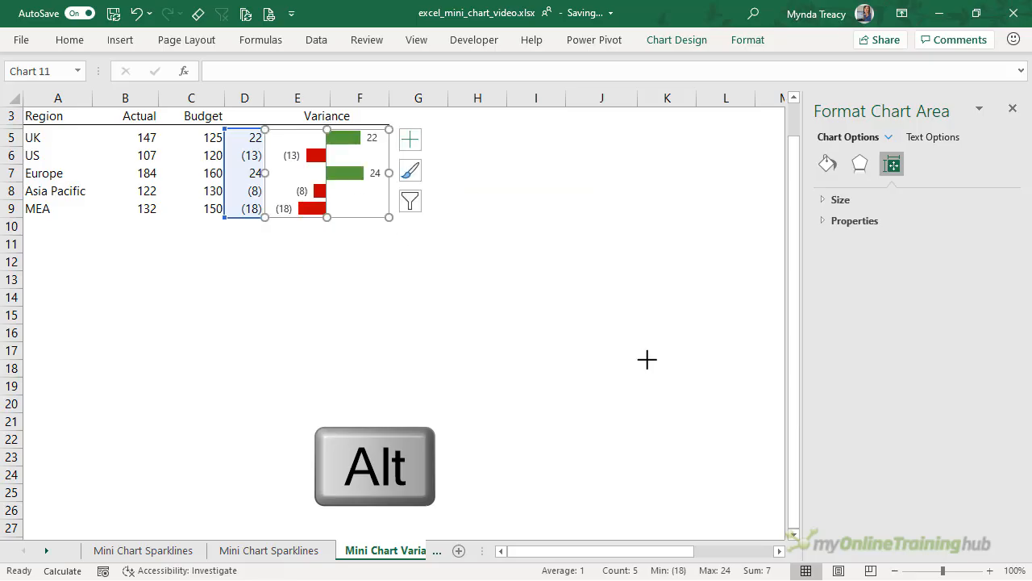
click(417, 243)
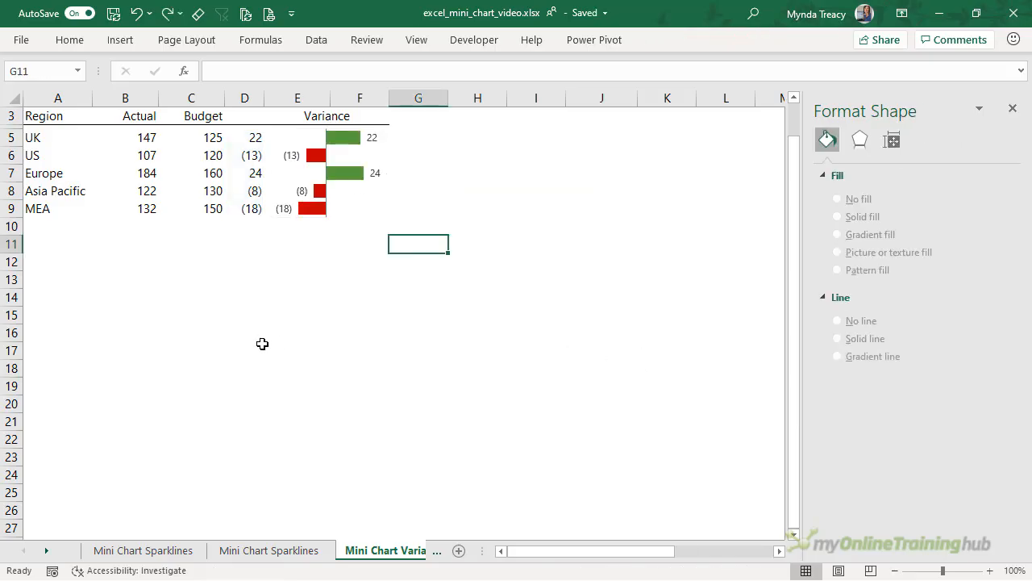
mouse_move(262, 348)
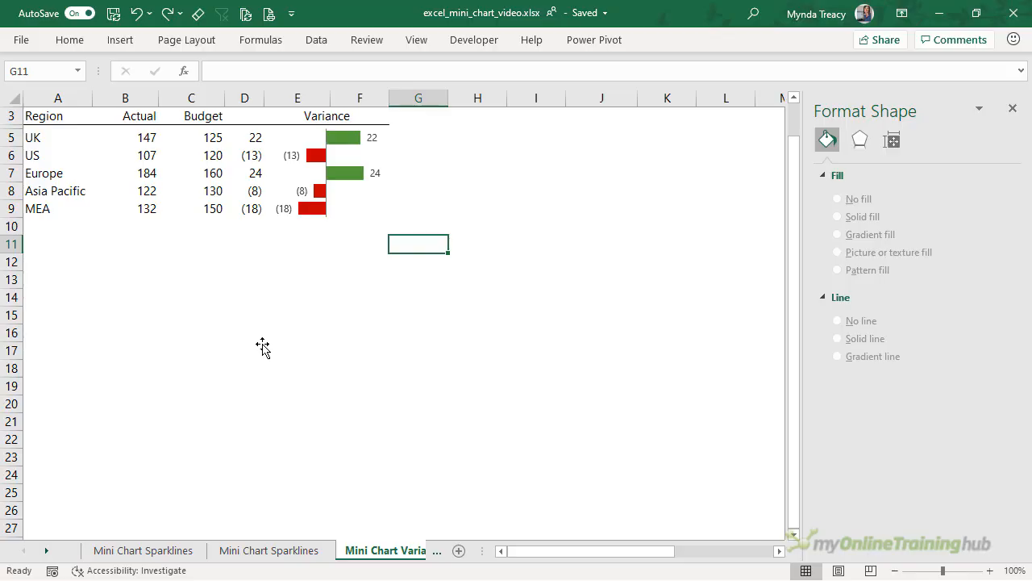
mouse_move(256, 185)
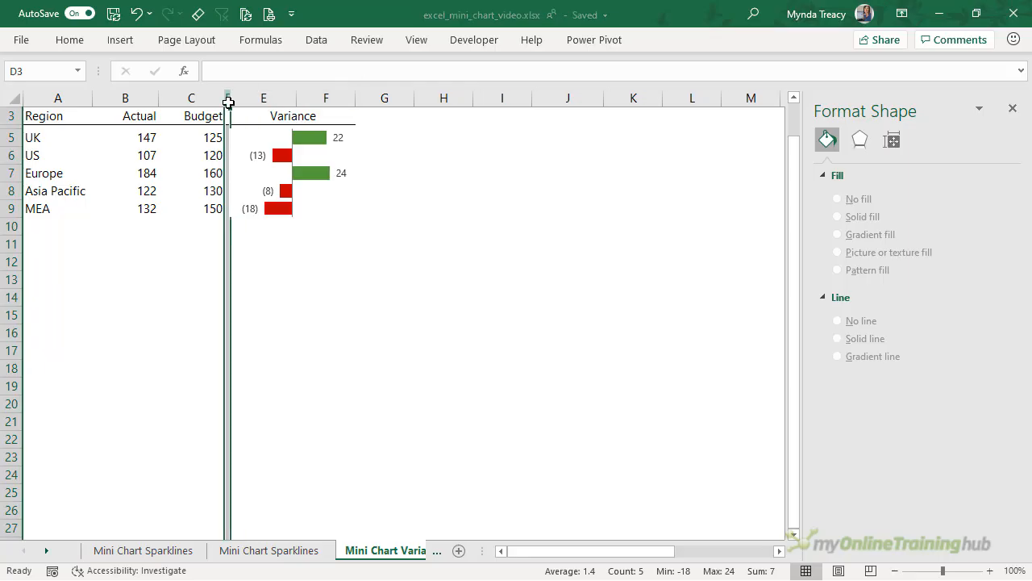
Hide the column D variance numbers and bring up the Insert tab's Sparklines group
click(326, 226)
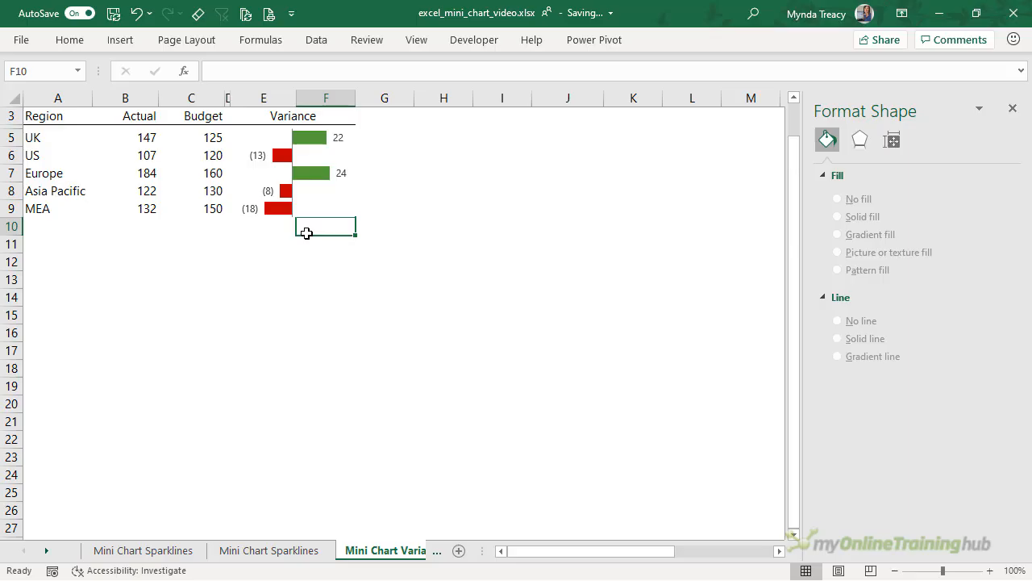
mouse_move(242, 208)
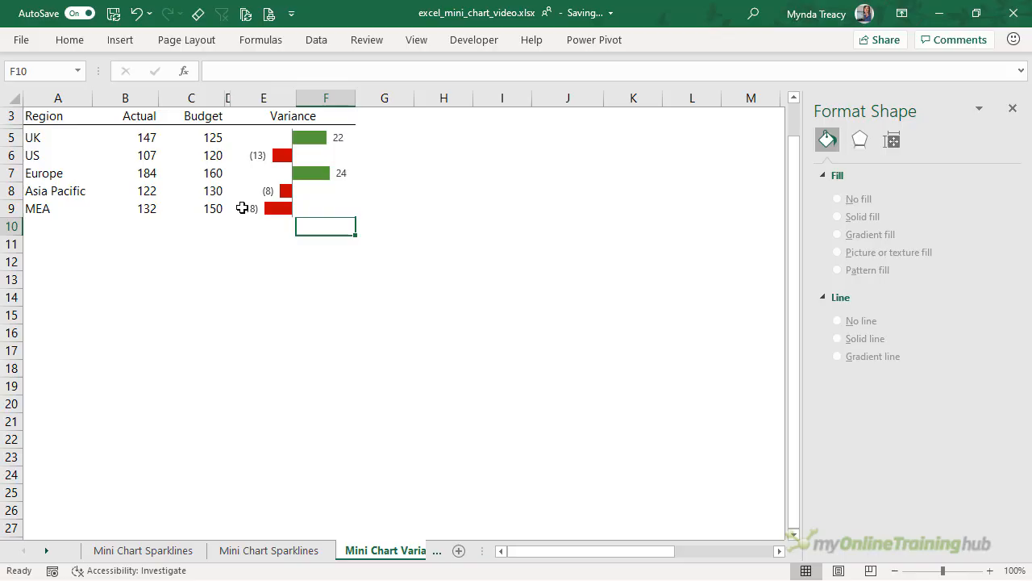
click(120, 39)
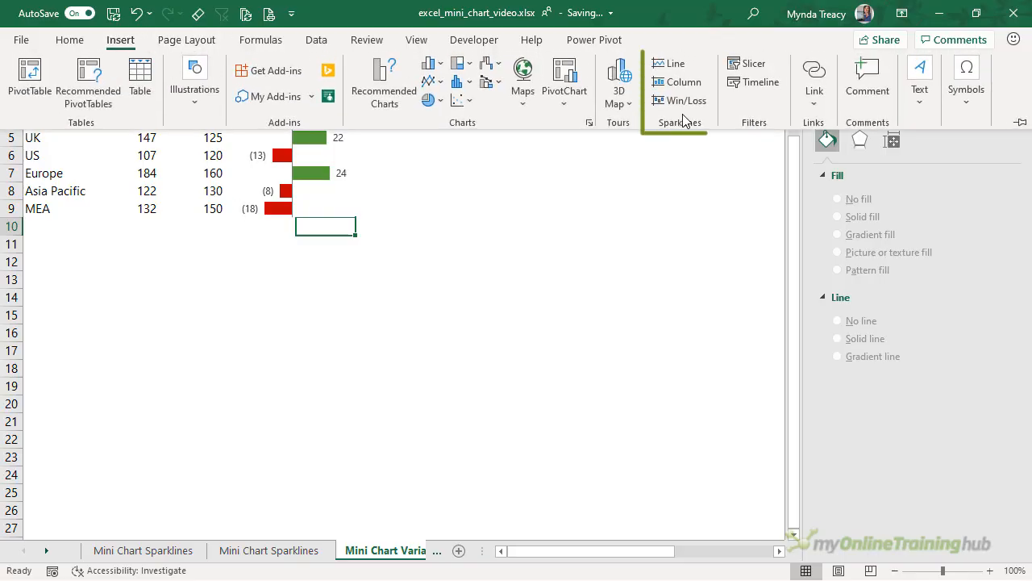
mouse_move(685, 100)
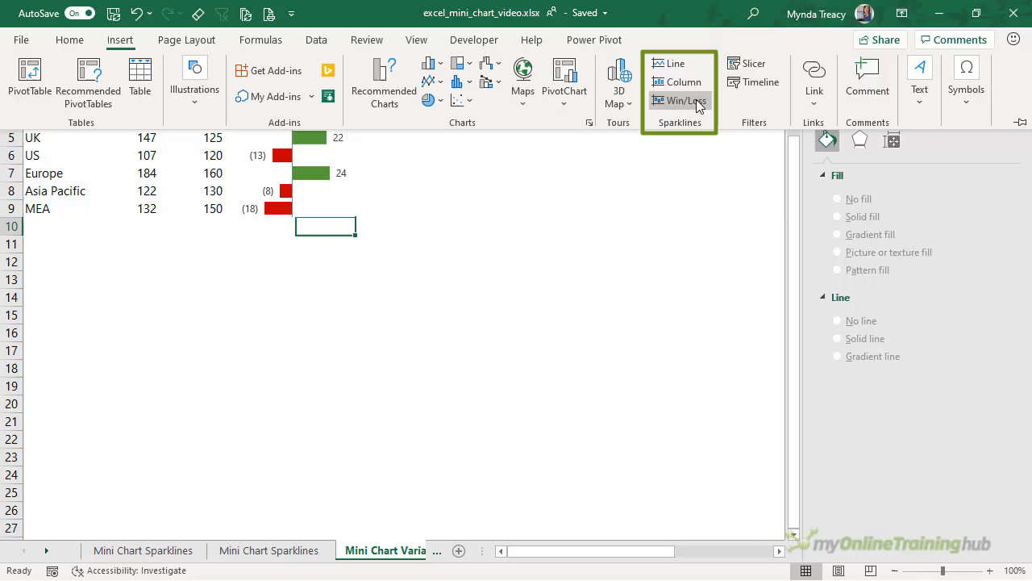